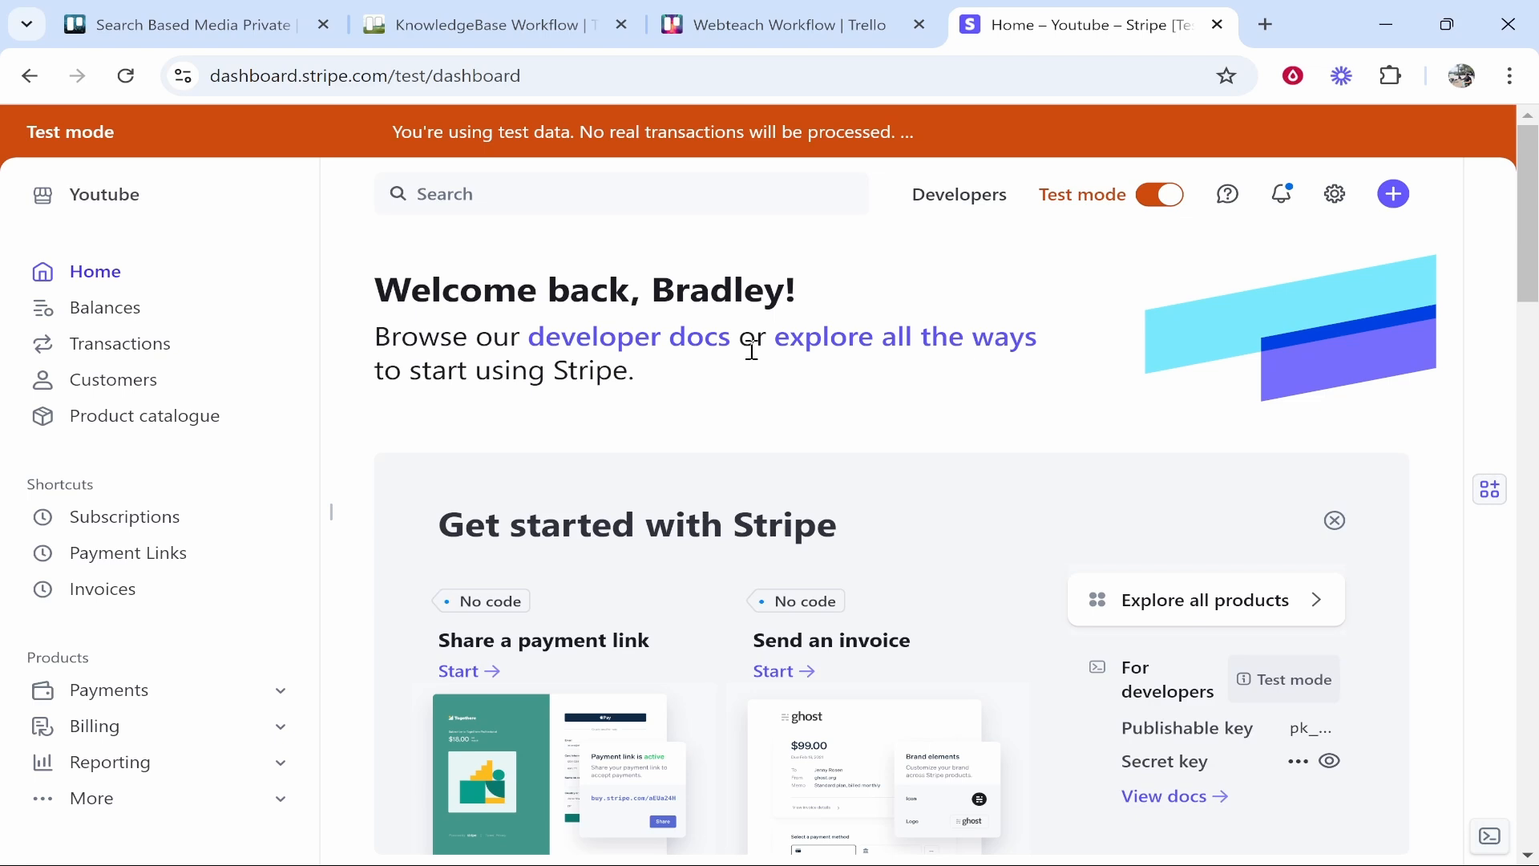
{"action": "mouse_move", "coordinate": [278, 299]}
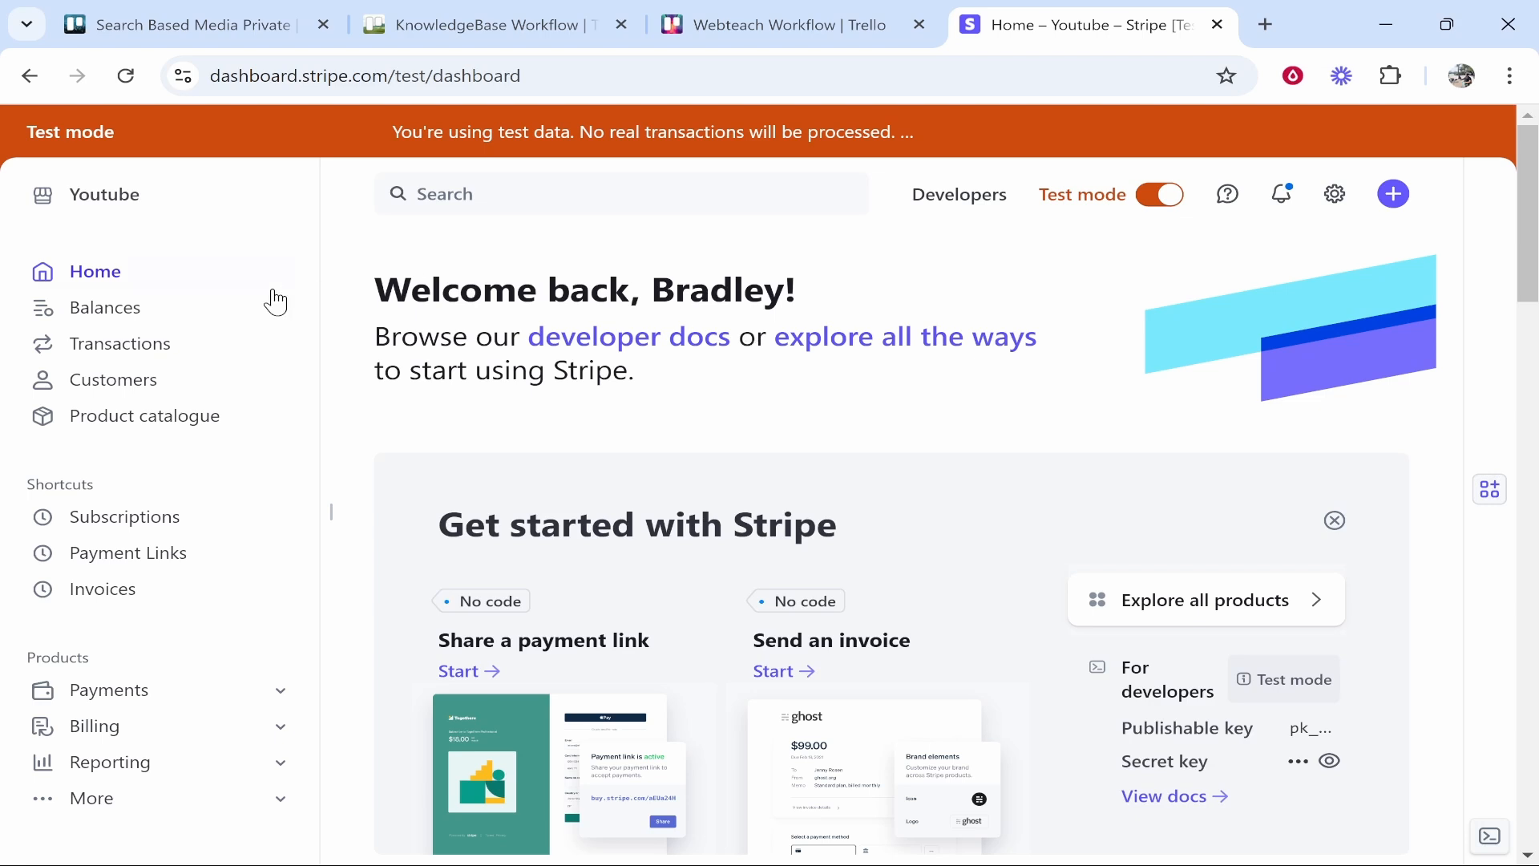
Step: Expand Billing in the sidebar and reach the Invoices page in test mode
{"action": "left_click", "coordinate": [94, 726]}
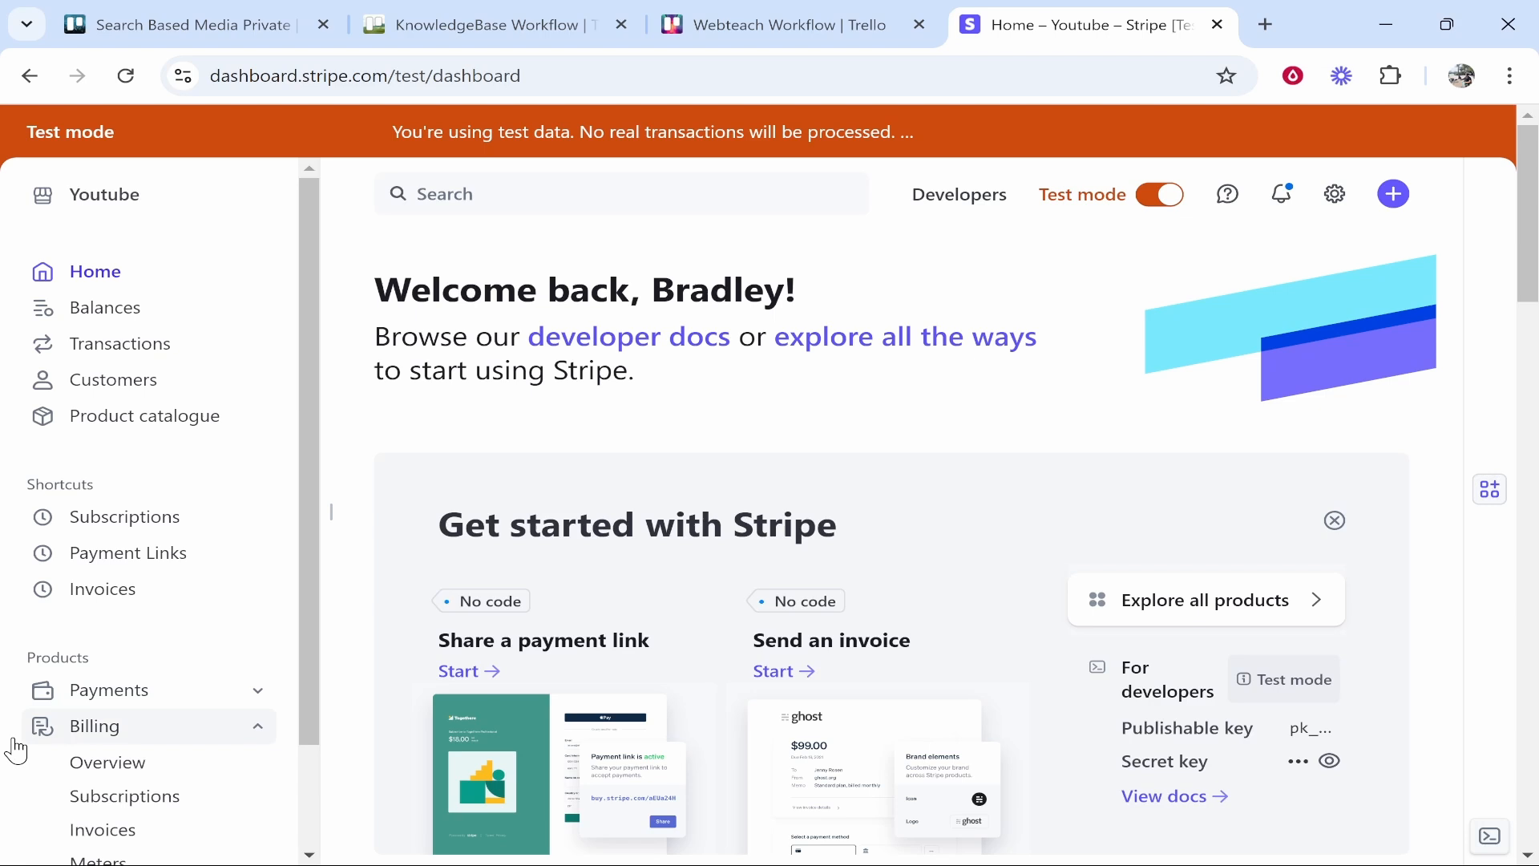
{"action": "scroll", "scroll_direction": "down", "scroll_amount": 3}
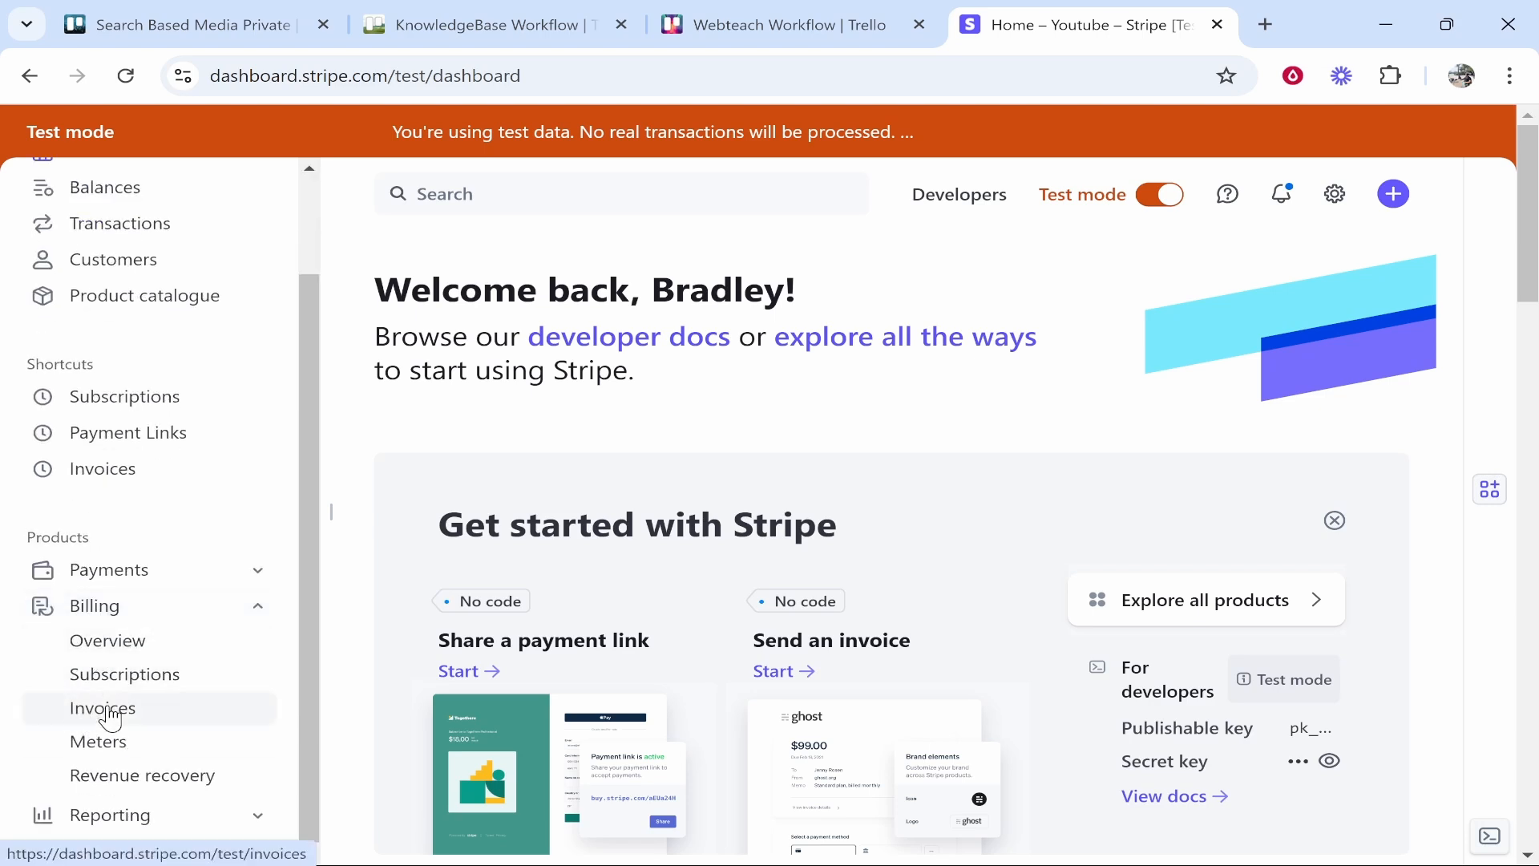
{"action": "left_click", "coordinate": [101, 708]}
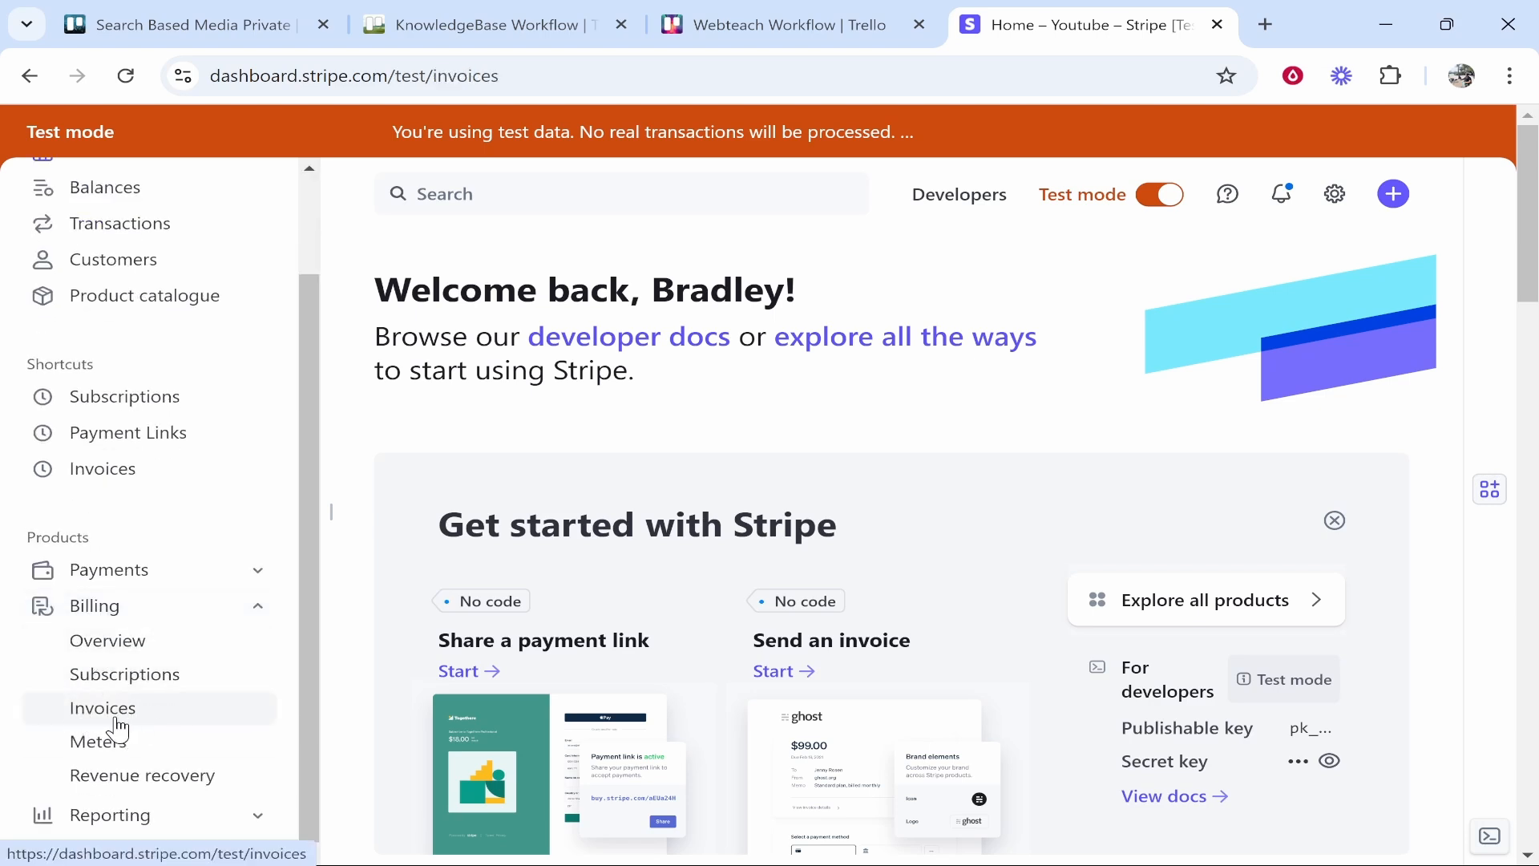
{"action": "left_click", "coordinate": [103, 708]}
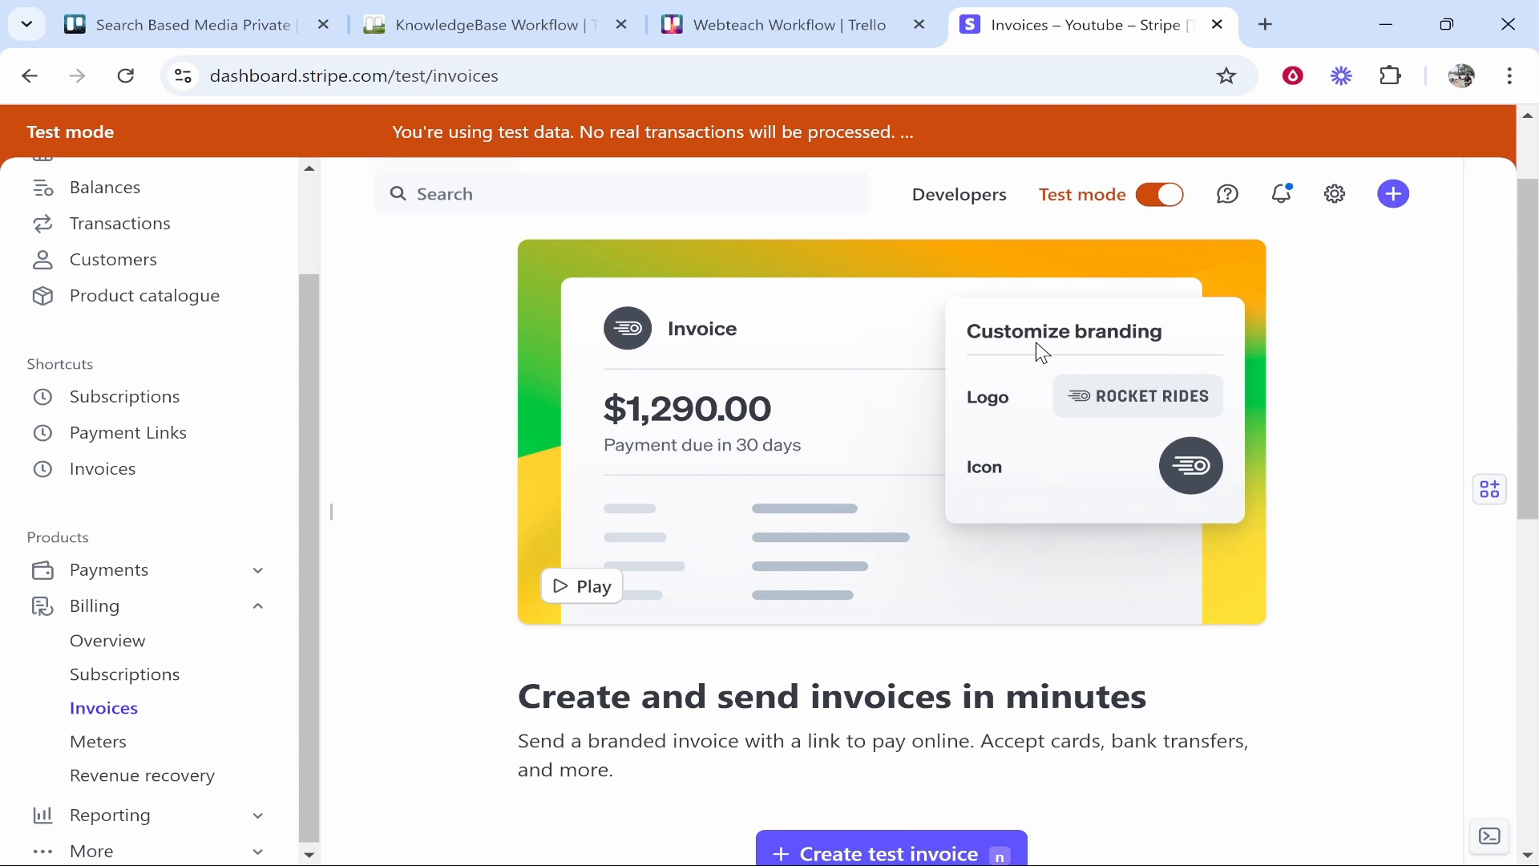
{"action": "scroll", "scroll_direction": "down", "scroll_amount": 3}
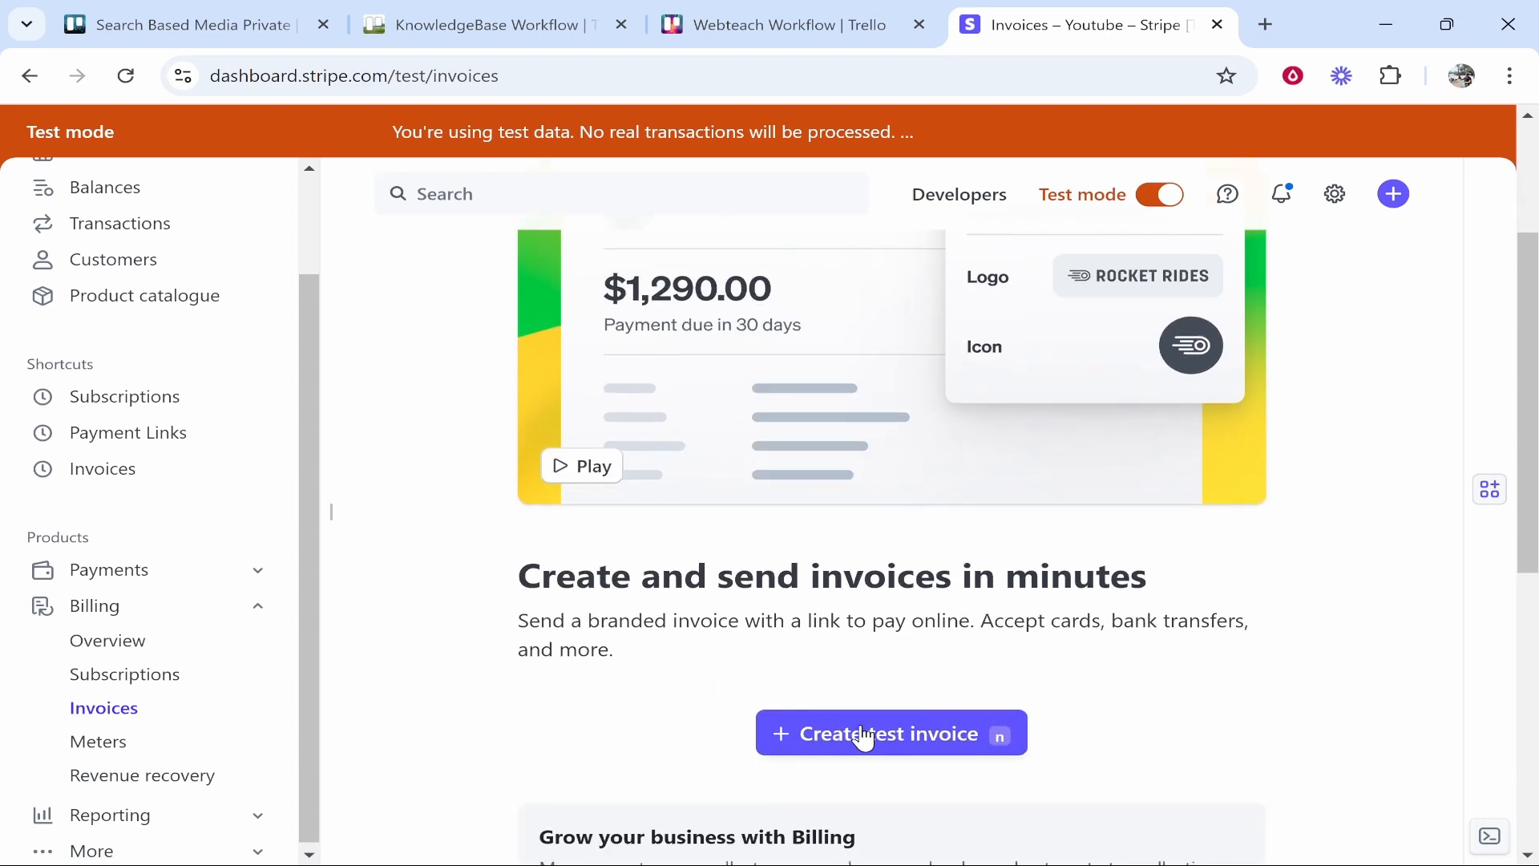
{"action": "mouse_move", "coordinate": [887, 739]}
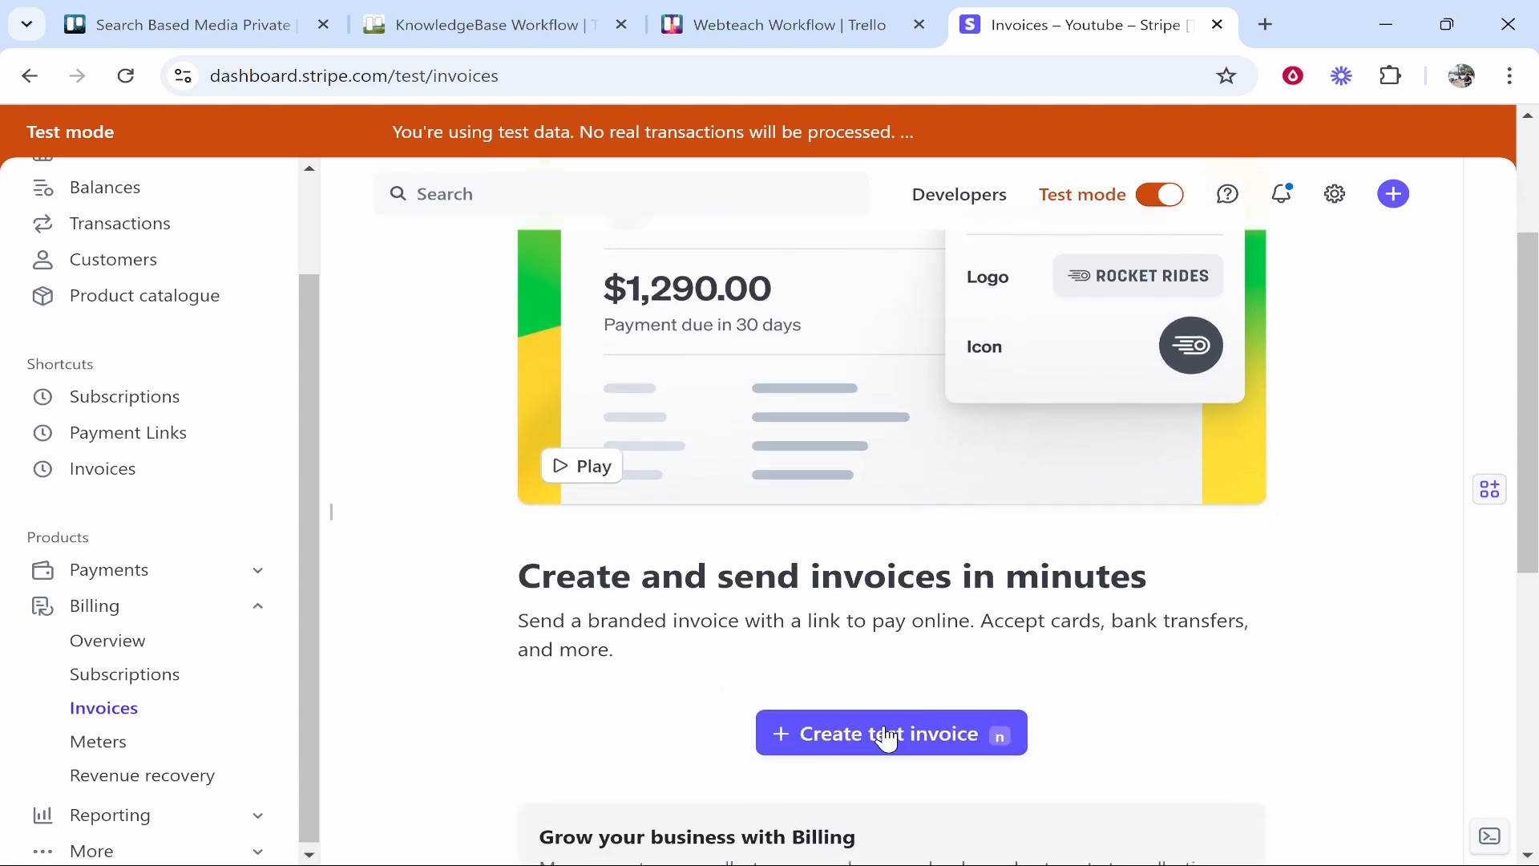
{"action": "mouse_move", "coordinate": [885, 753]}
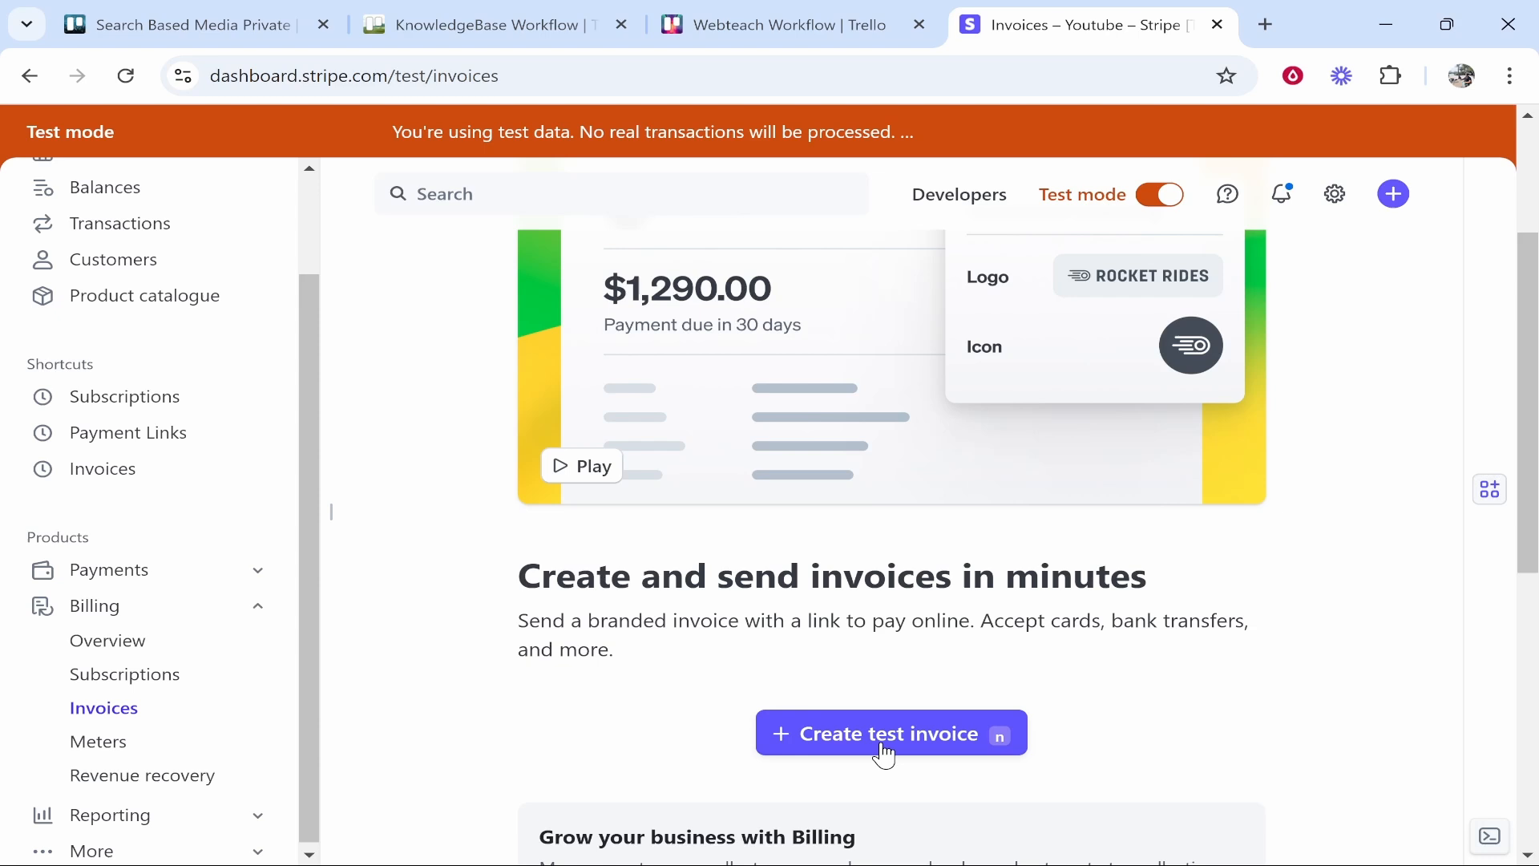
{"action": "mouse_move", "coordinate": [874, 744]}
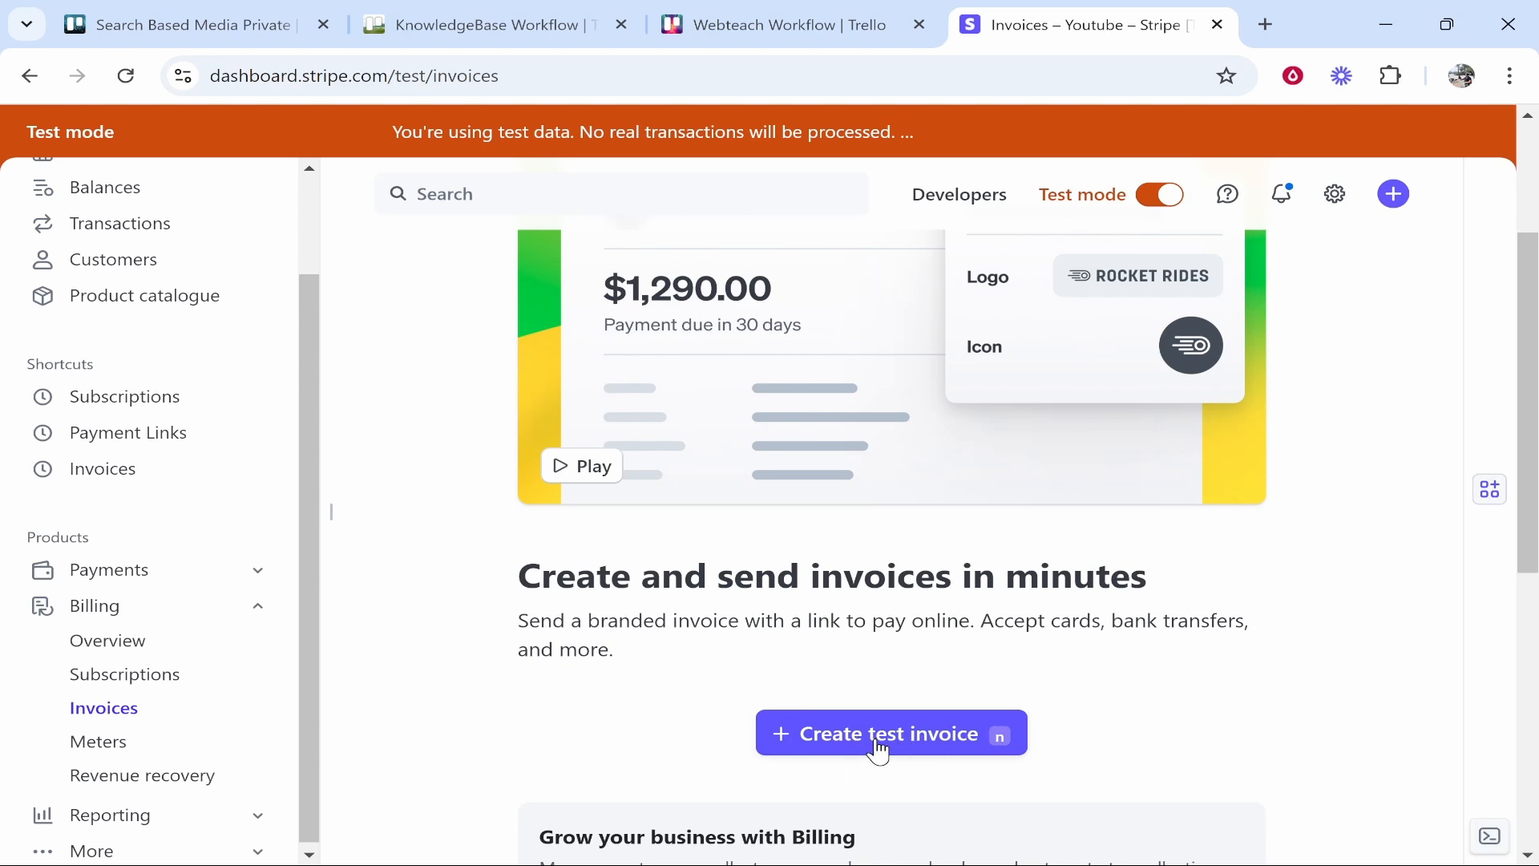
Step: Start a test invoice and preview it as an Email, then as a Hosted Invoice Page
{"action": "left_click", "coordinate": [890, 734]}
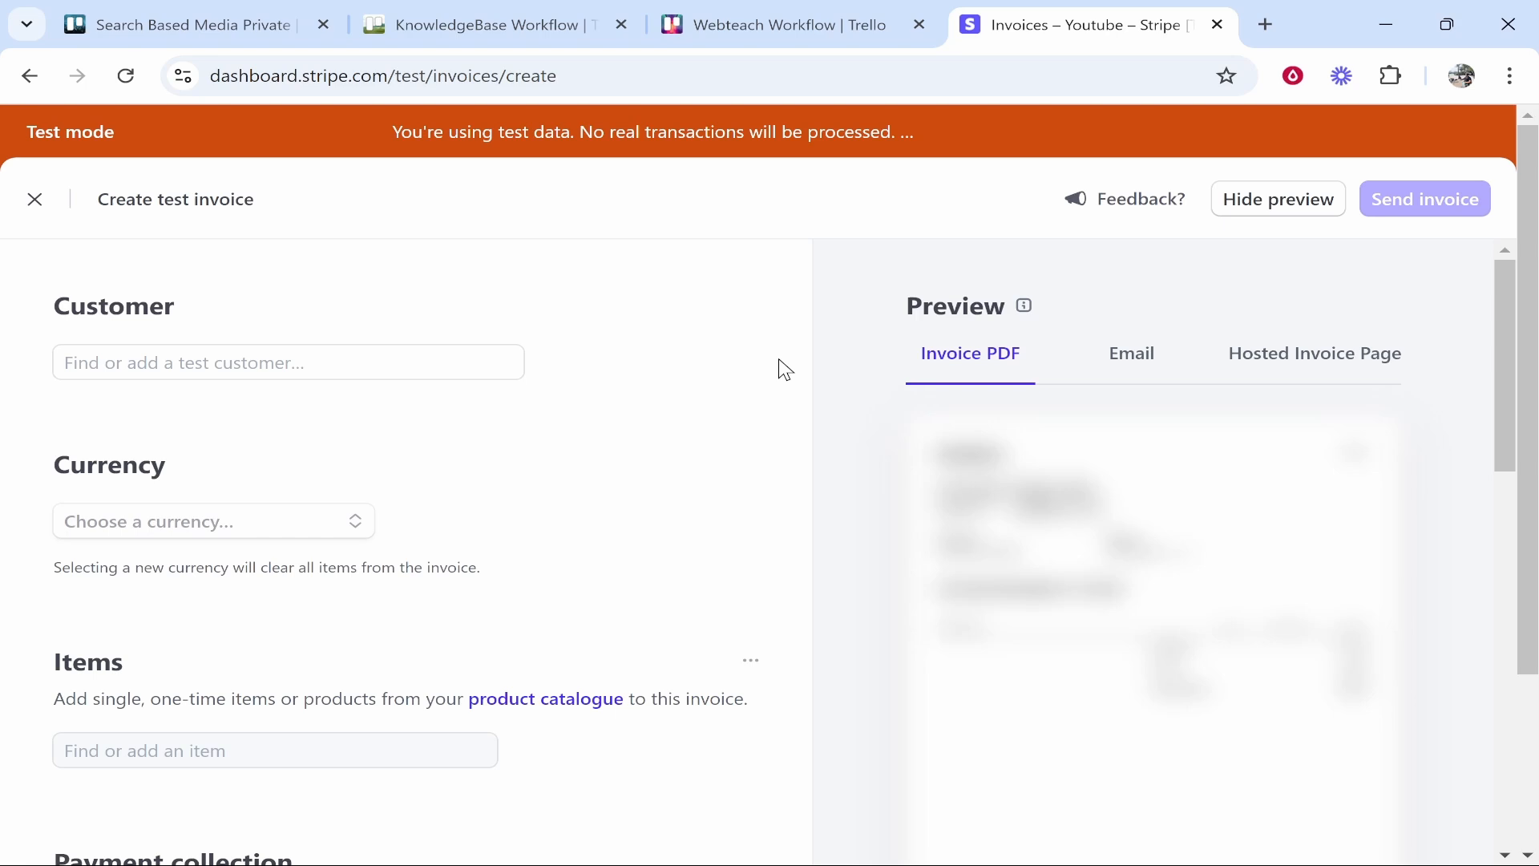
{"action": "mouse_move", "coordinate": [1282, 371]}
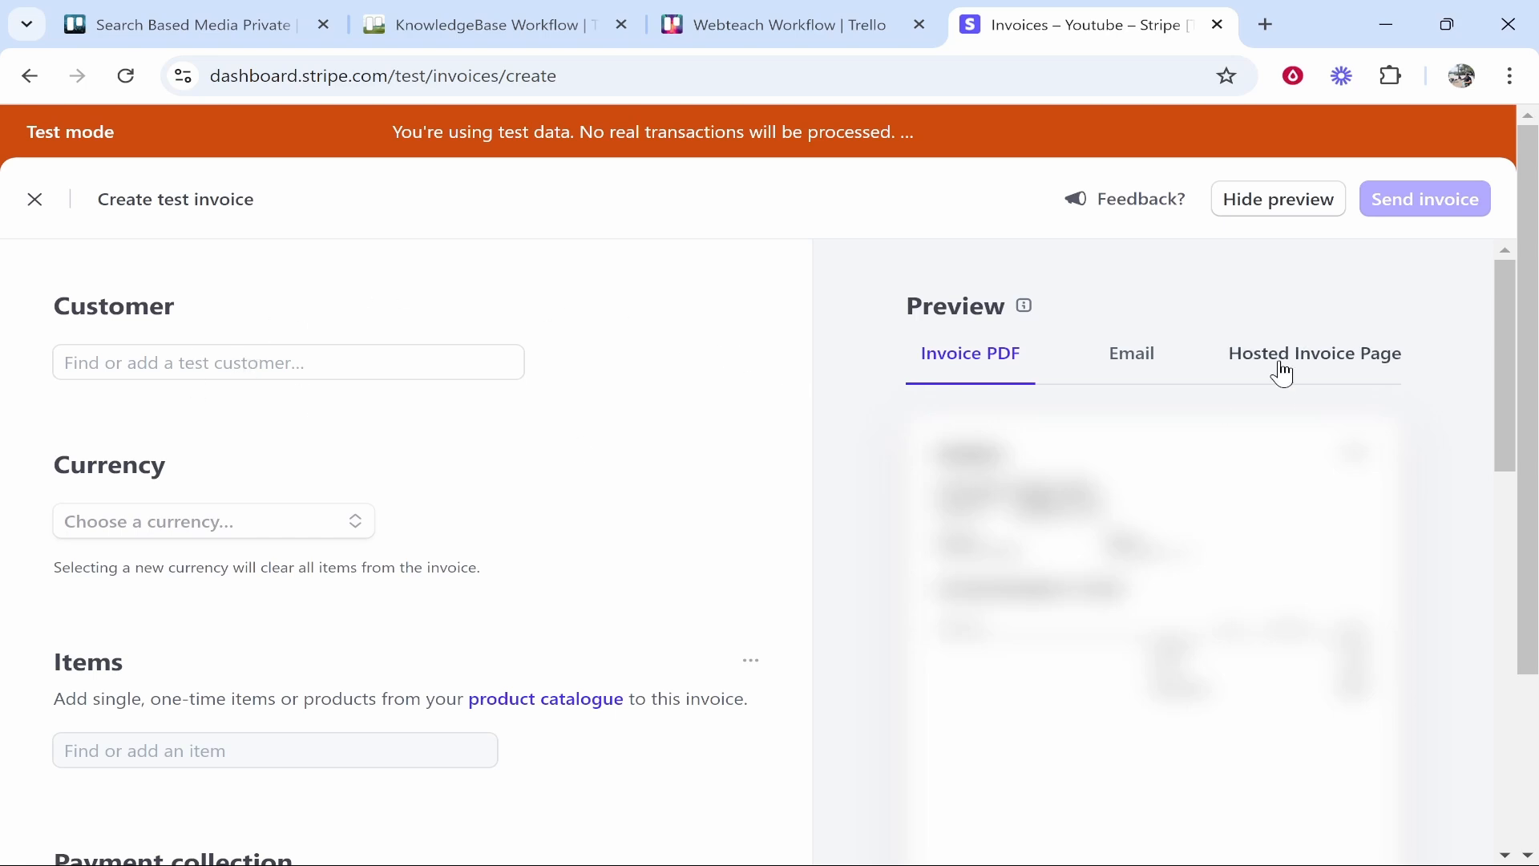
{"action": "mouse_move", "coordinate": [982, 371]}
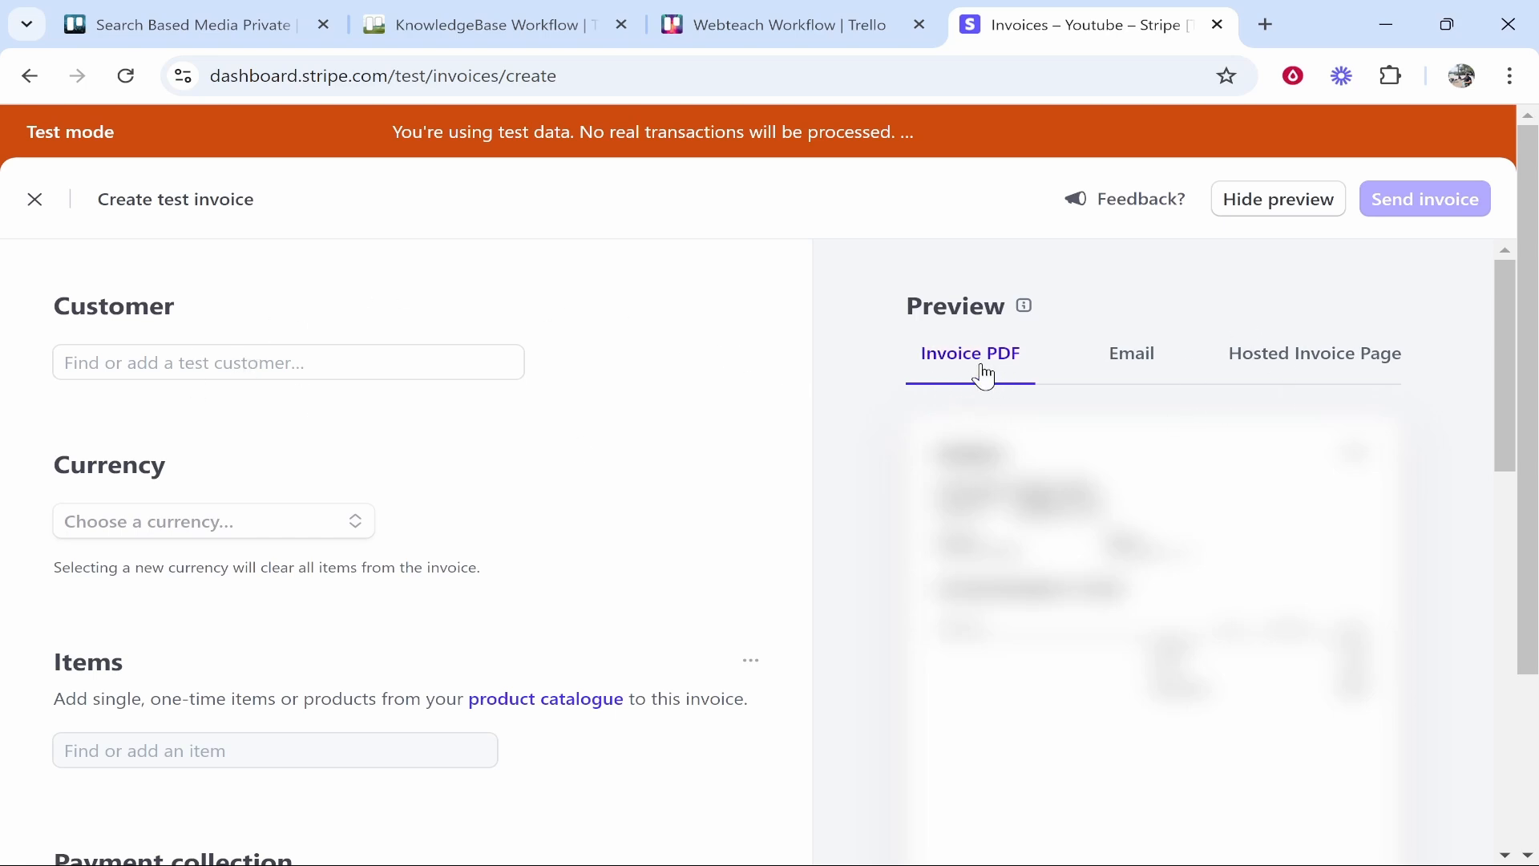
{"action": "mouse_move", "coordinate": [1137, 372]}
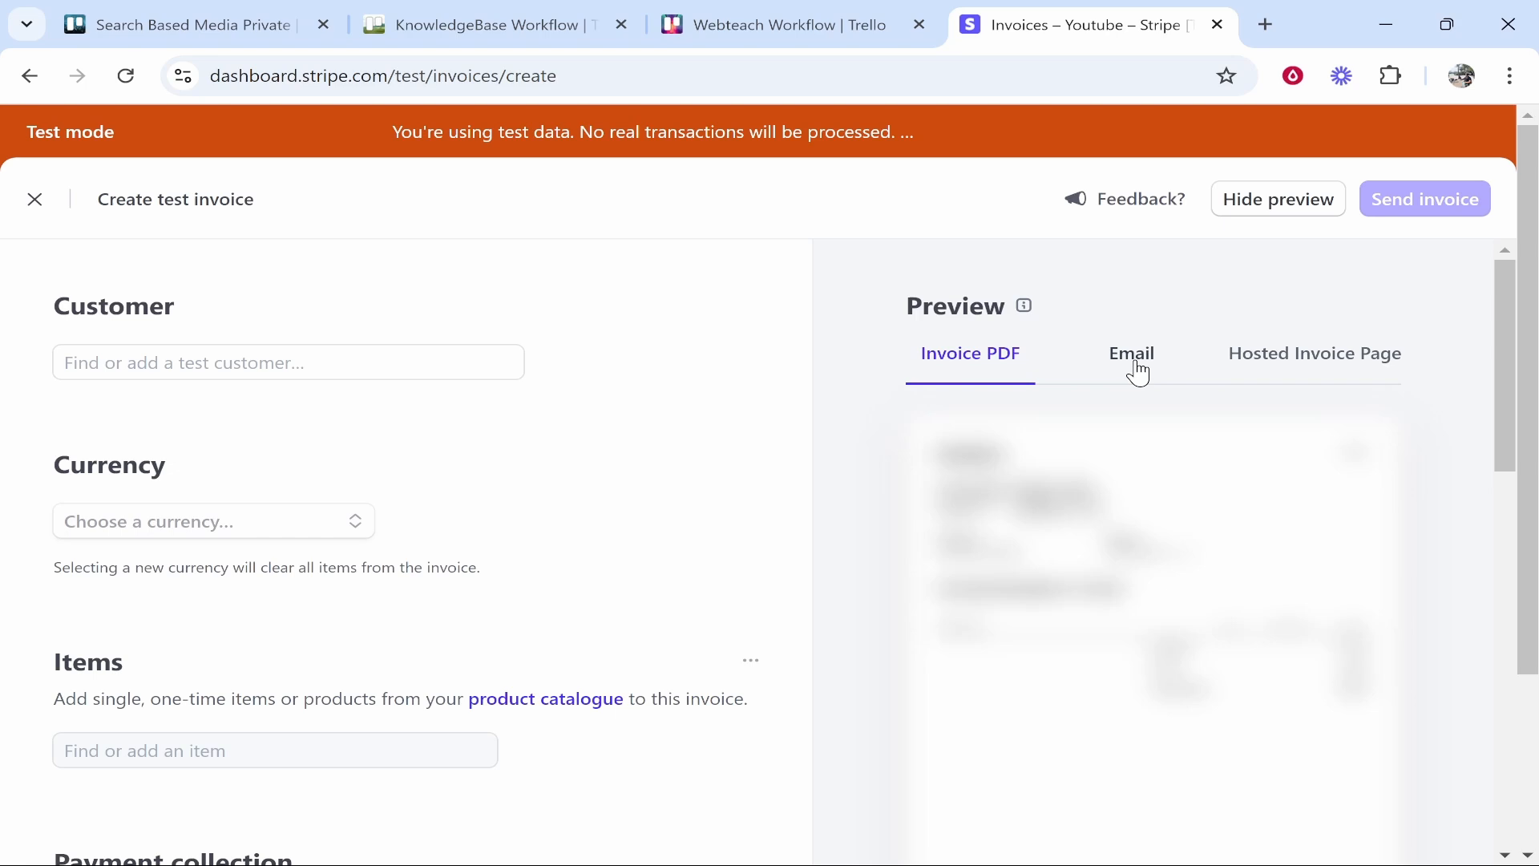
{"action": "left_click", "coordinate": [1132, 354]}
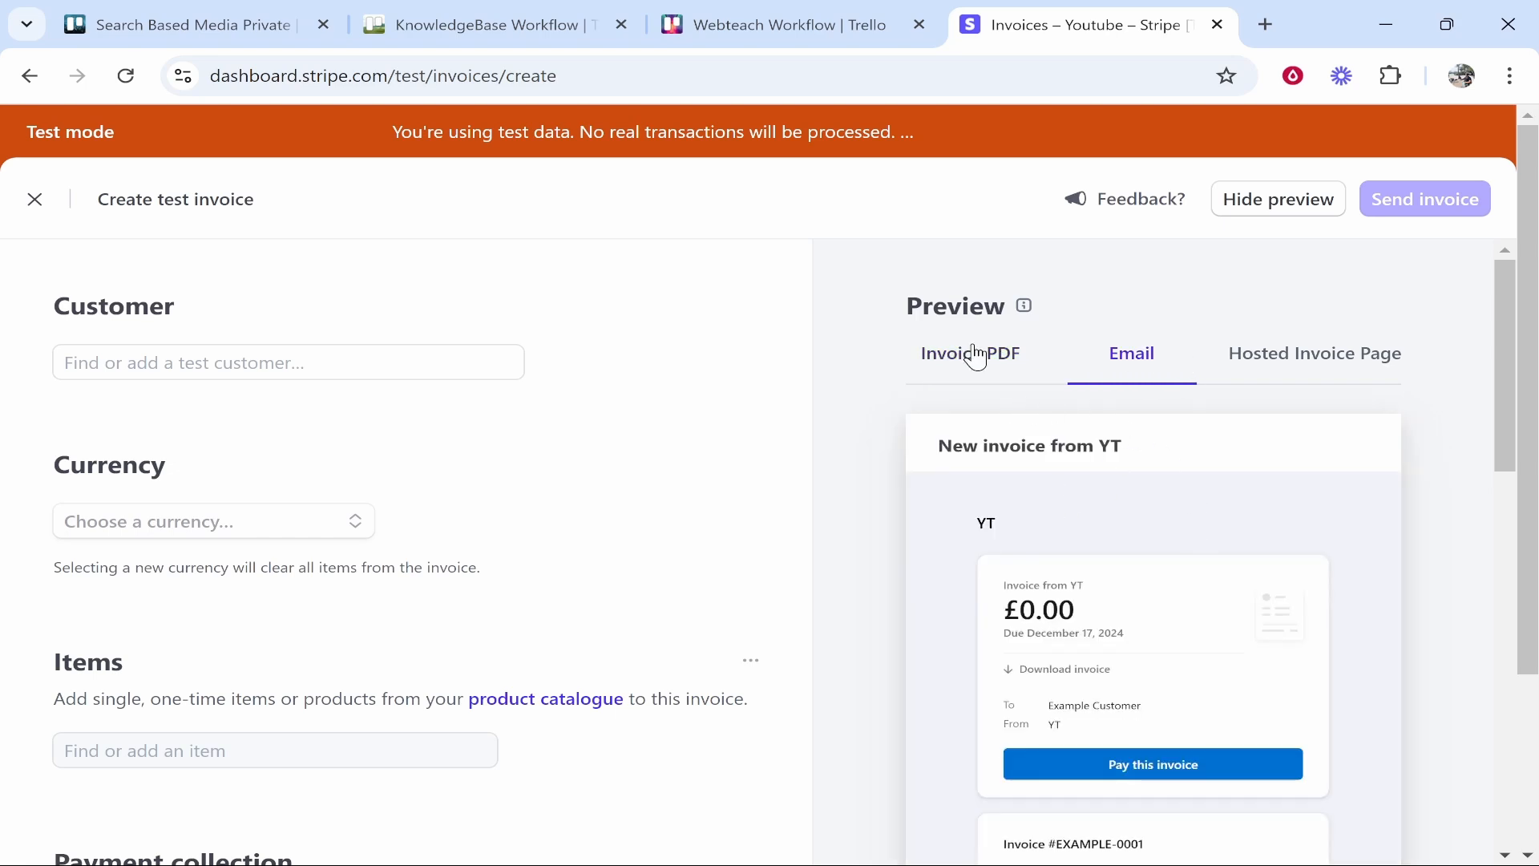
{"action": "mouse_move", "coordinate": [967, 387]}
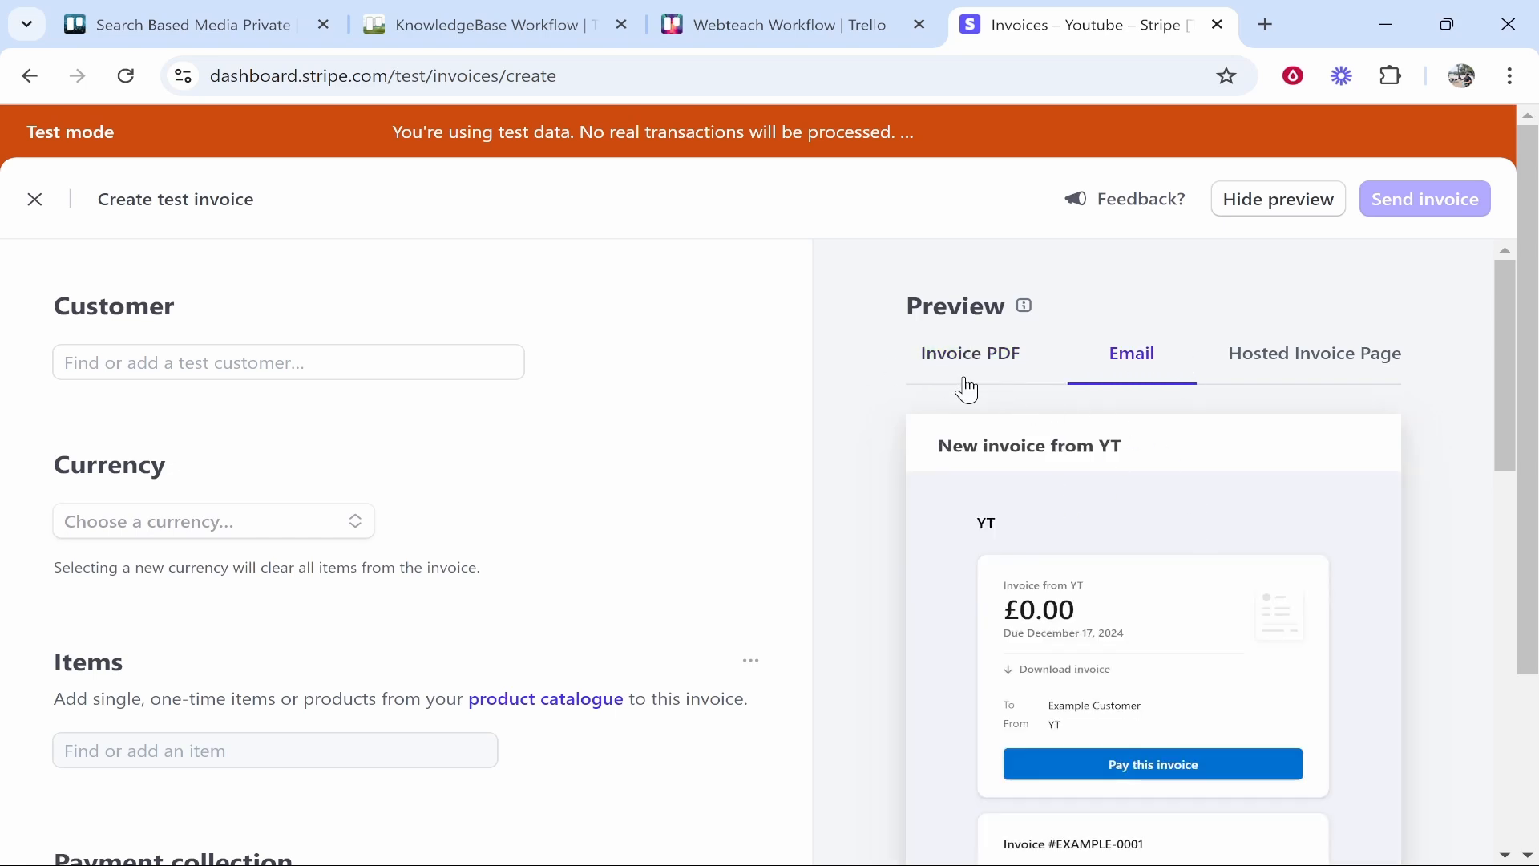
{"action": "mouse_move", "coordinate": [1187, 381]}
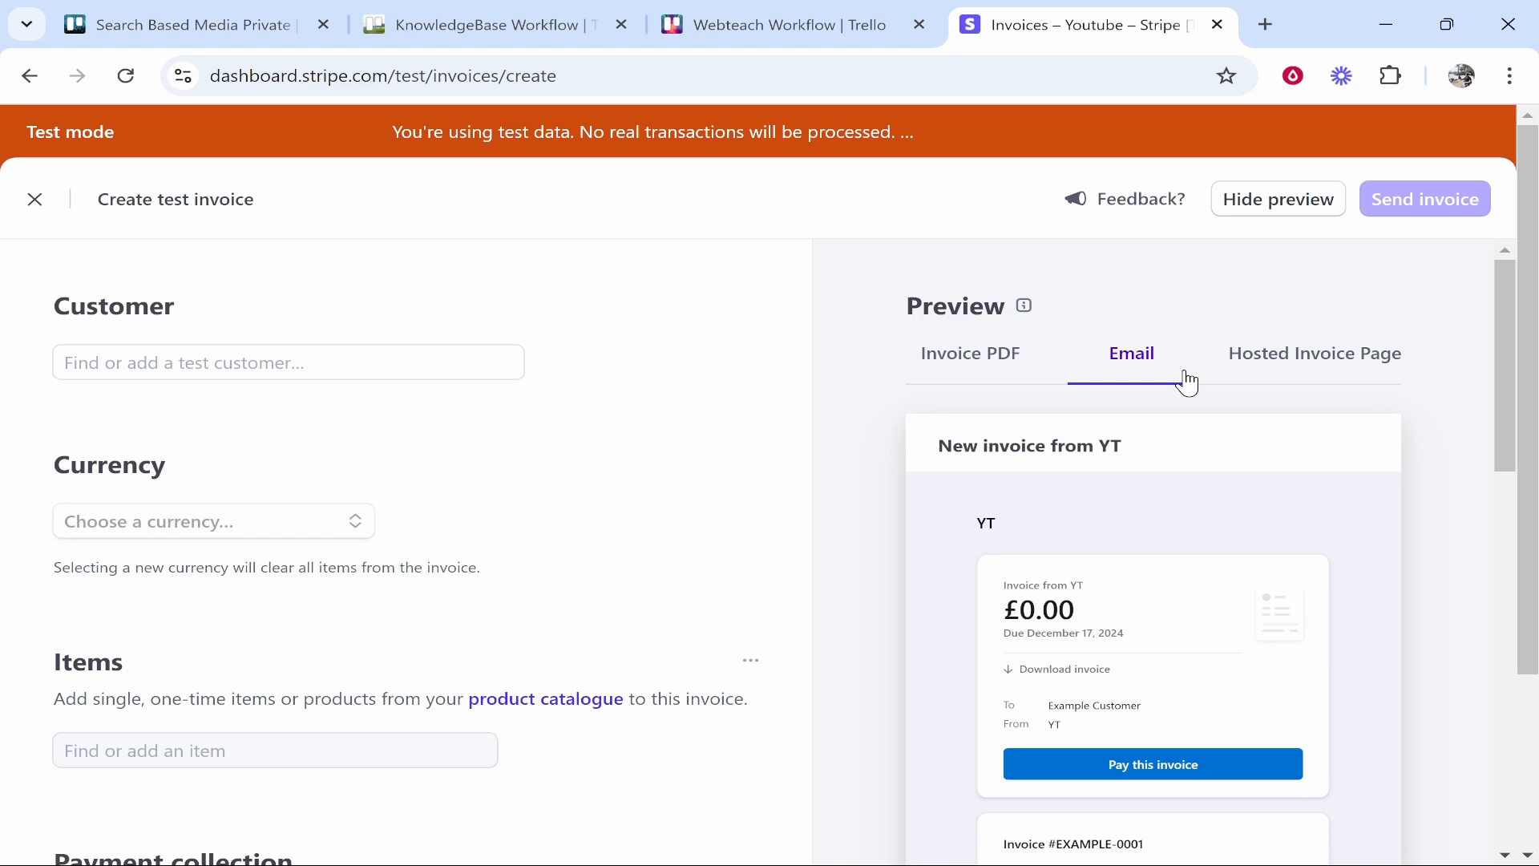
{"action": "mouse_move", "coordinate": [1124, 394]}
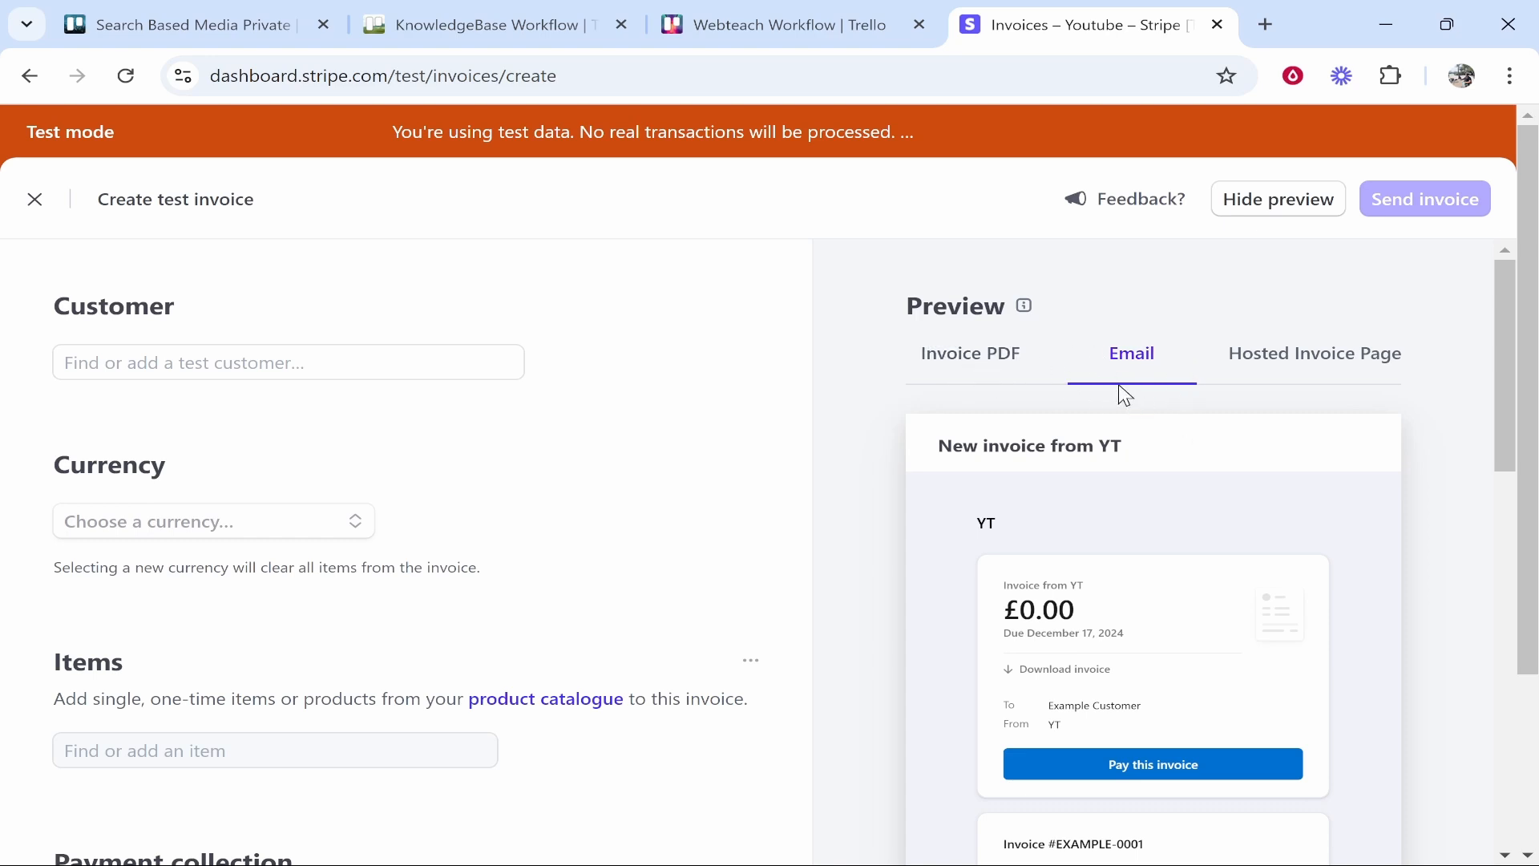
{"action": "left_click", "coordinate": [1313, 354]}
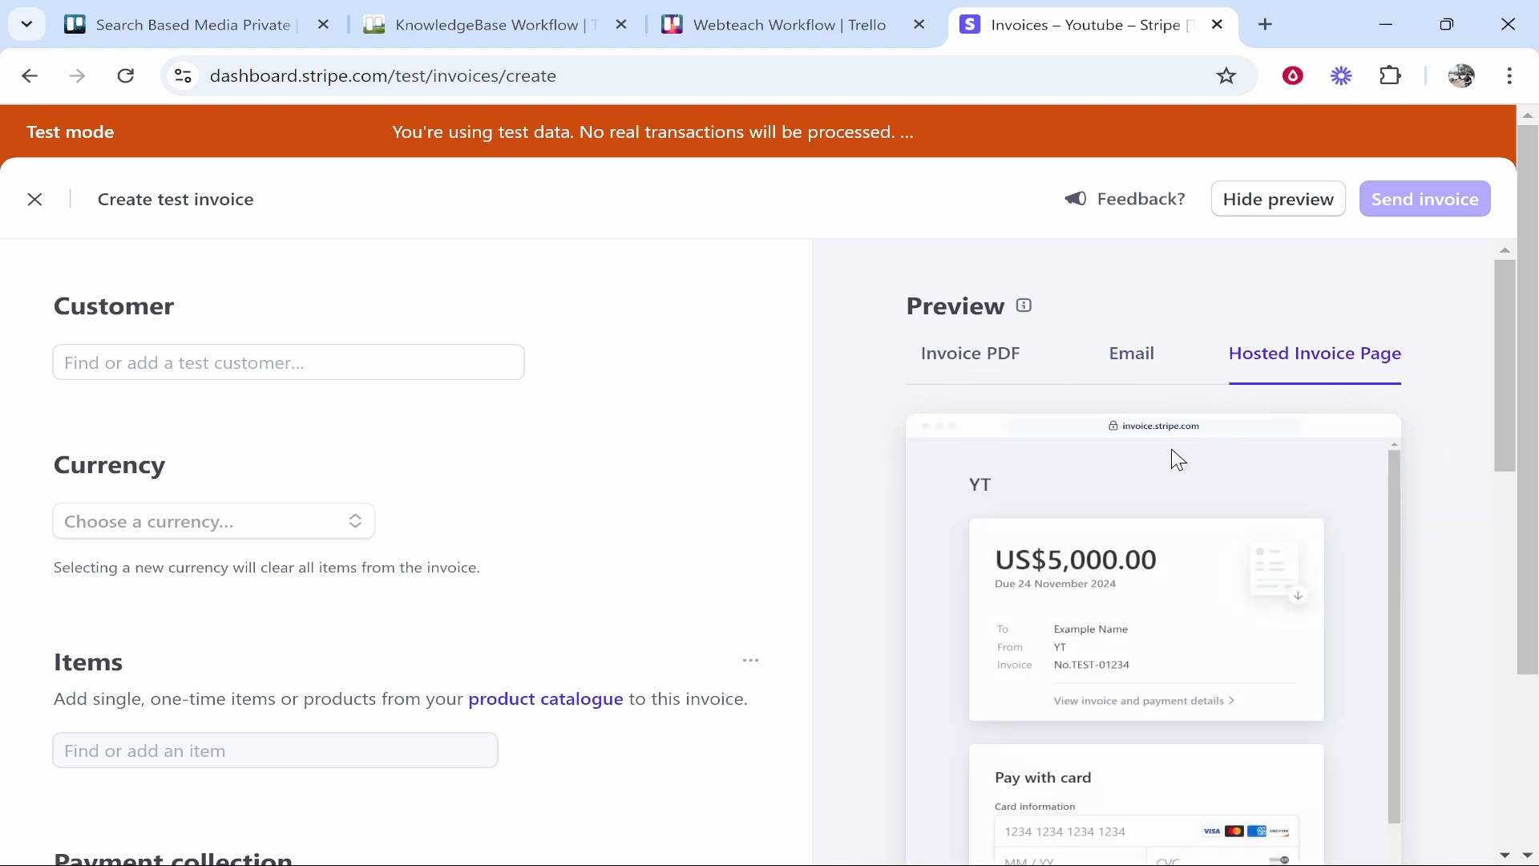
{"action": "mouse_move", "coordinate": [1160, 515]}
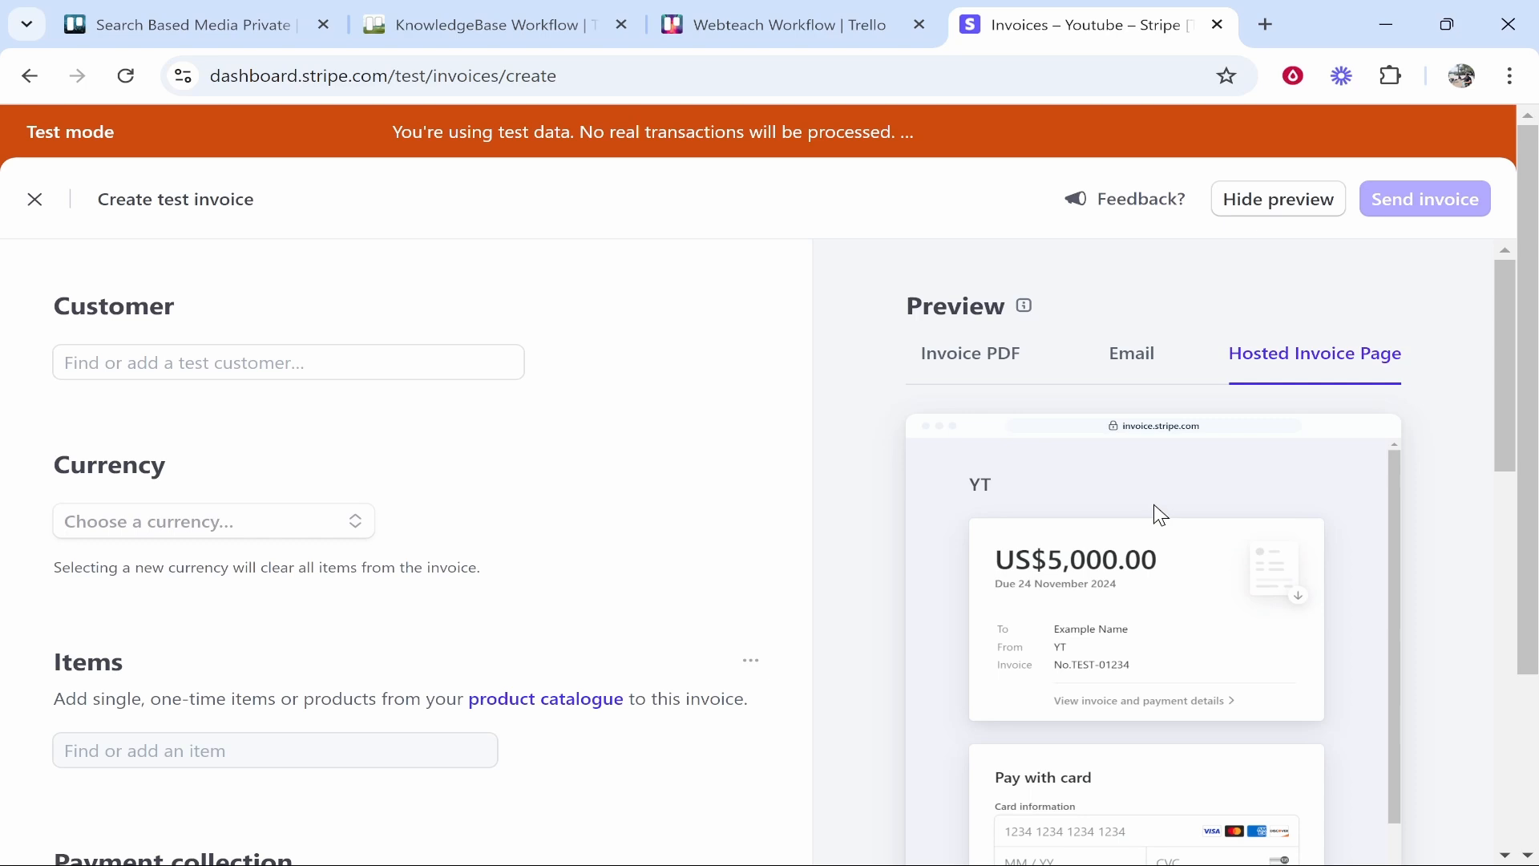
{"action": "mouse_move", "coordinate": [1080, 389]}
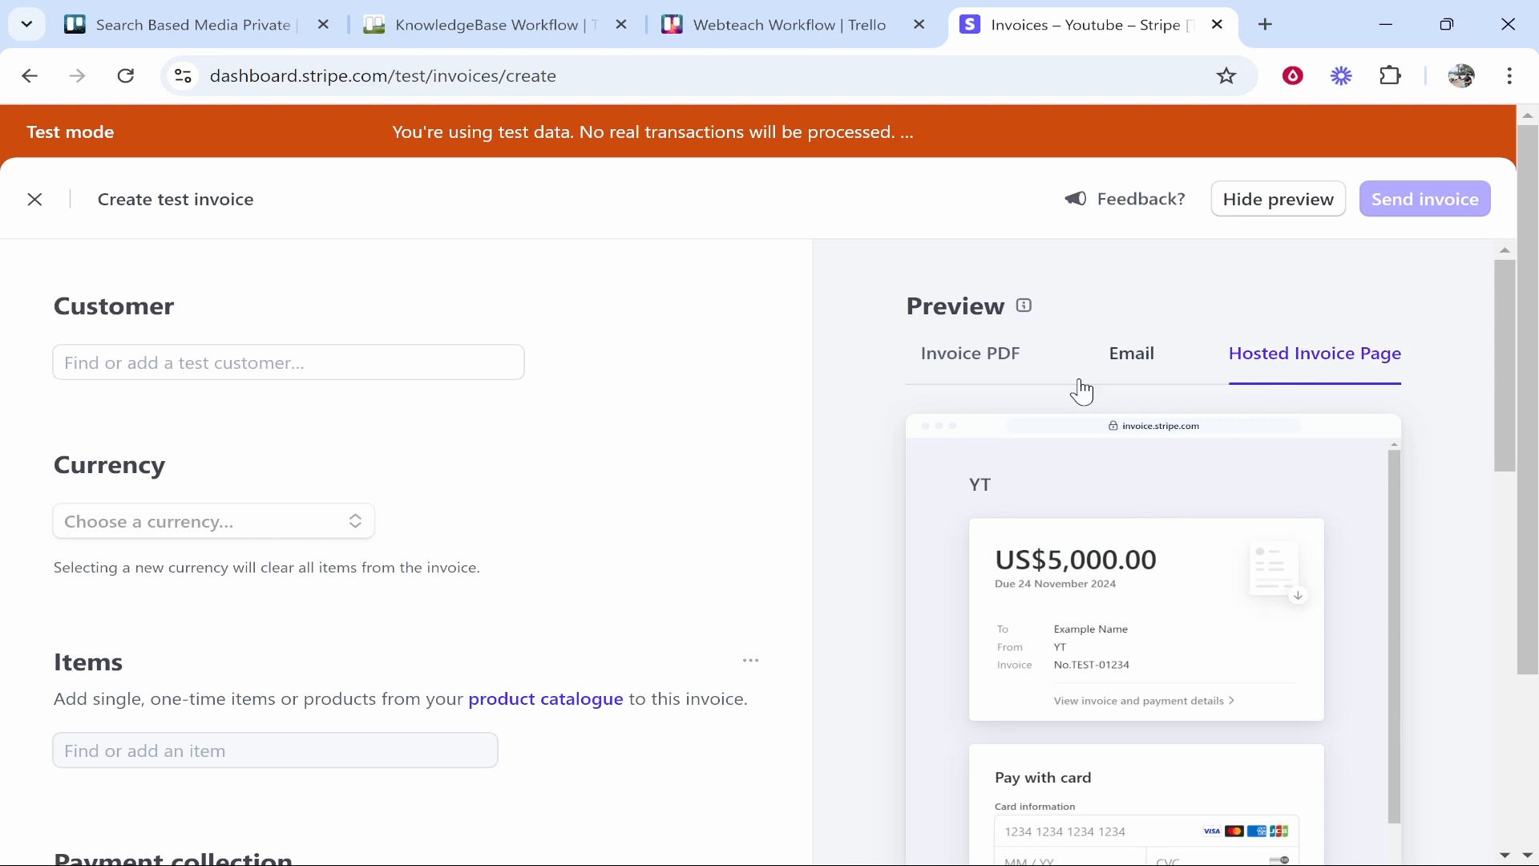
{"action": "mouse_move", "coordinate": [965, 386]}
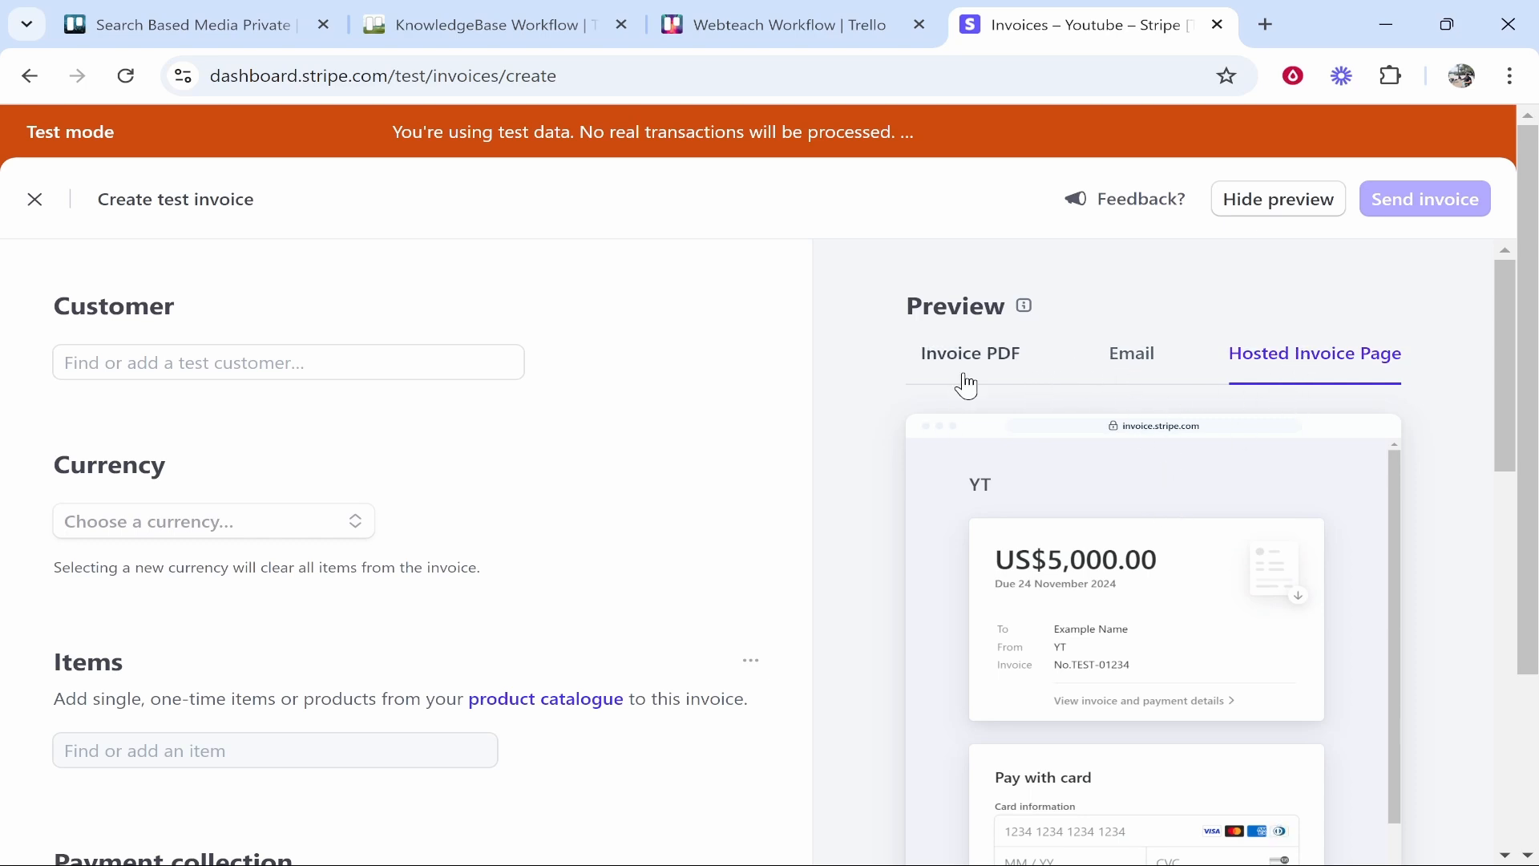
{"action": "mouse_move", "coordinate": [981, 390]}
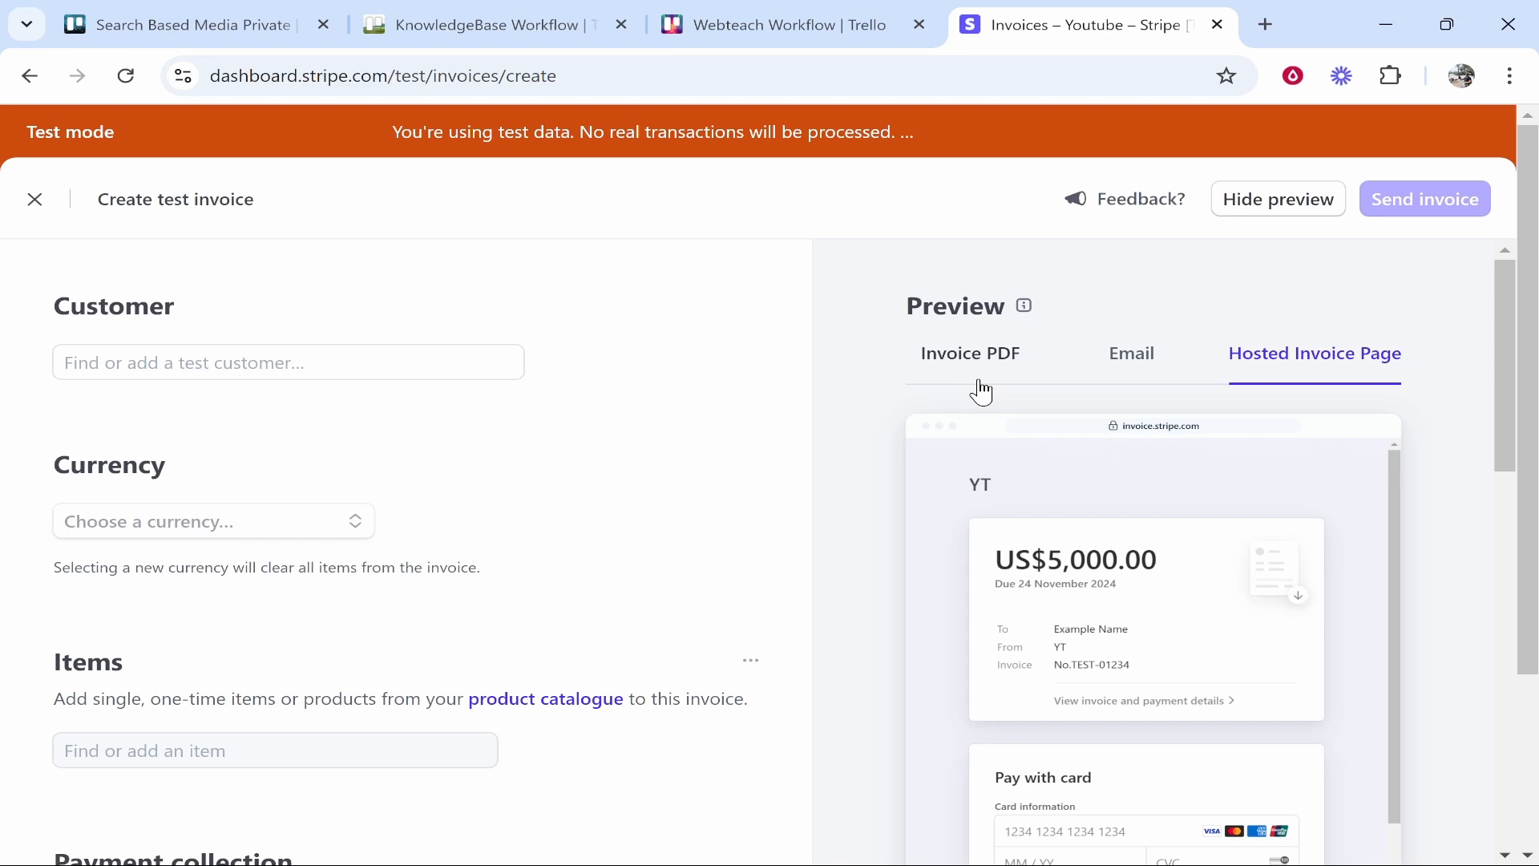
{"action": "mouse_move", "coordinate": [878, 666]}
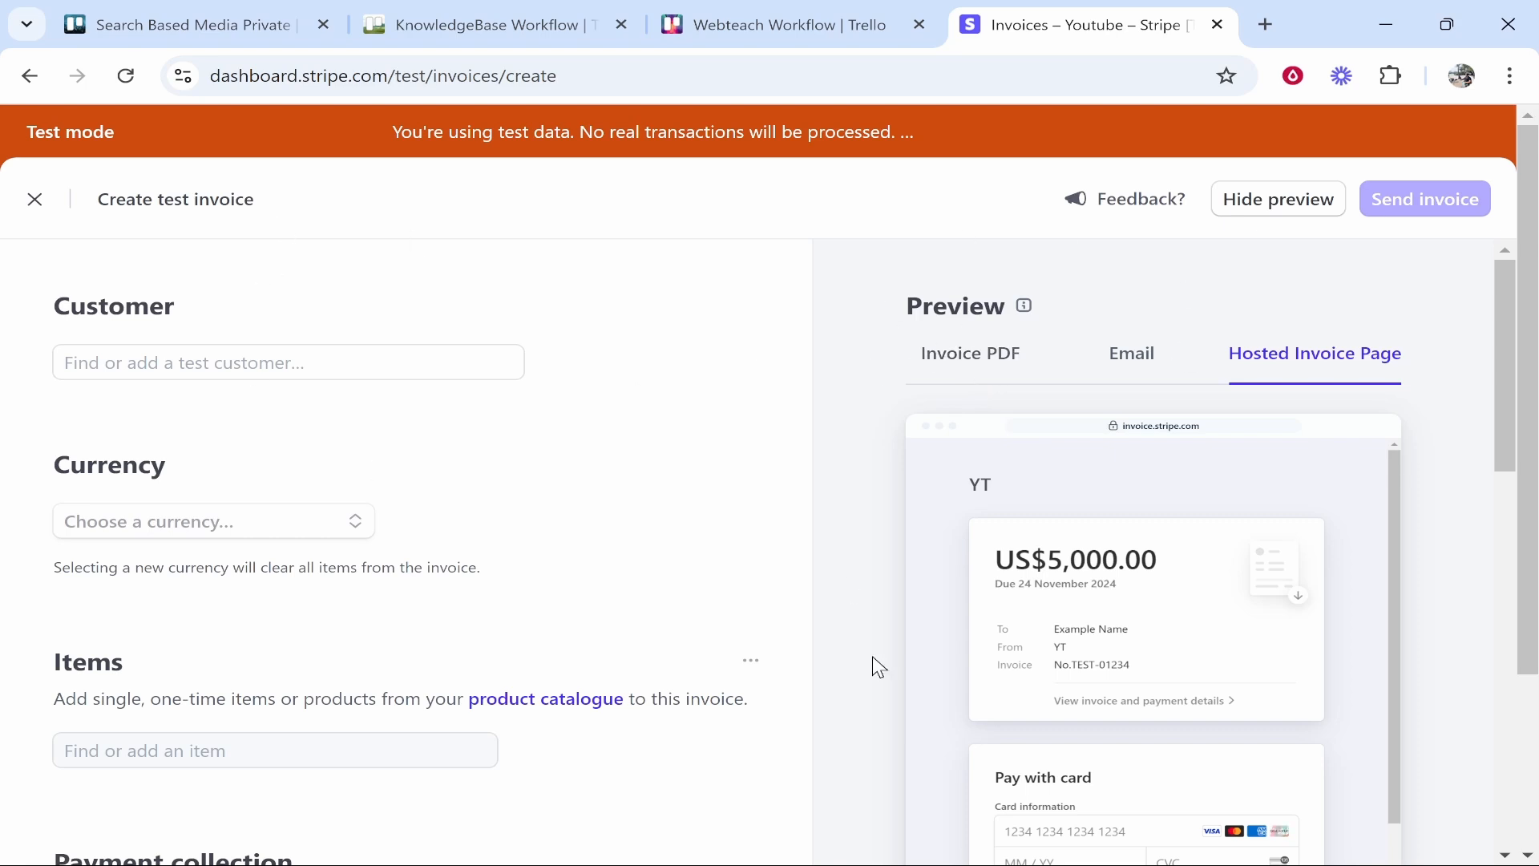
{"action": "mouse_move", "coordinate": [261, 347]}
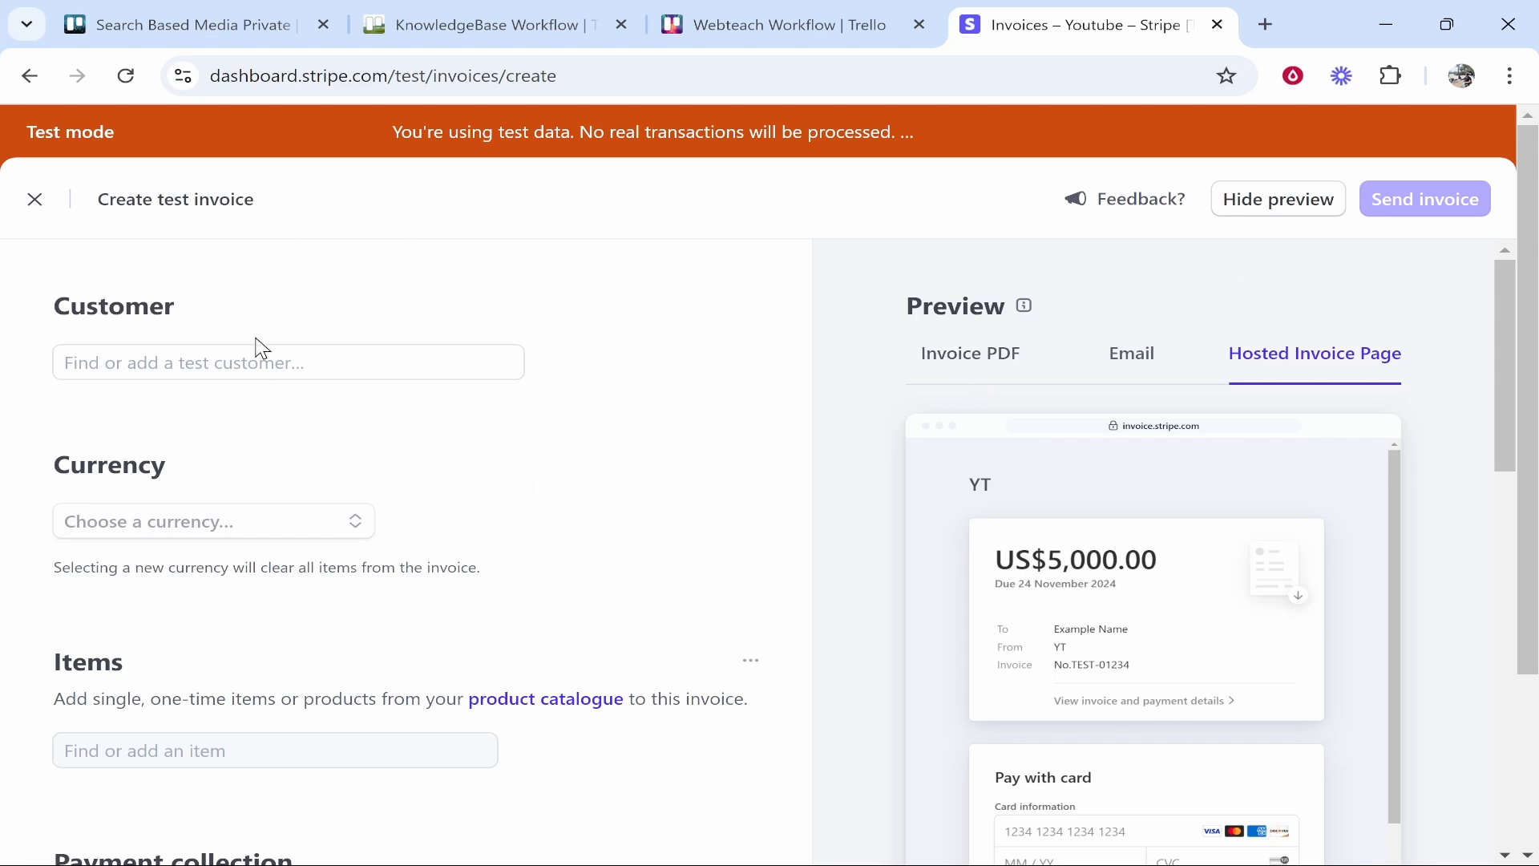
{"action": "left_click", "coordinate": [287, 362]}
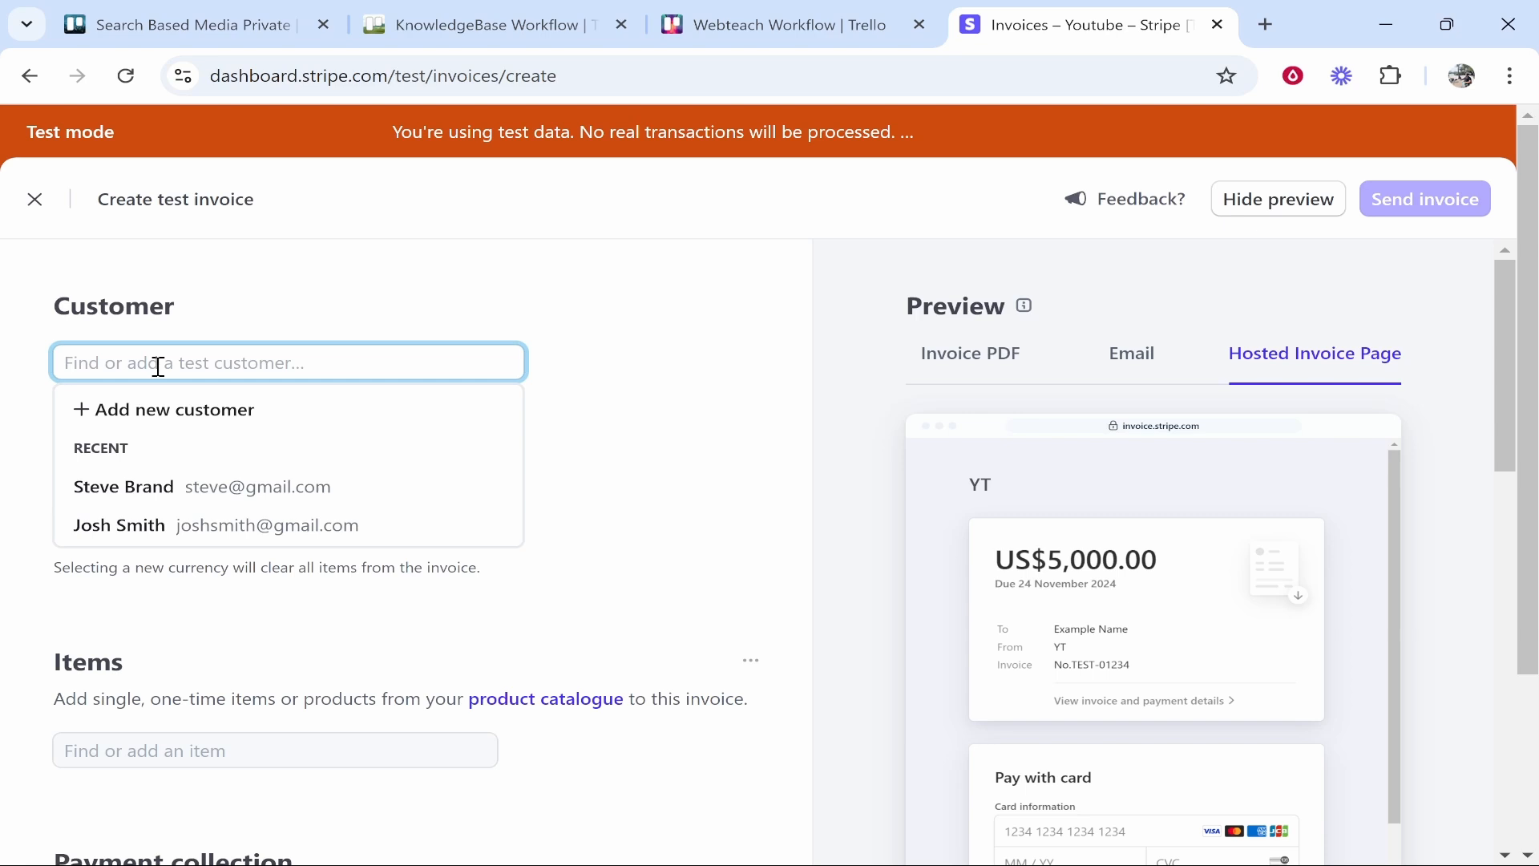
{"action": "mouse_move", "coordinate": [191, 437]}
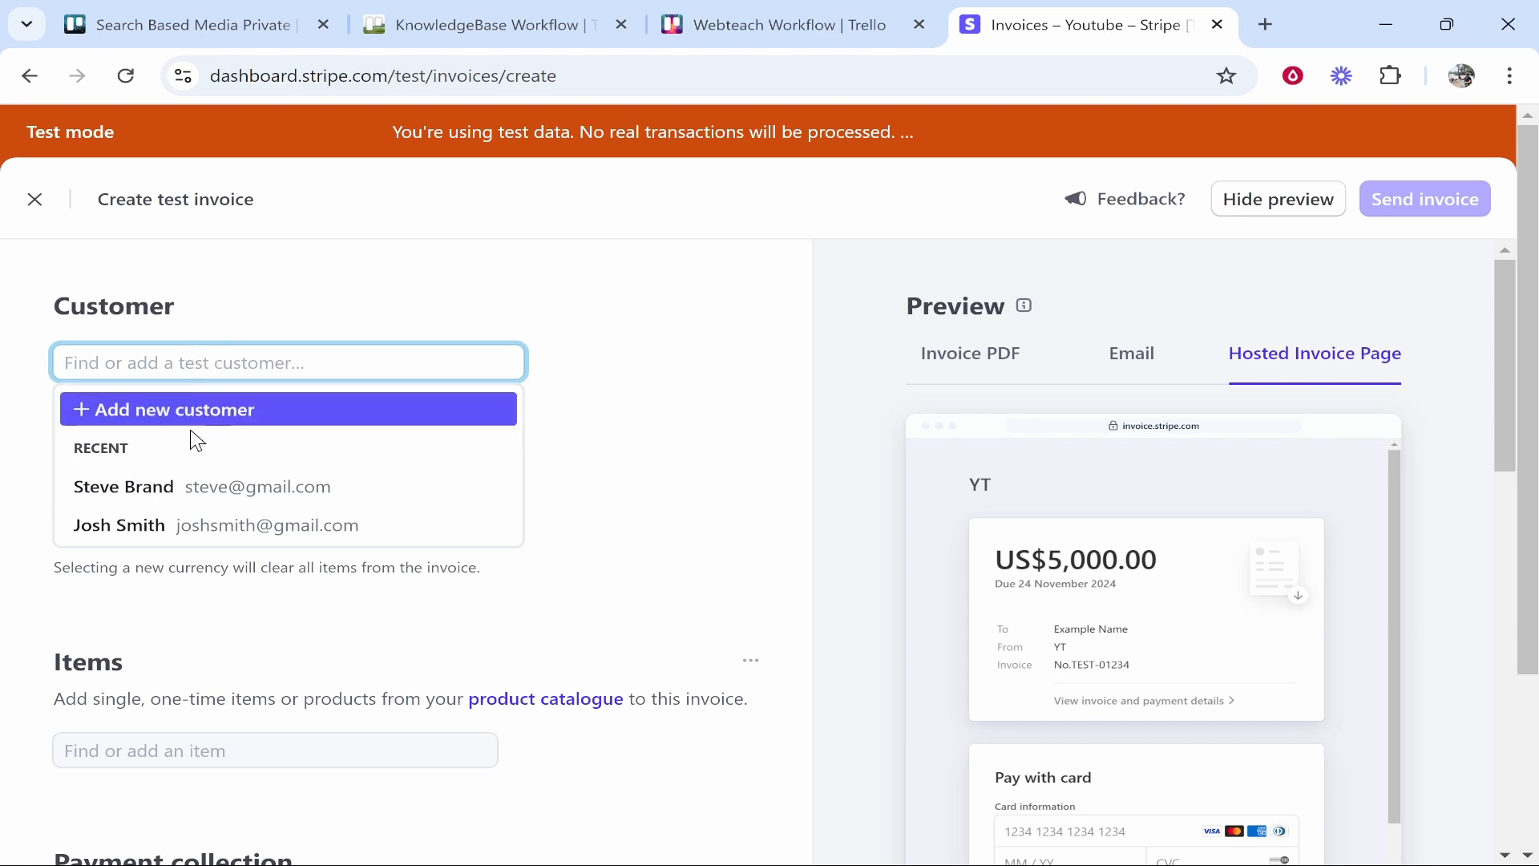
{"action": "mouse_move", "coordinate": [167, 524]}
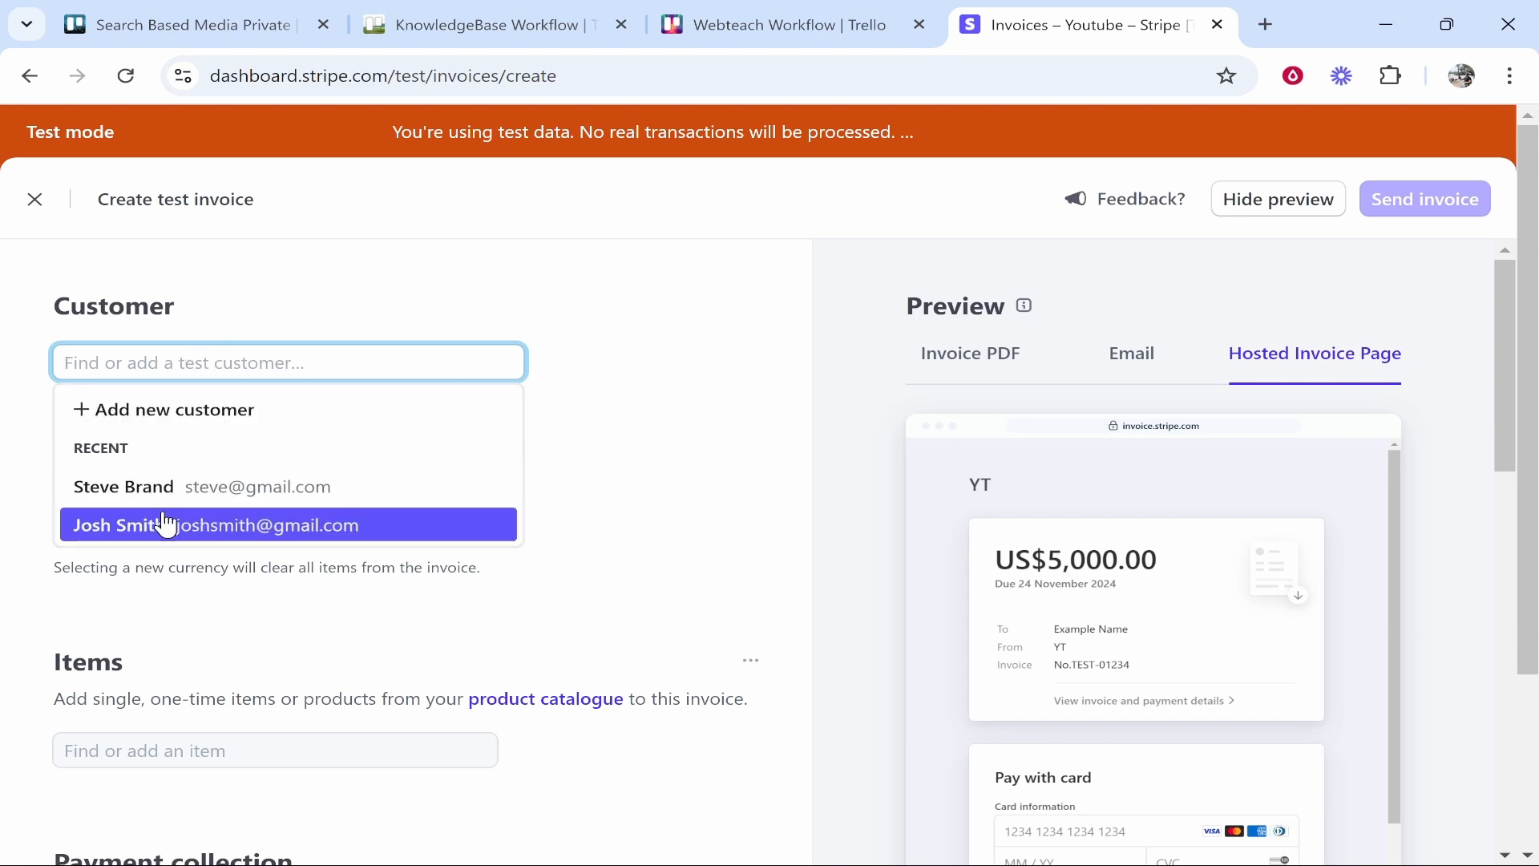
{"action": "mouse_move", "coordinate": [188, 495]}
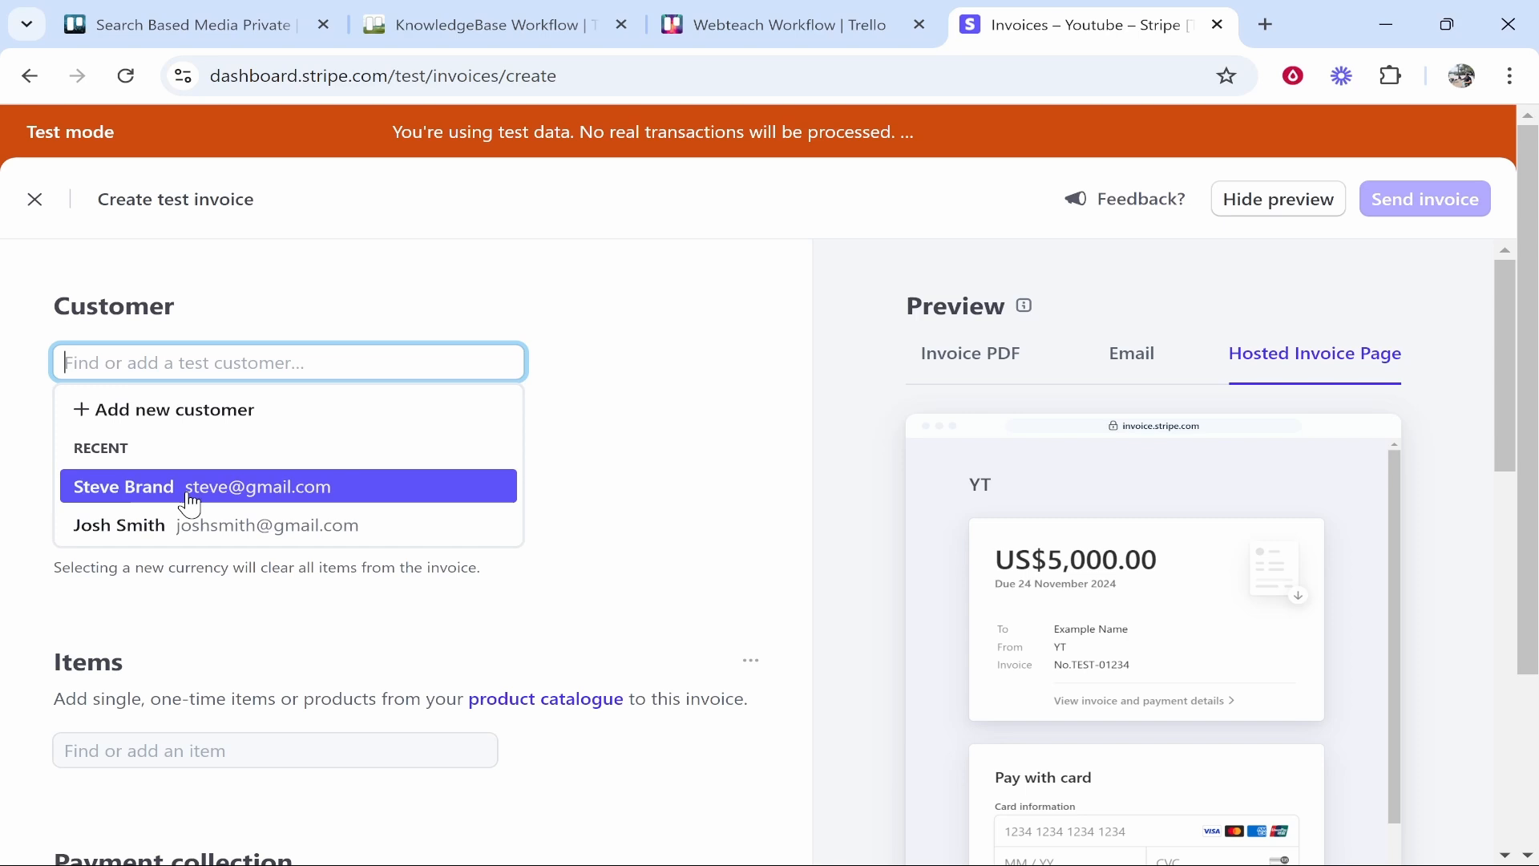
{"action": "left_click", "coordinate": [175, 410]}
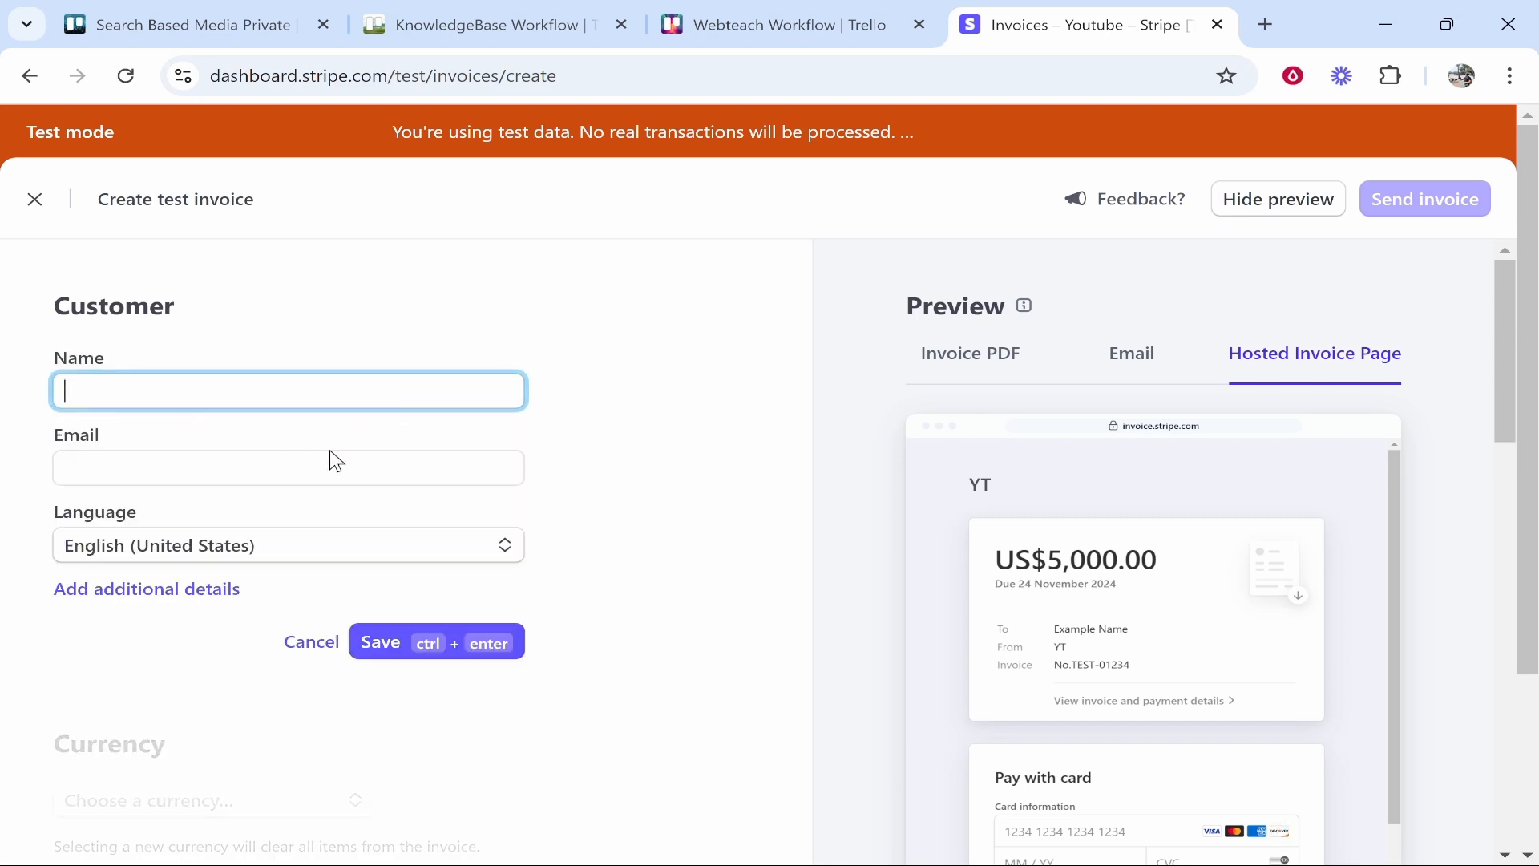
{"action": "mouse_move", "coordinate": [292, 454]}
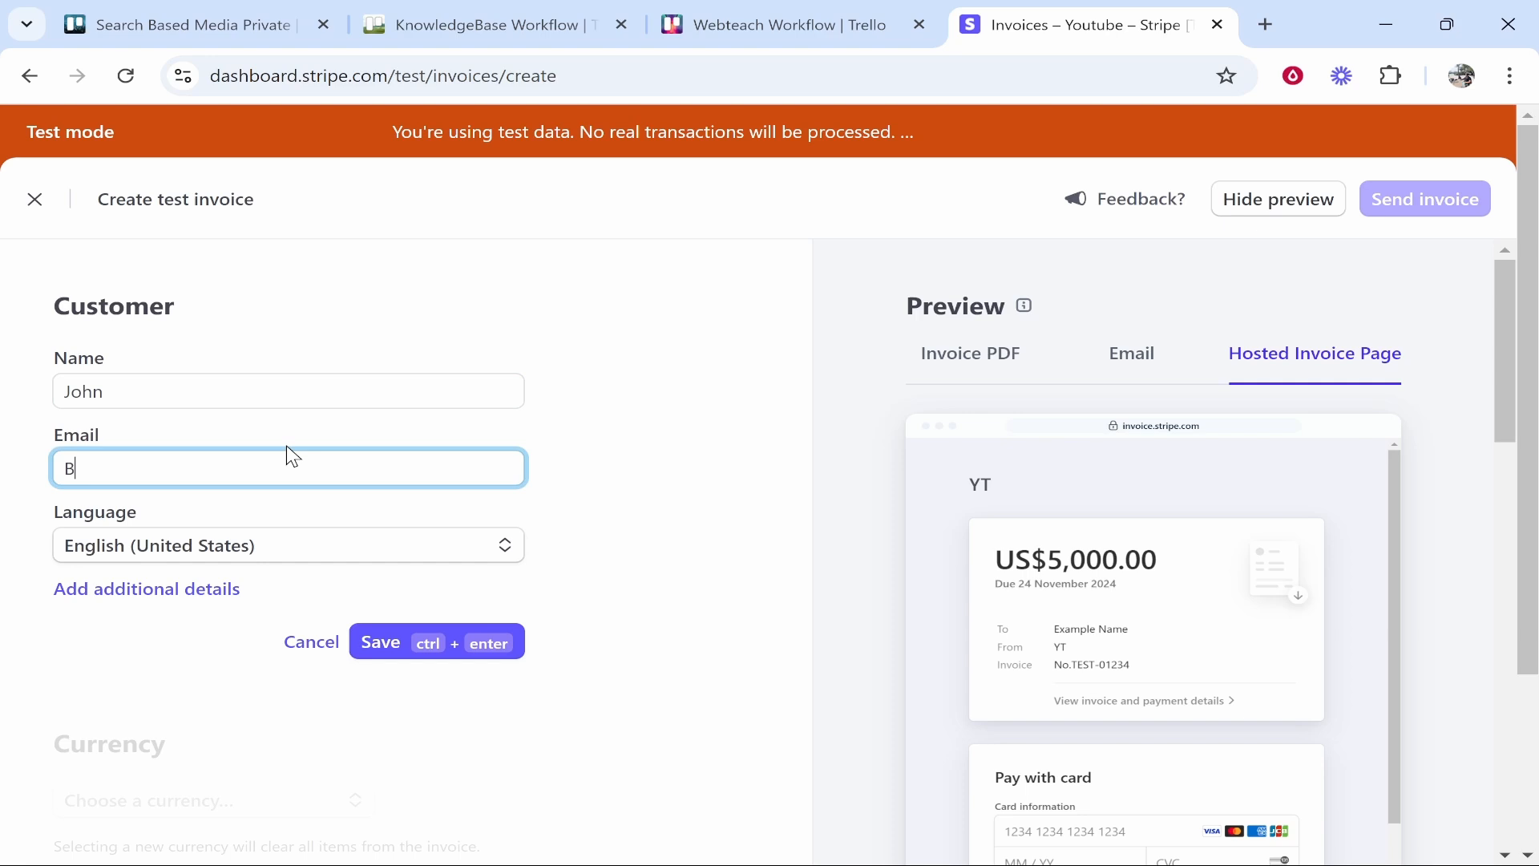
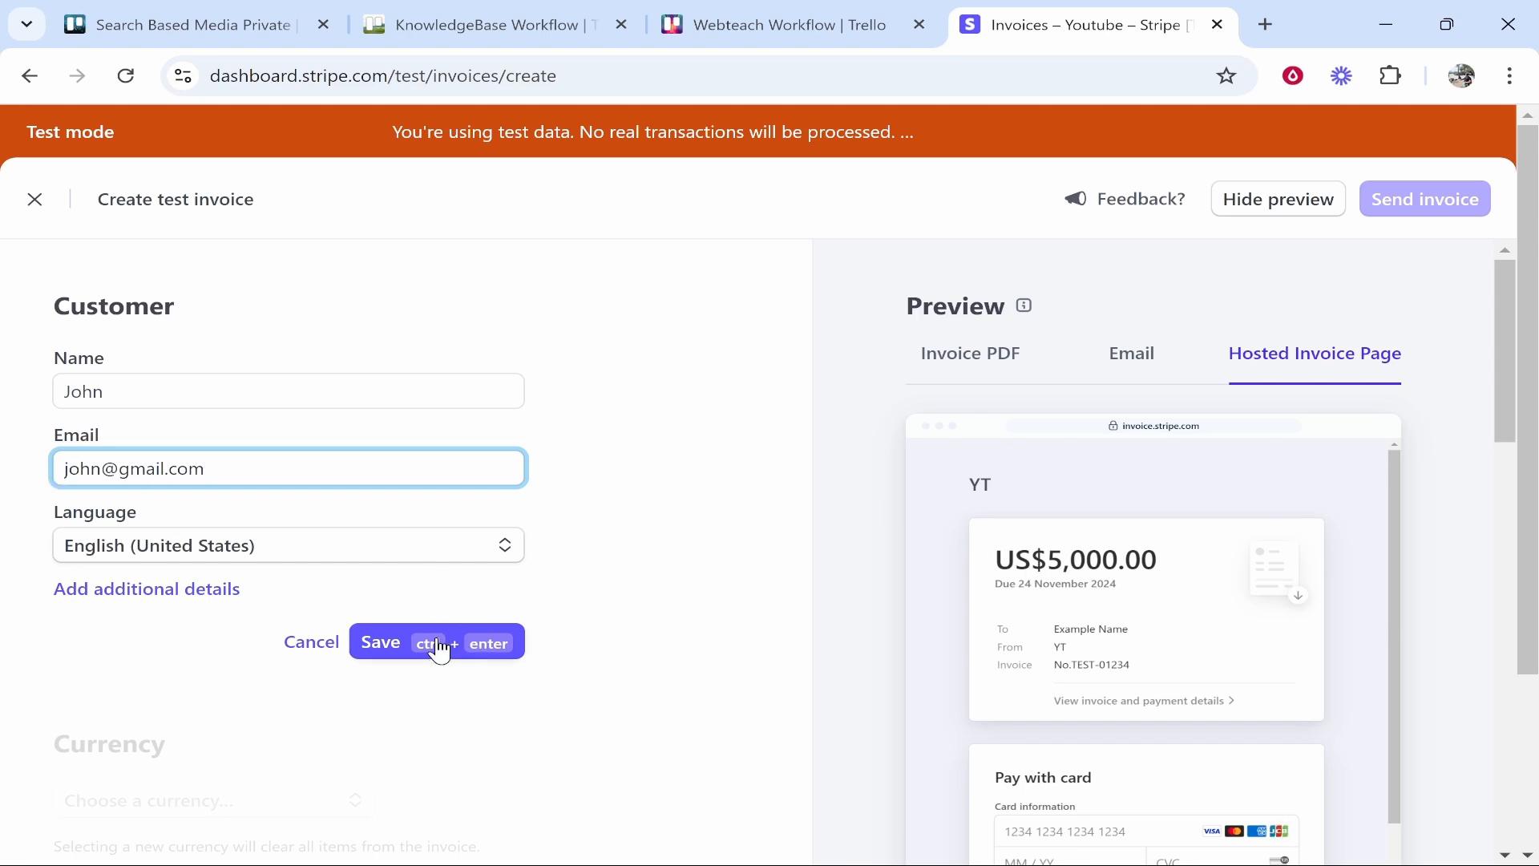
{"action": "left_click", "coordinate": [380, 642]}
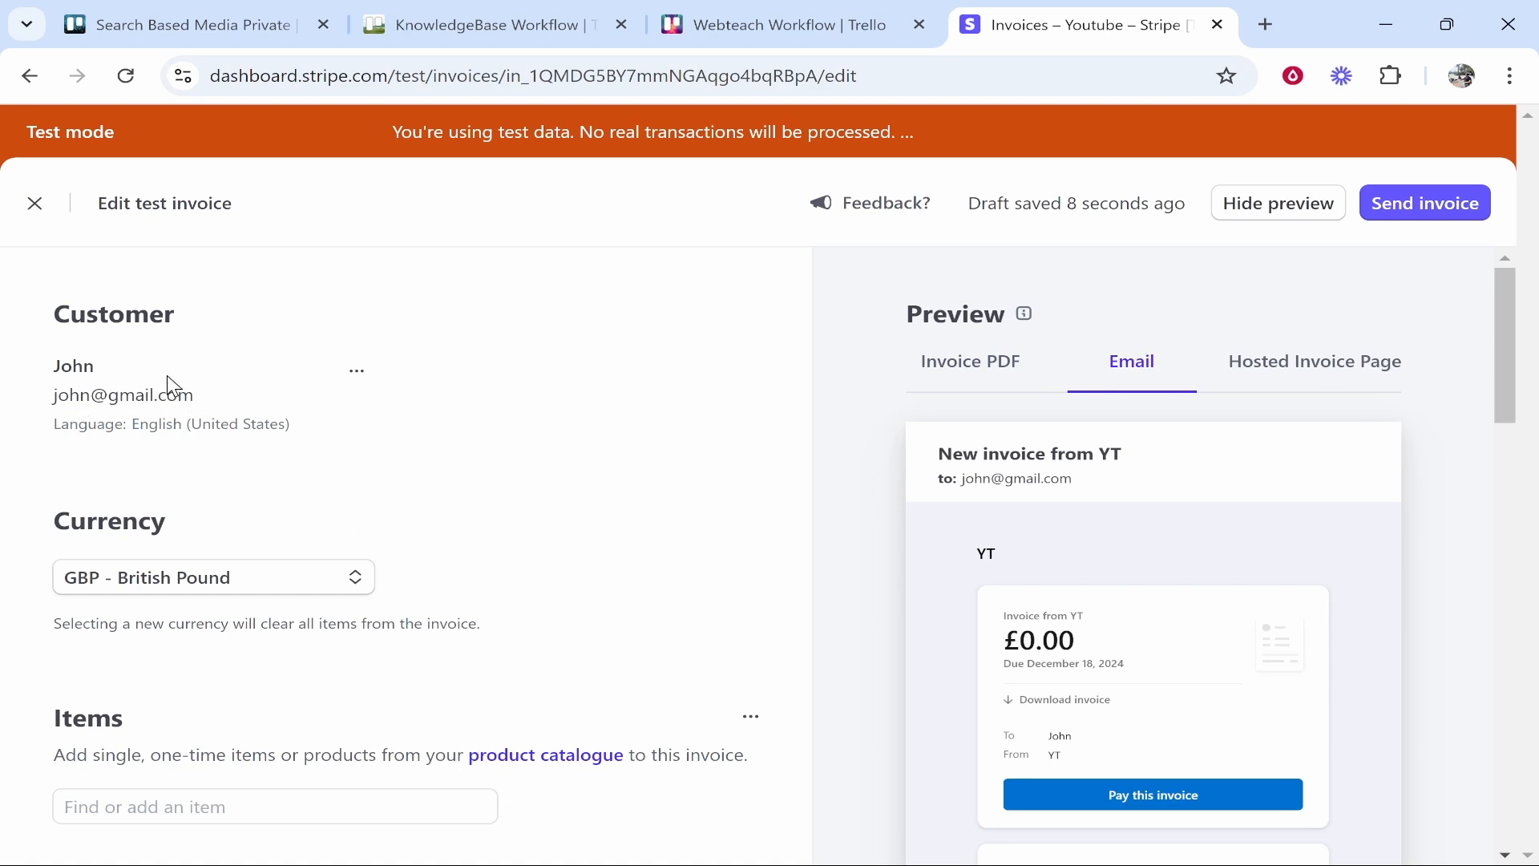
{"action": "mouse_move", "coordinate": [206, 577]}
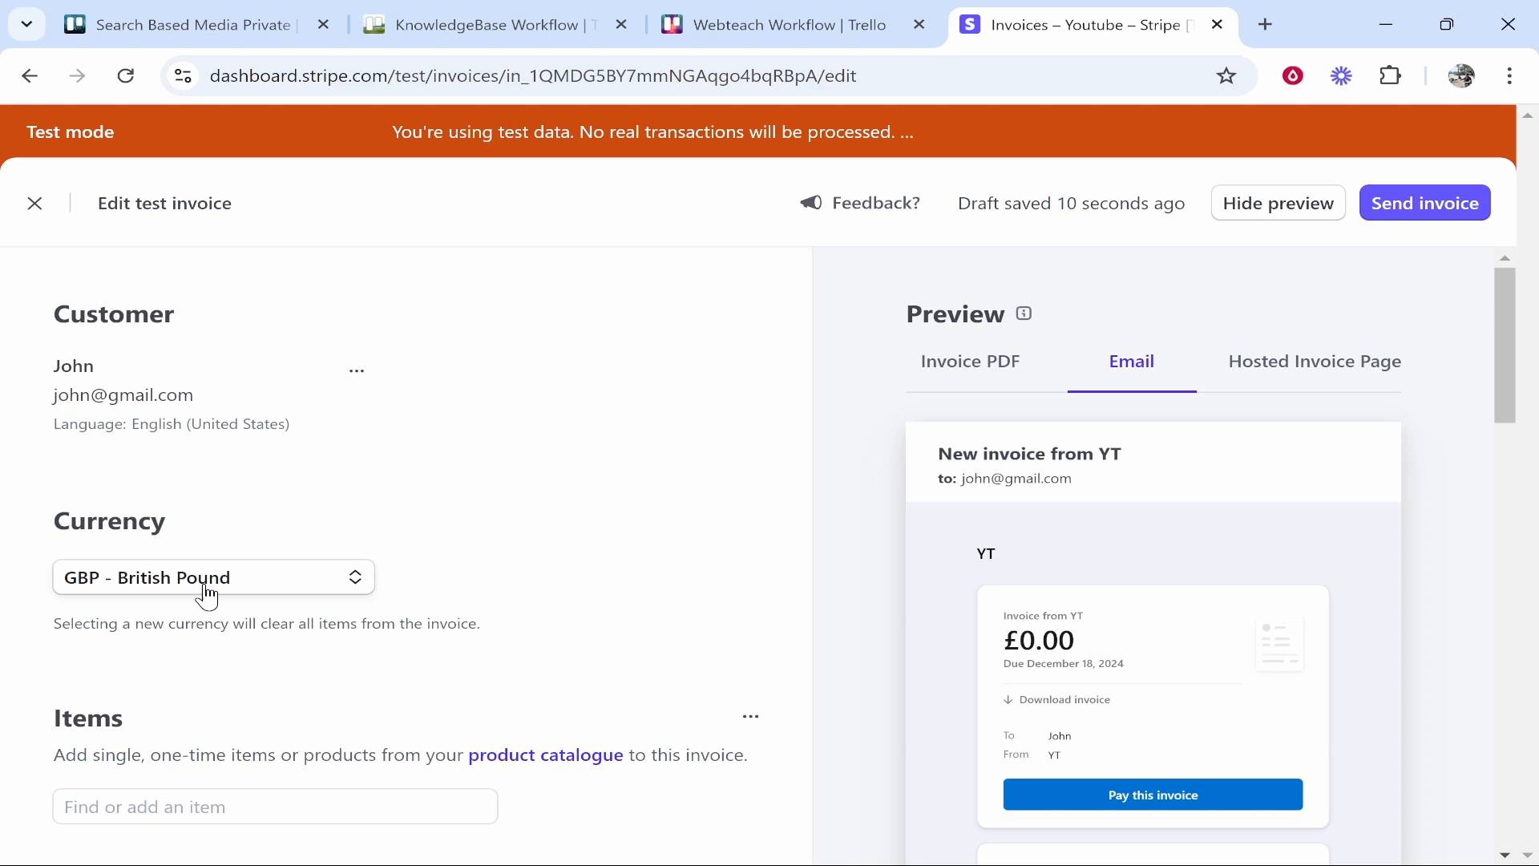
Step: Change the currency to USD and add the YouTube Manegment item at US$100.00
{"action": "left_click", "coordinate": [214, 577]}
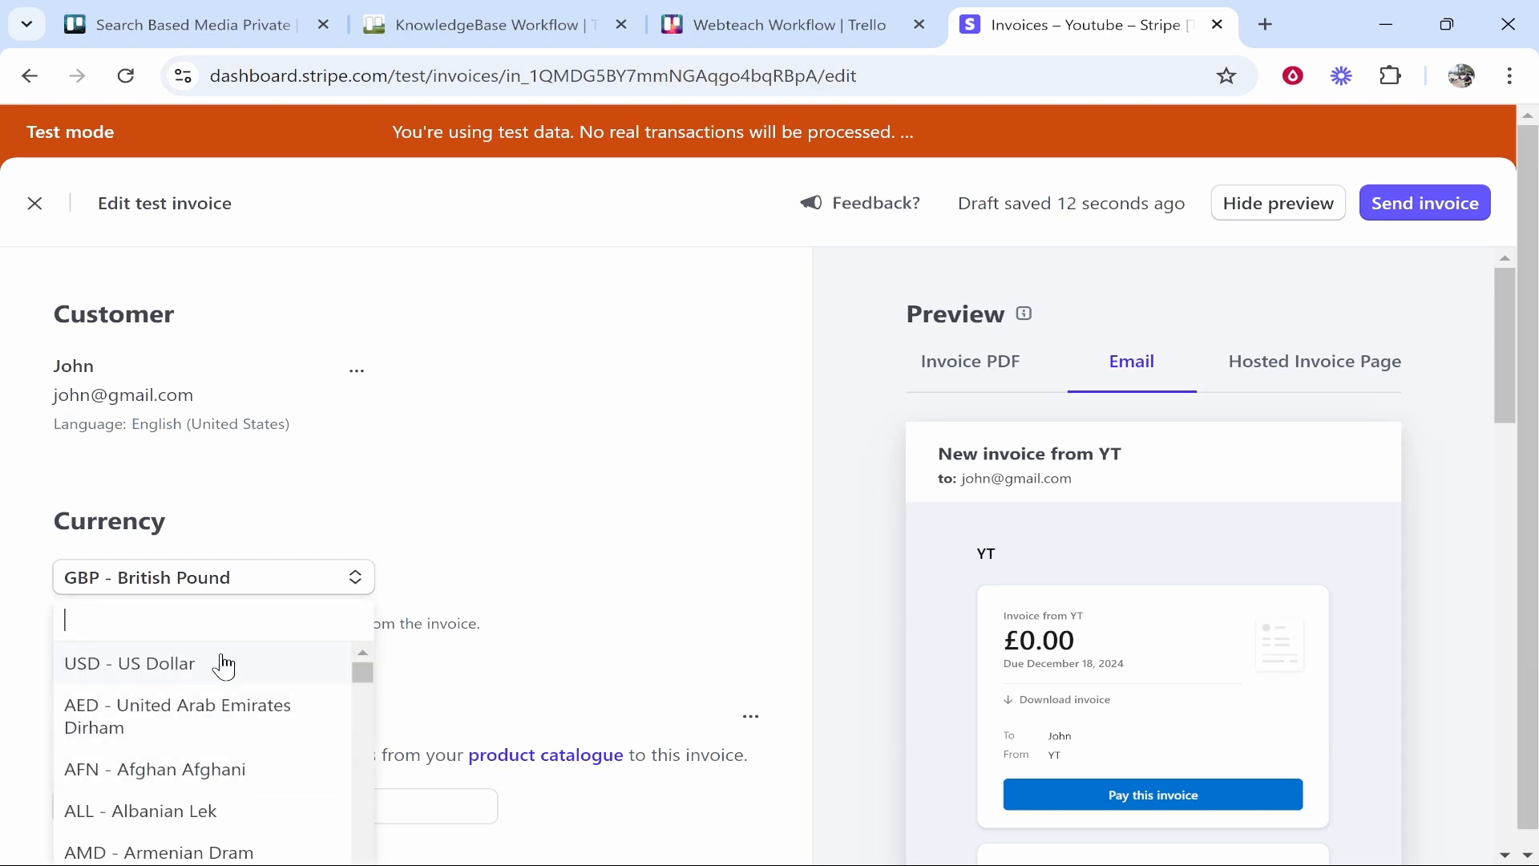
{"action": "left_click", "coordinate": [130, 663]}
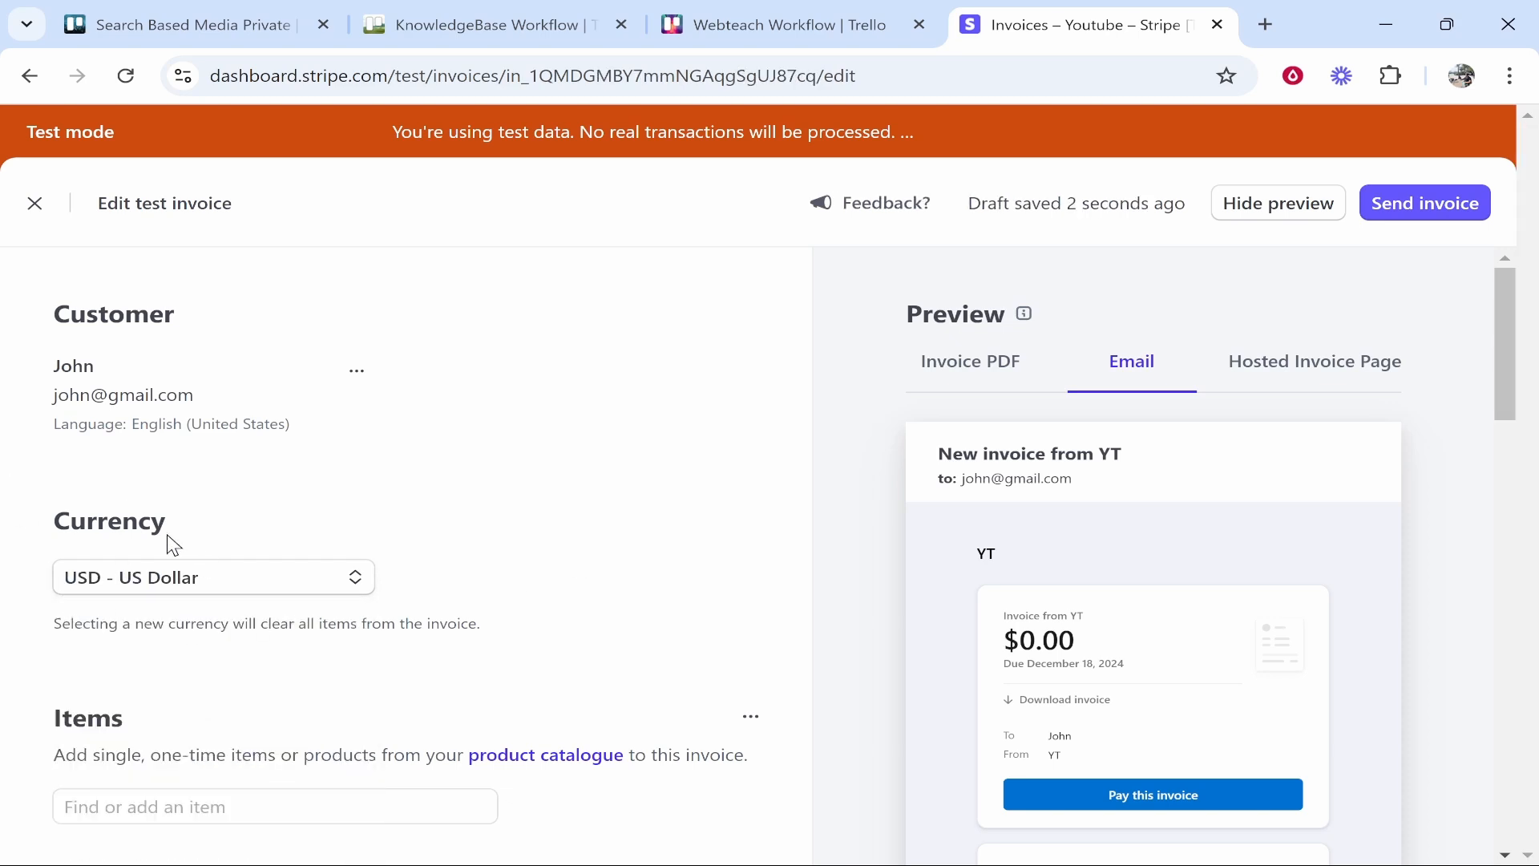
{"action": "scroll", "scroll_direction": "down", "scroll_amount": 3}
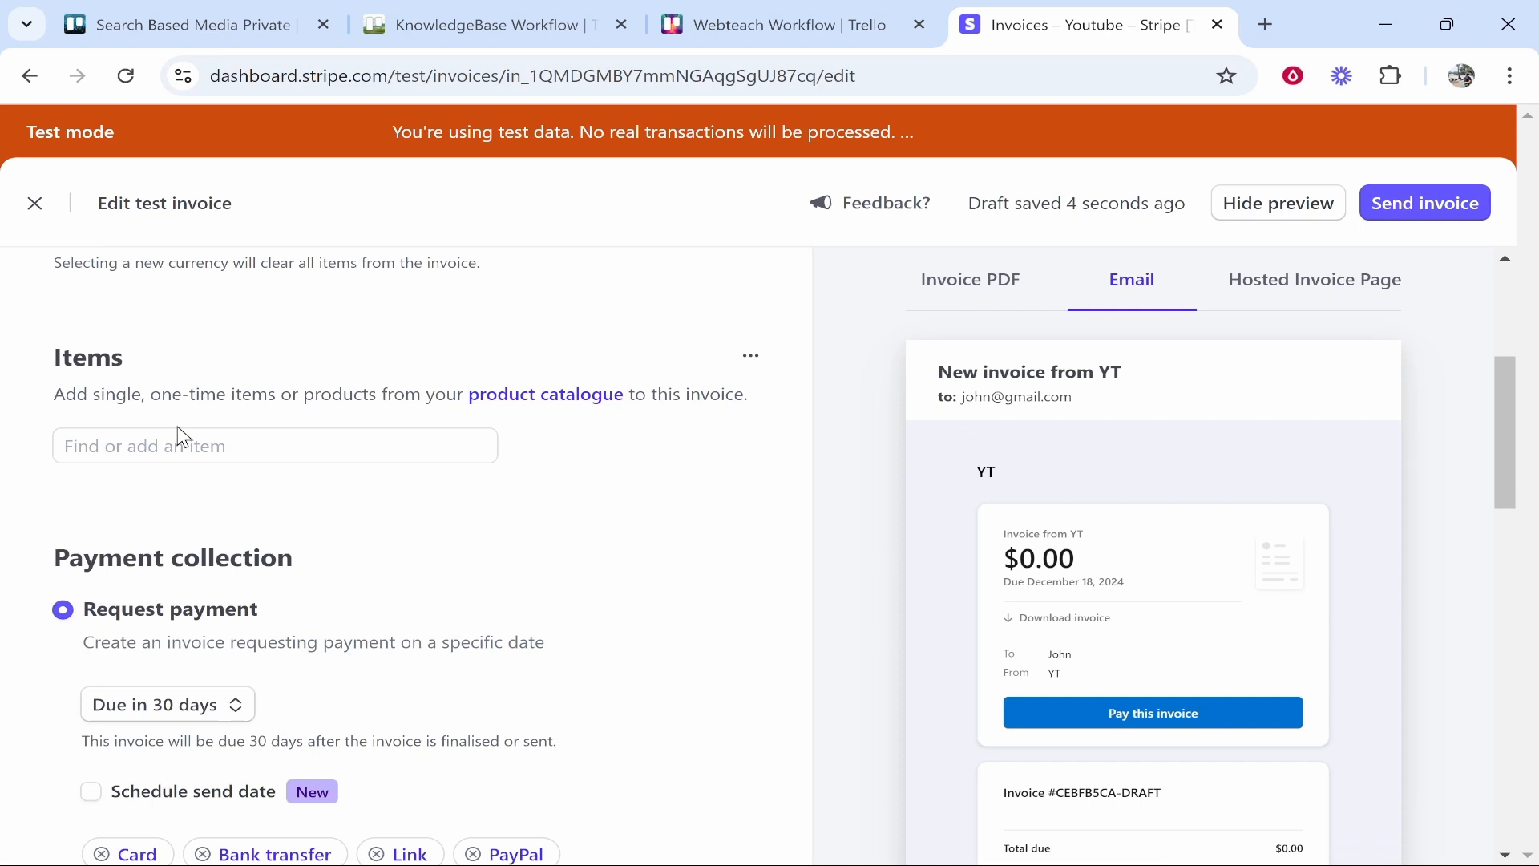
{"action": "left_click", "coordinate": [275, 445]}
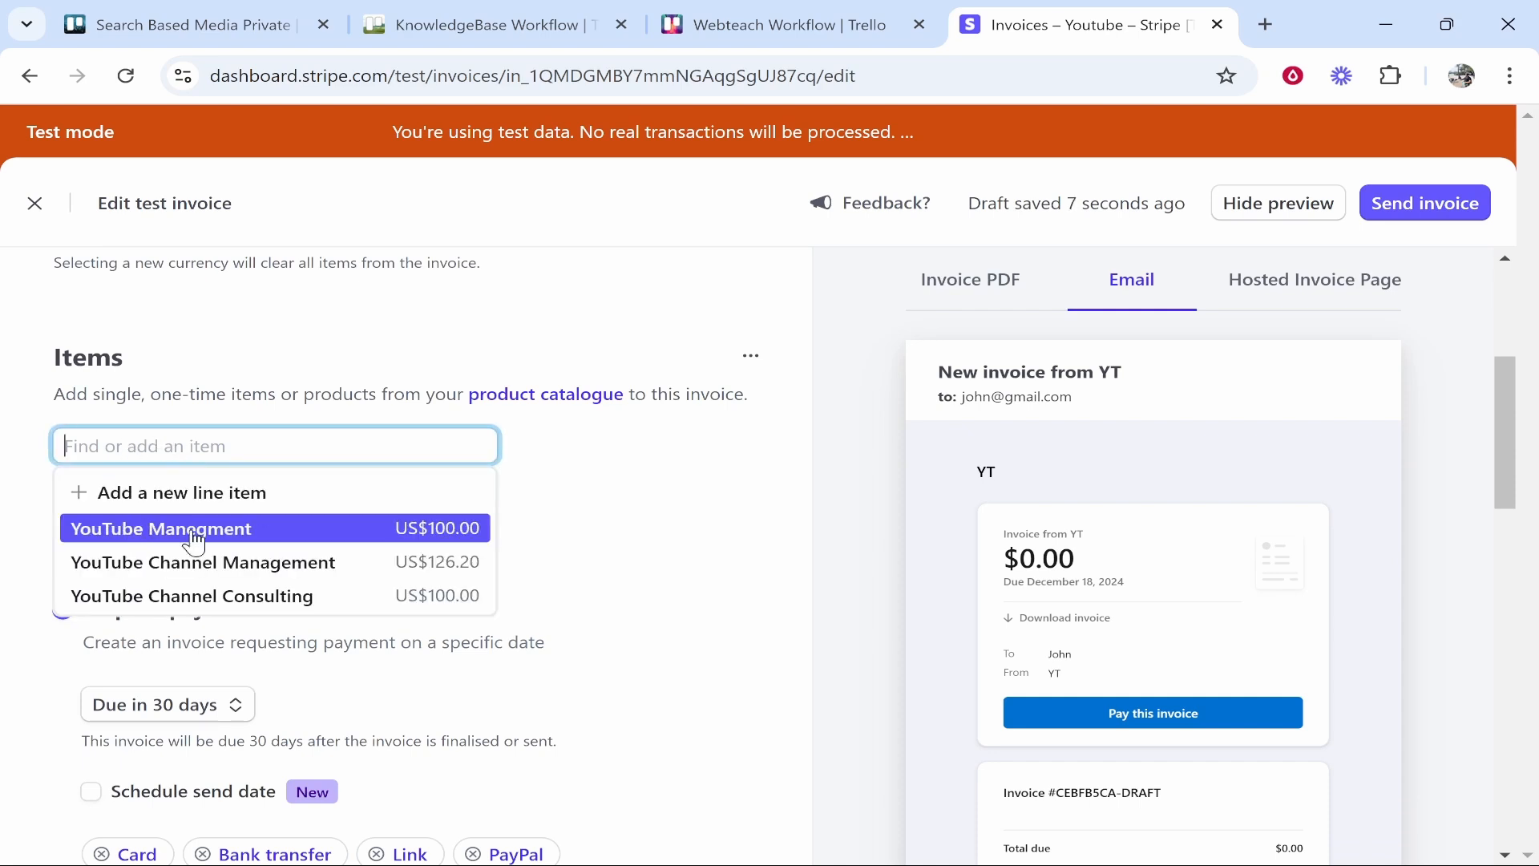
{"action": "mouse_move", "coordinate": [201, 561]}
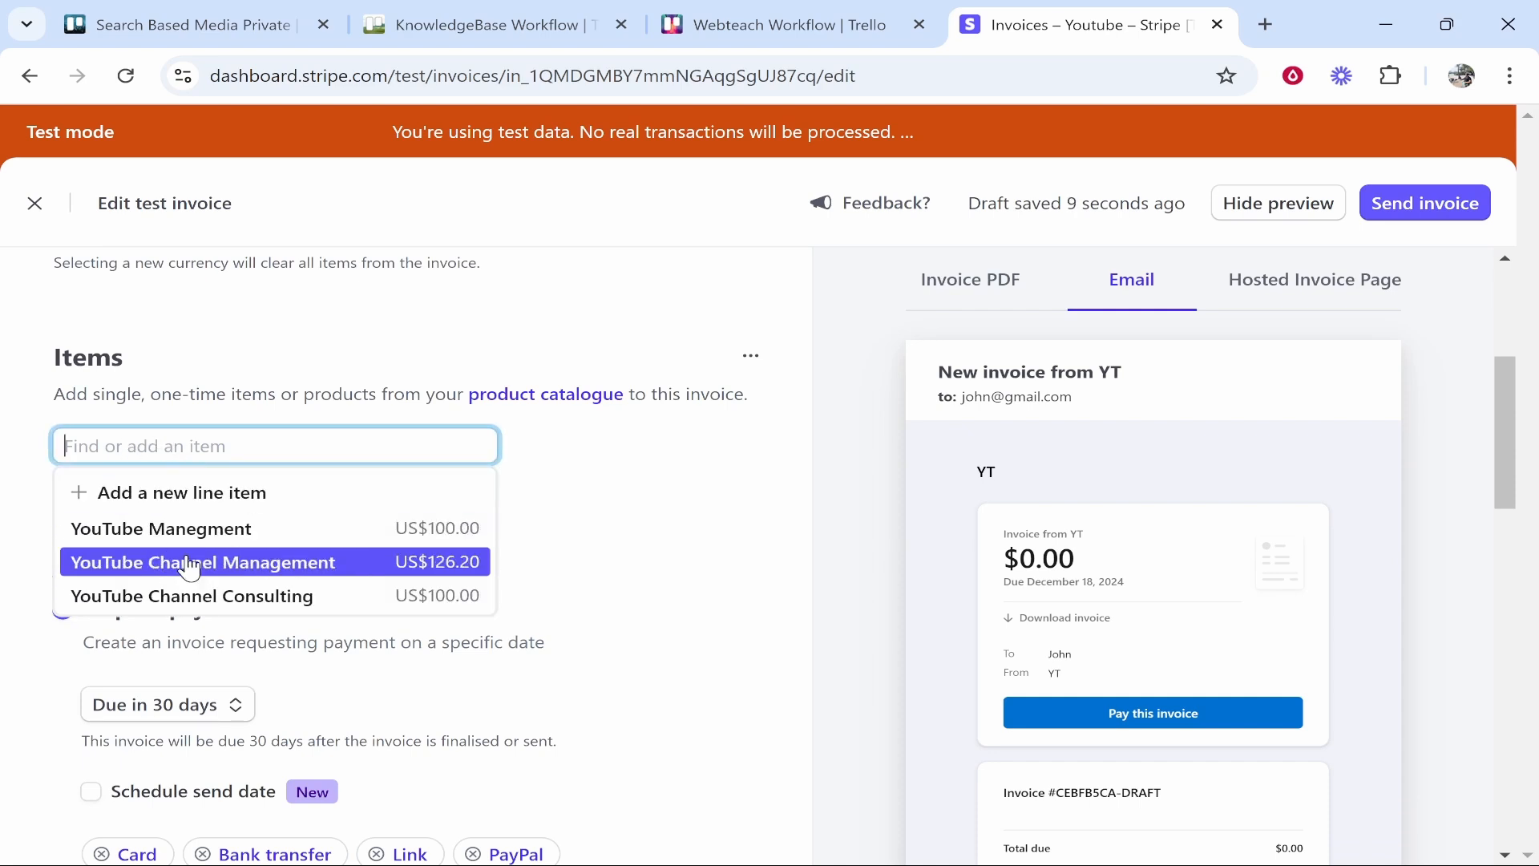
{"action": "mouse_move", "coordinate": [197, 492]}
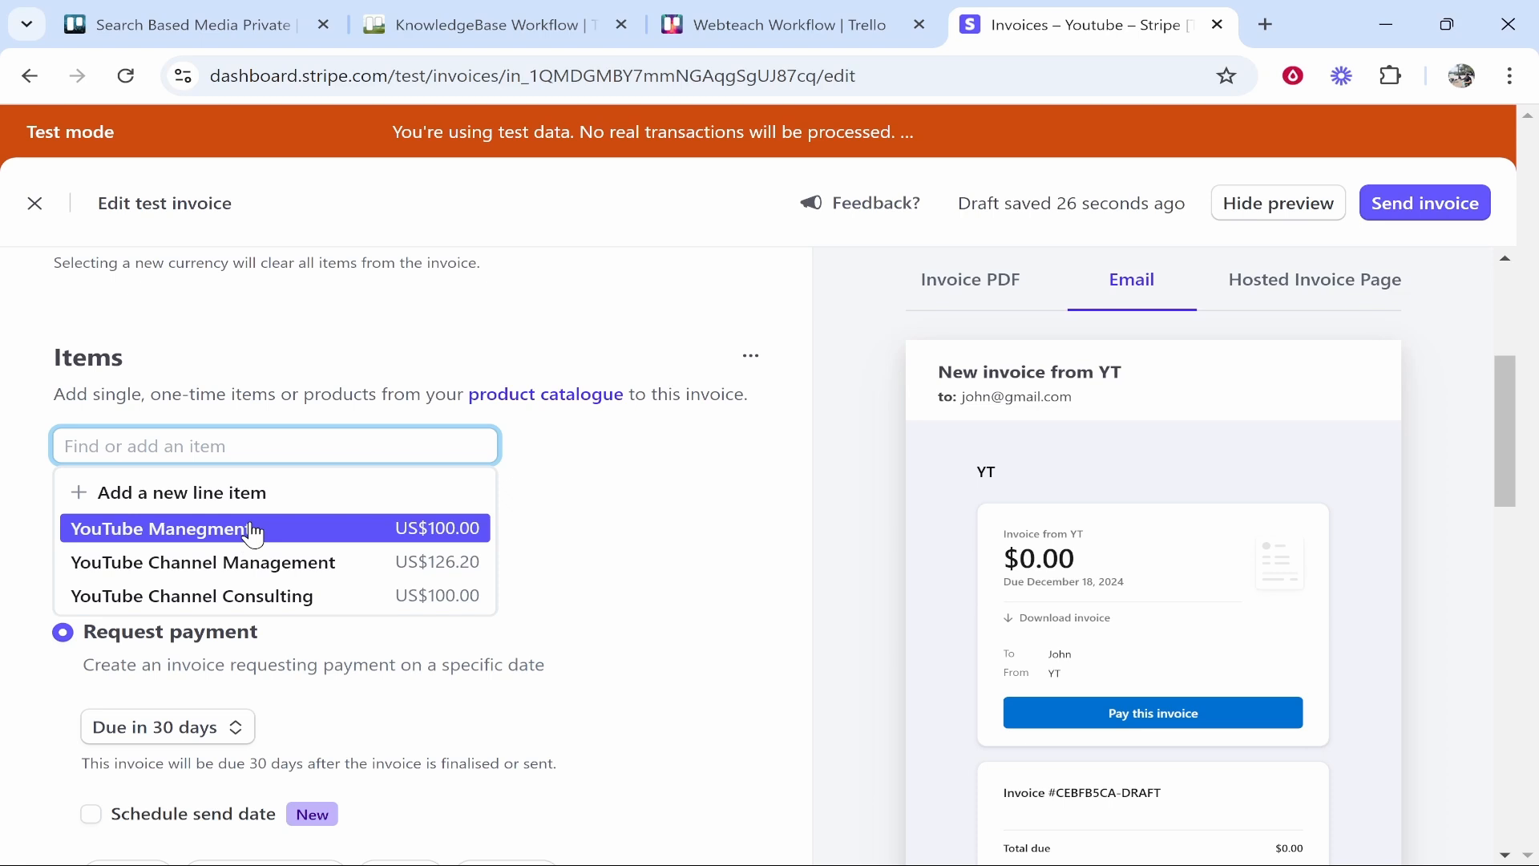
{"action": "left_click", "coordinate": [162, 528]}
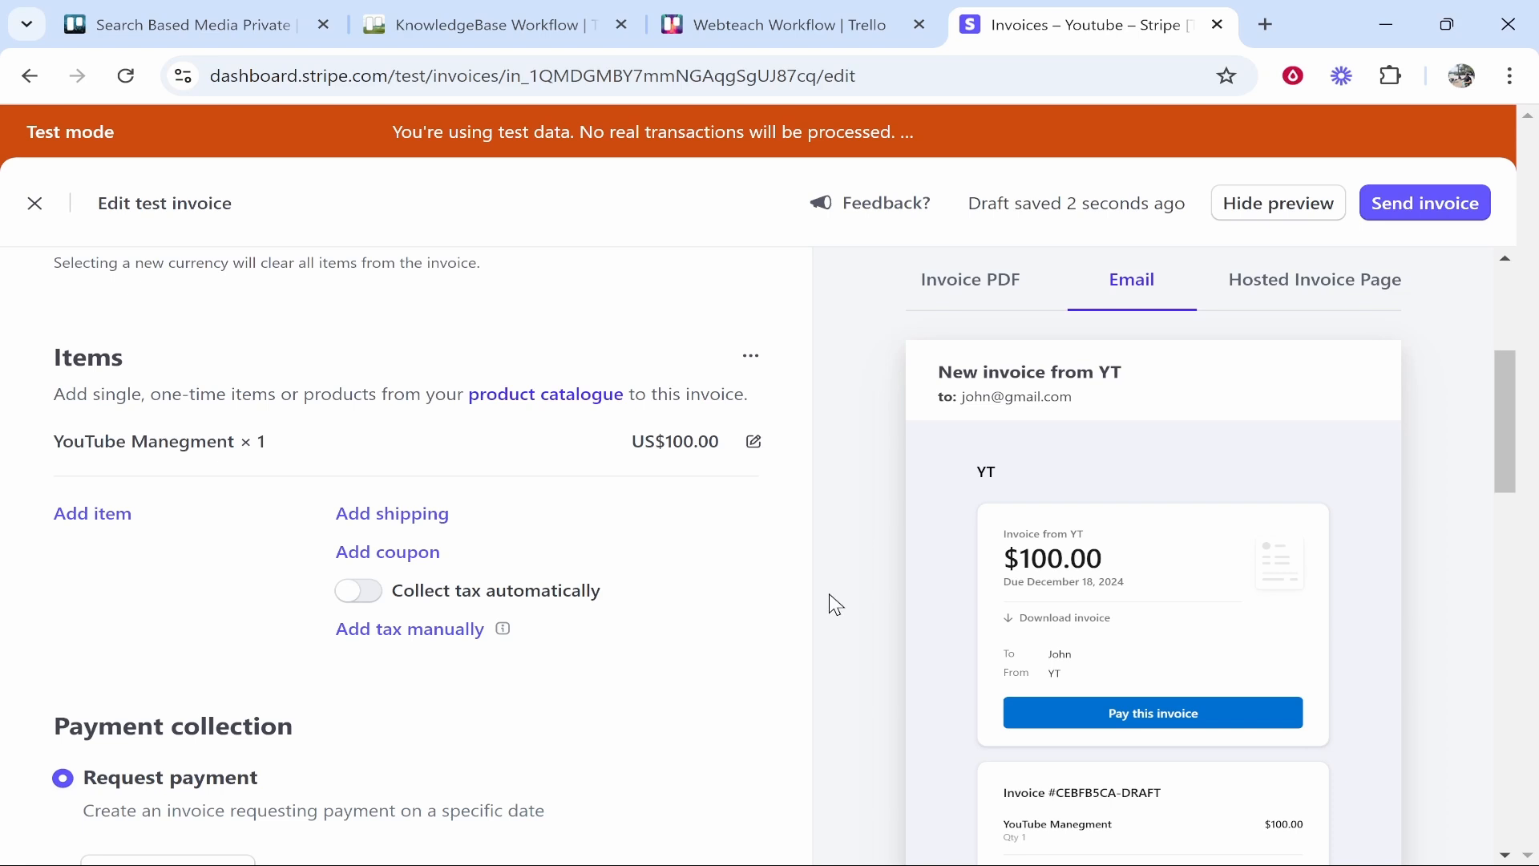
{"action": "mouse_move", "coordinate": [1031, 596]}
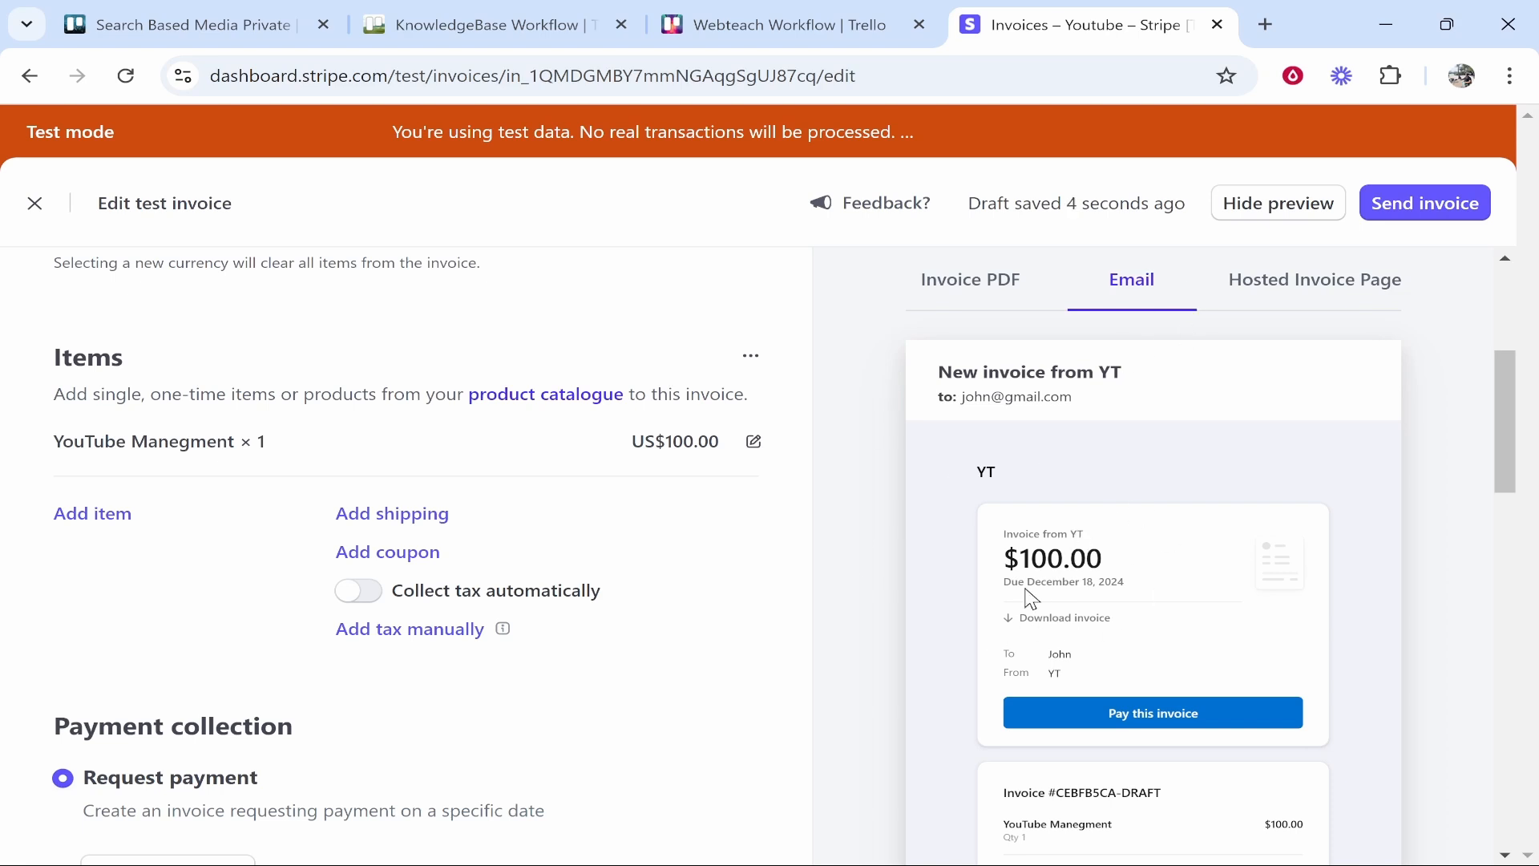
{"action": "mouse_move", "coordinate": [1016, 570]}
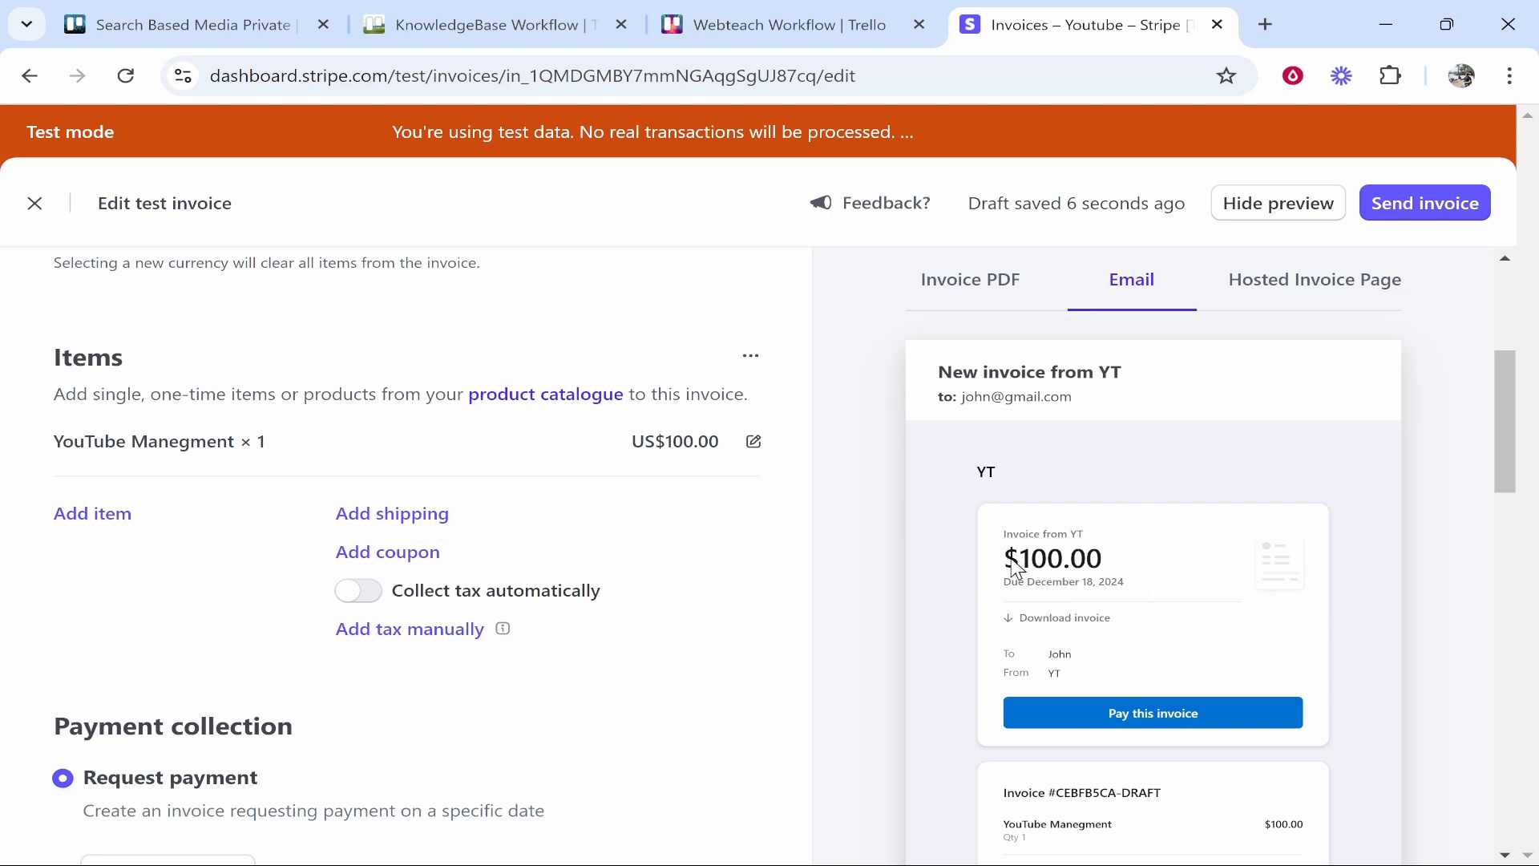
{"action": "mouse_move", "coordinate": [1041, 678]}
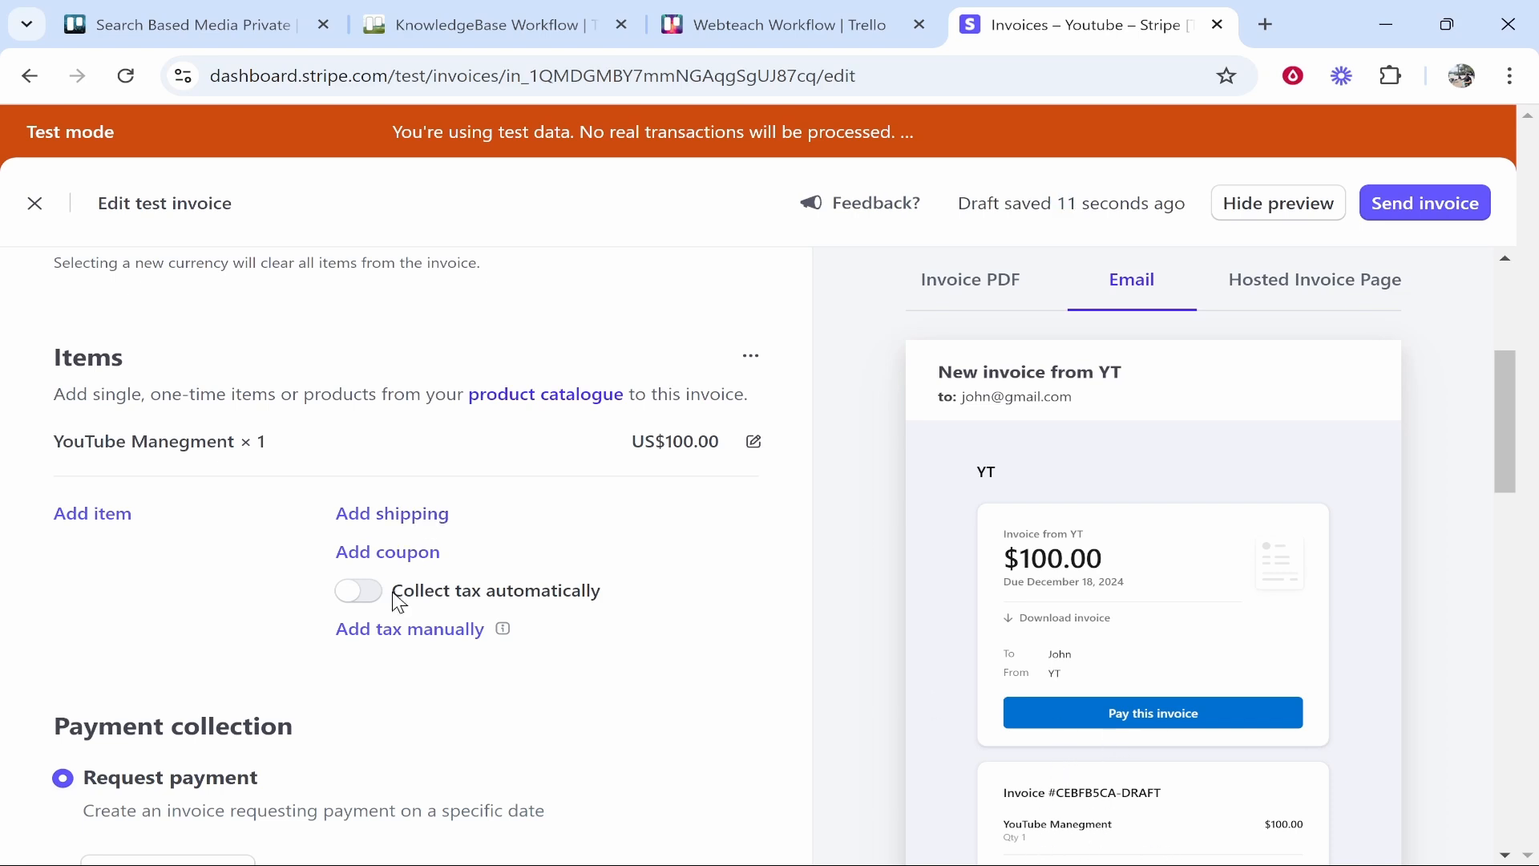
{"action": "mouse_move", "coordinate": [392, 513]}
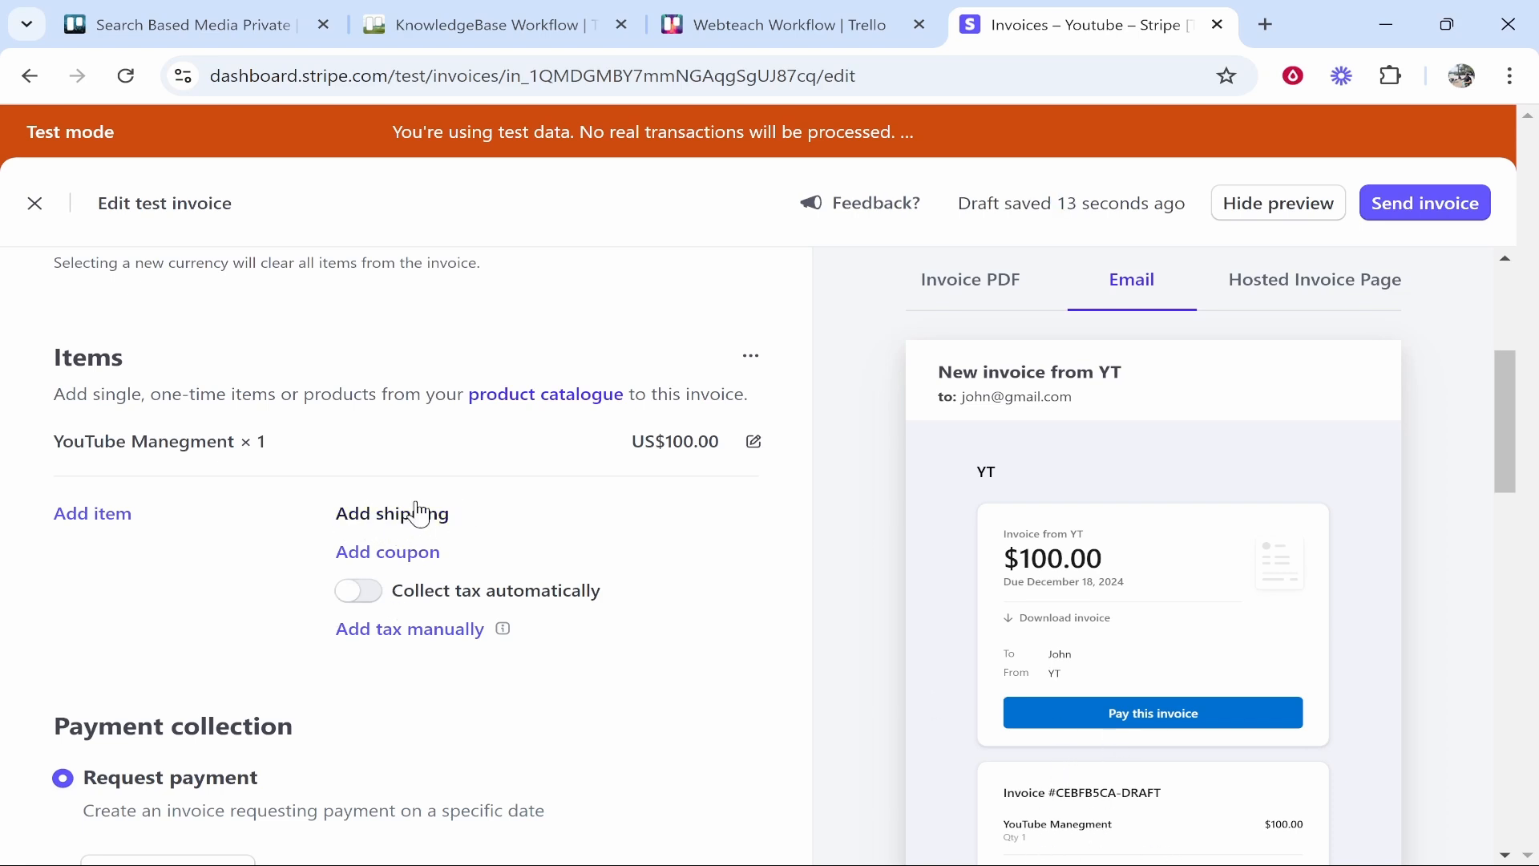
{"action": "mouse_move", "coordinate": [401, 579]}
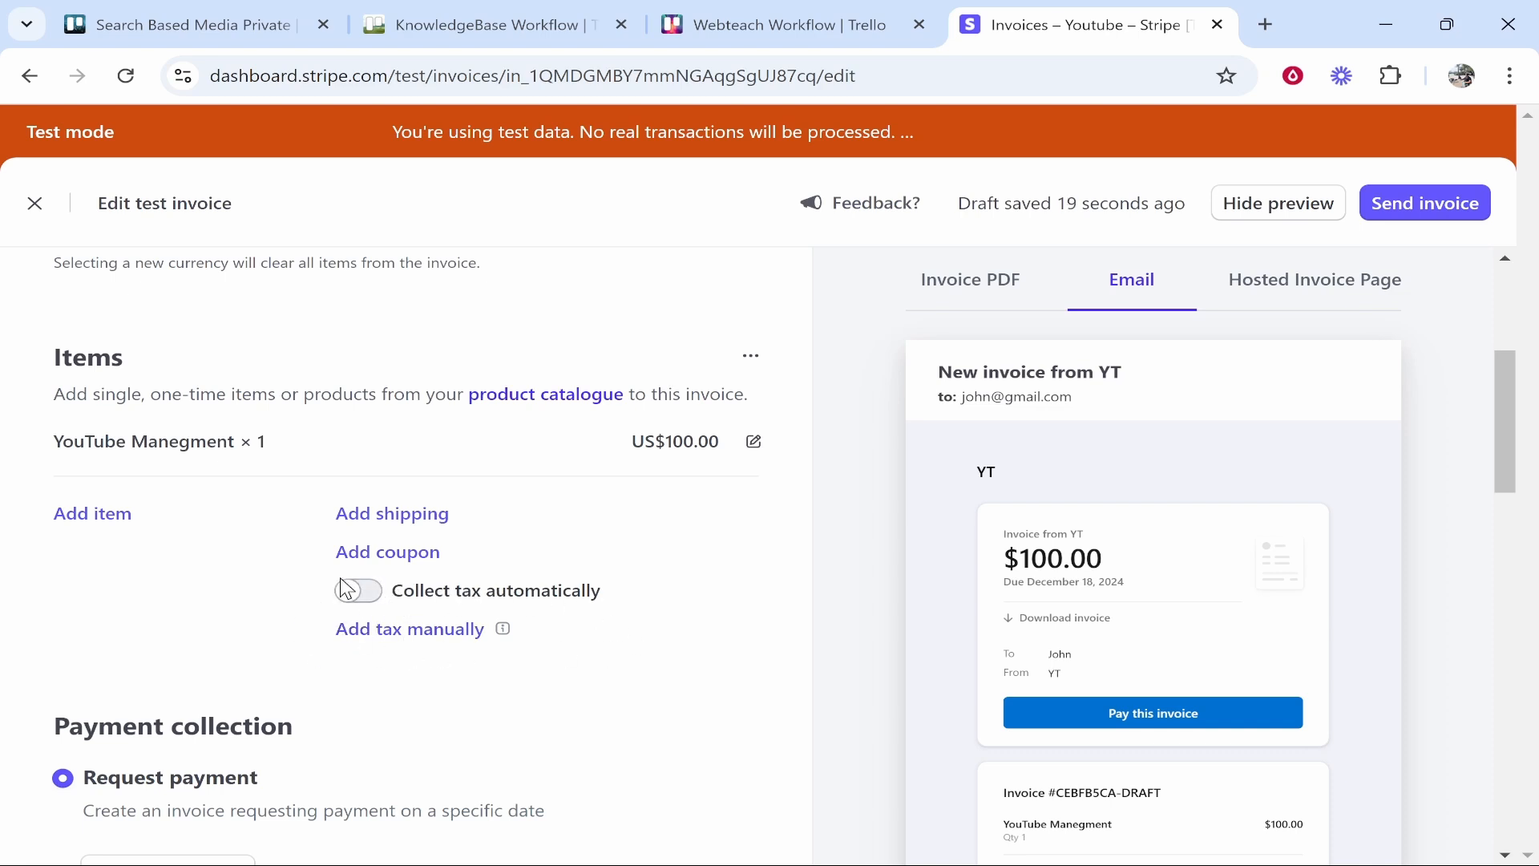
Step: Change the payment due term from 30 days to 7 days
{"action": "scroll", "scroll_direction": "up", "scroll_amount": 3}
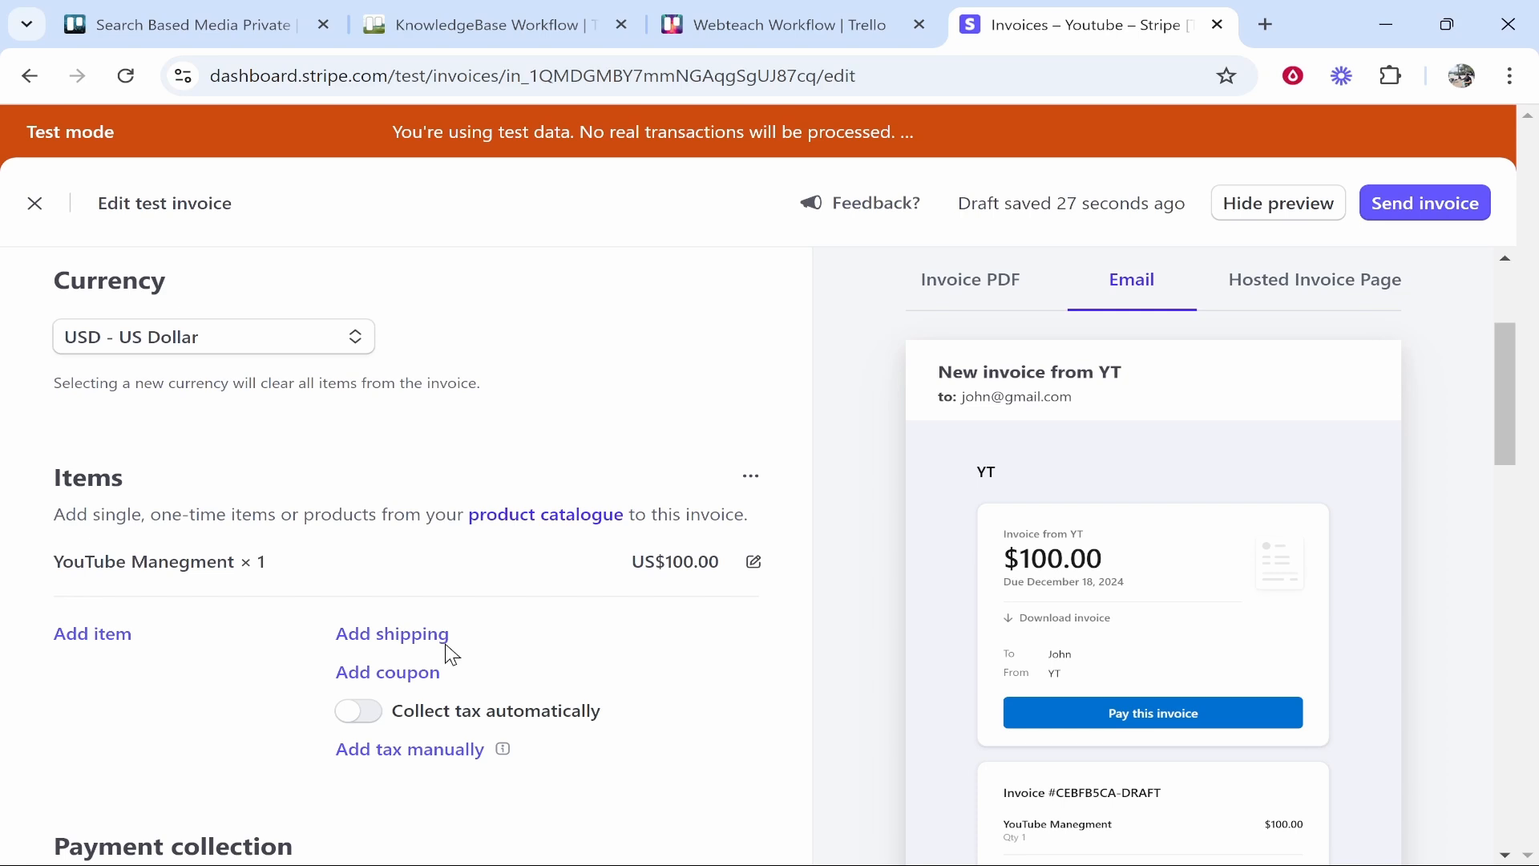
{"action": "scroll", "scroll_direction": "down", "scroll_amount": 3}
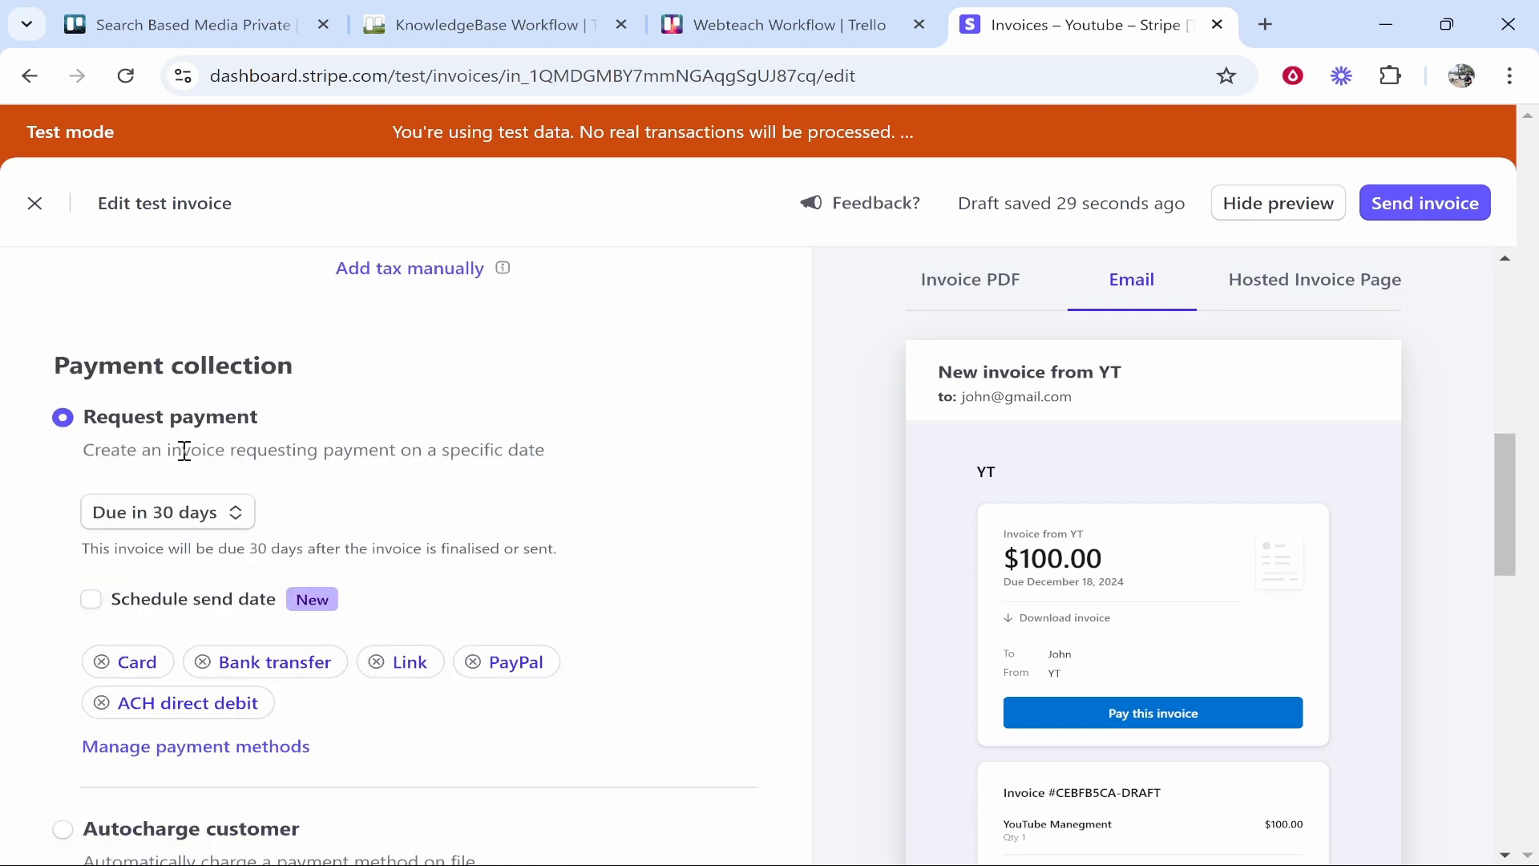
{"action": "mouse_move", "coordinate": [219, 494]}
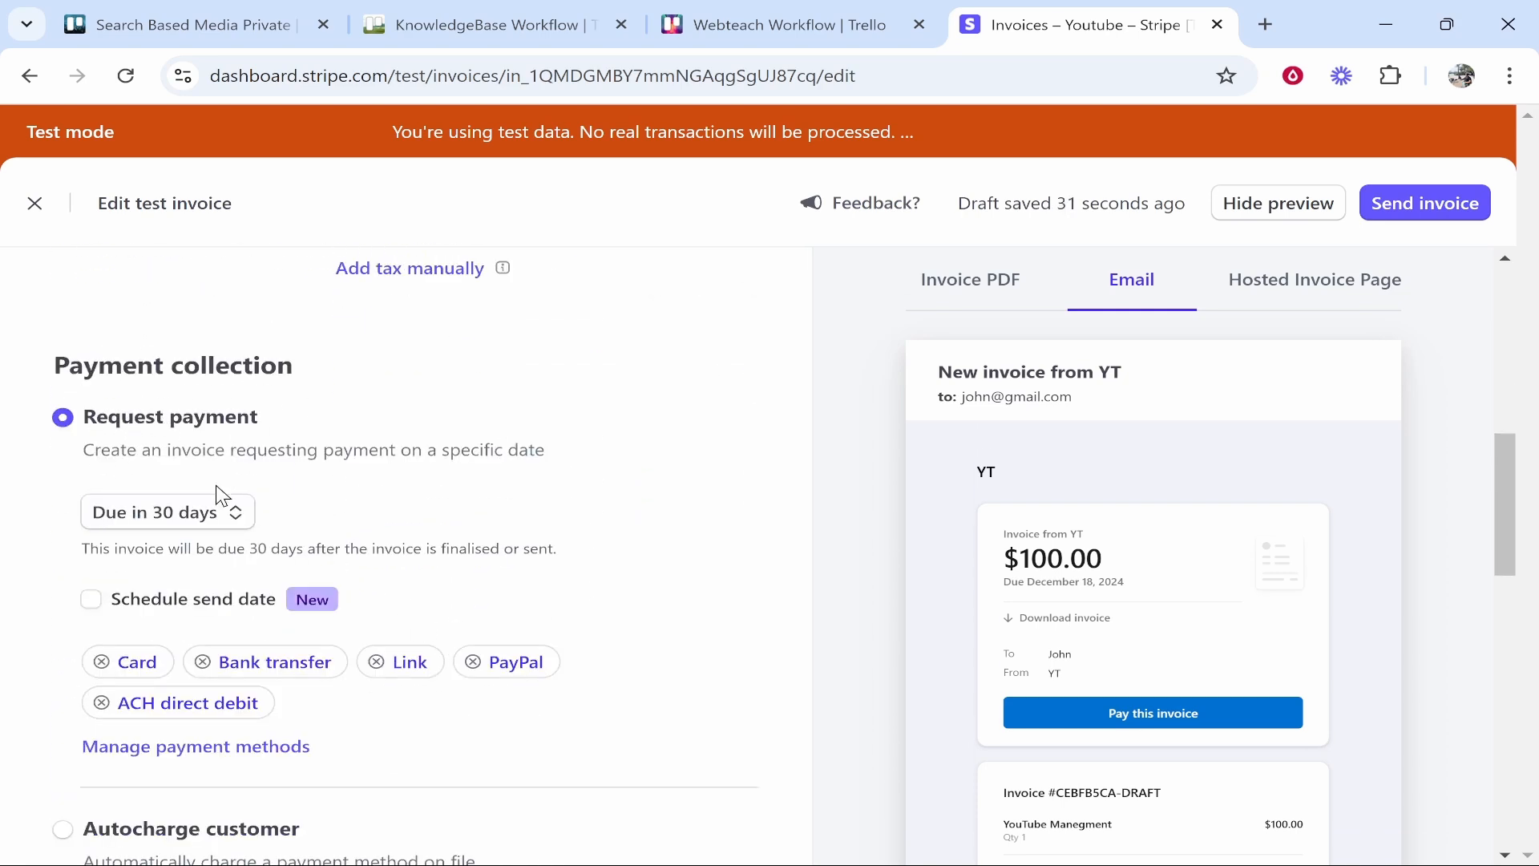
{"action": "mouse_move", "coordinate": [144, 527]}
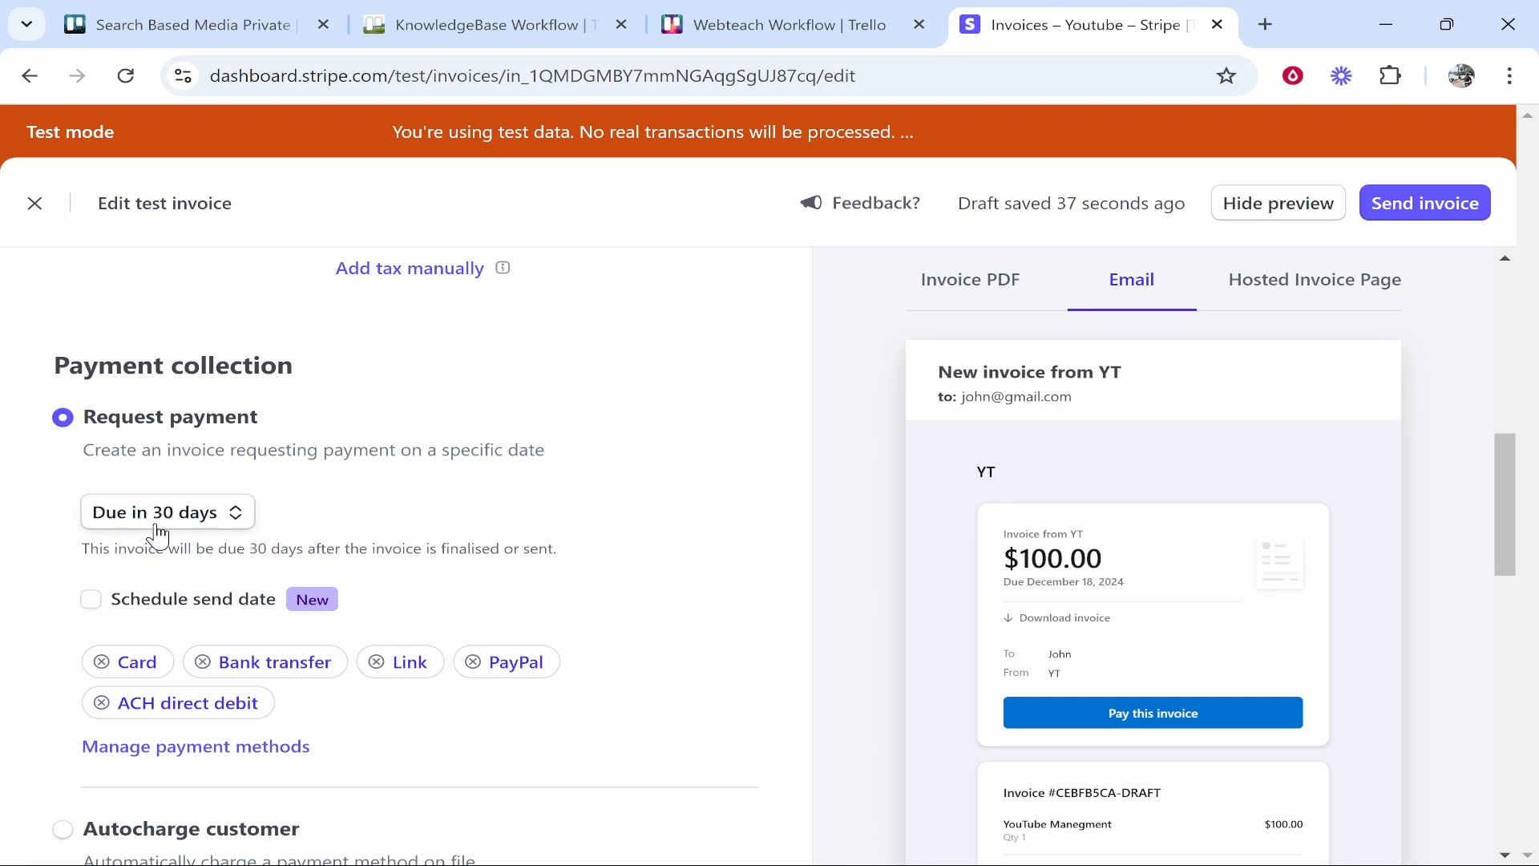
{"action": "left_click", "coordinate": [167, 511]}
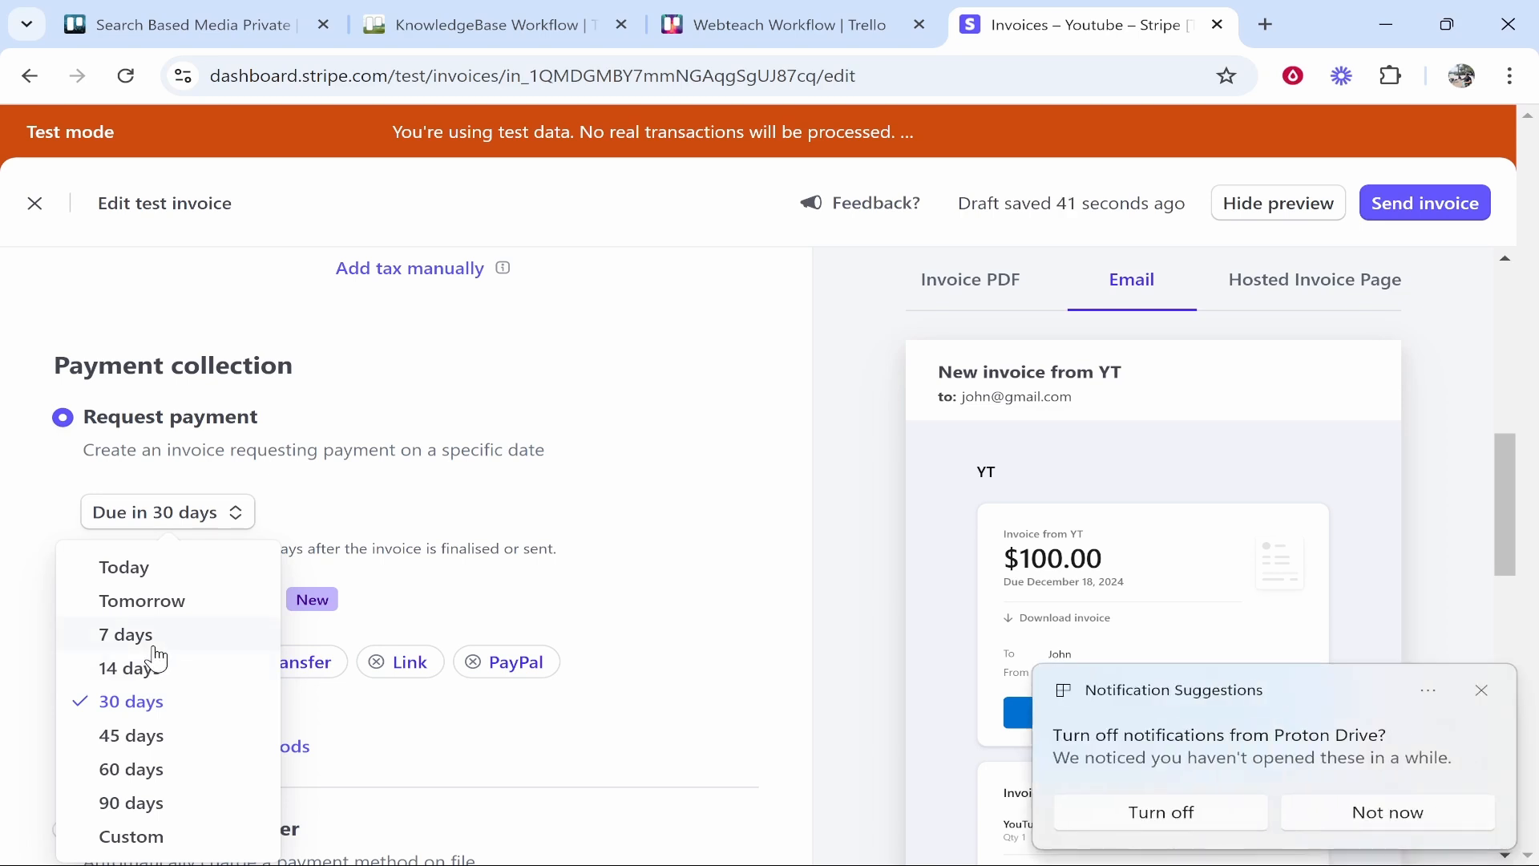
{"action": "left_click", "coordinate": [125, 634]}
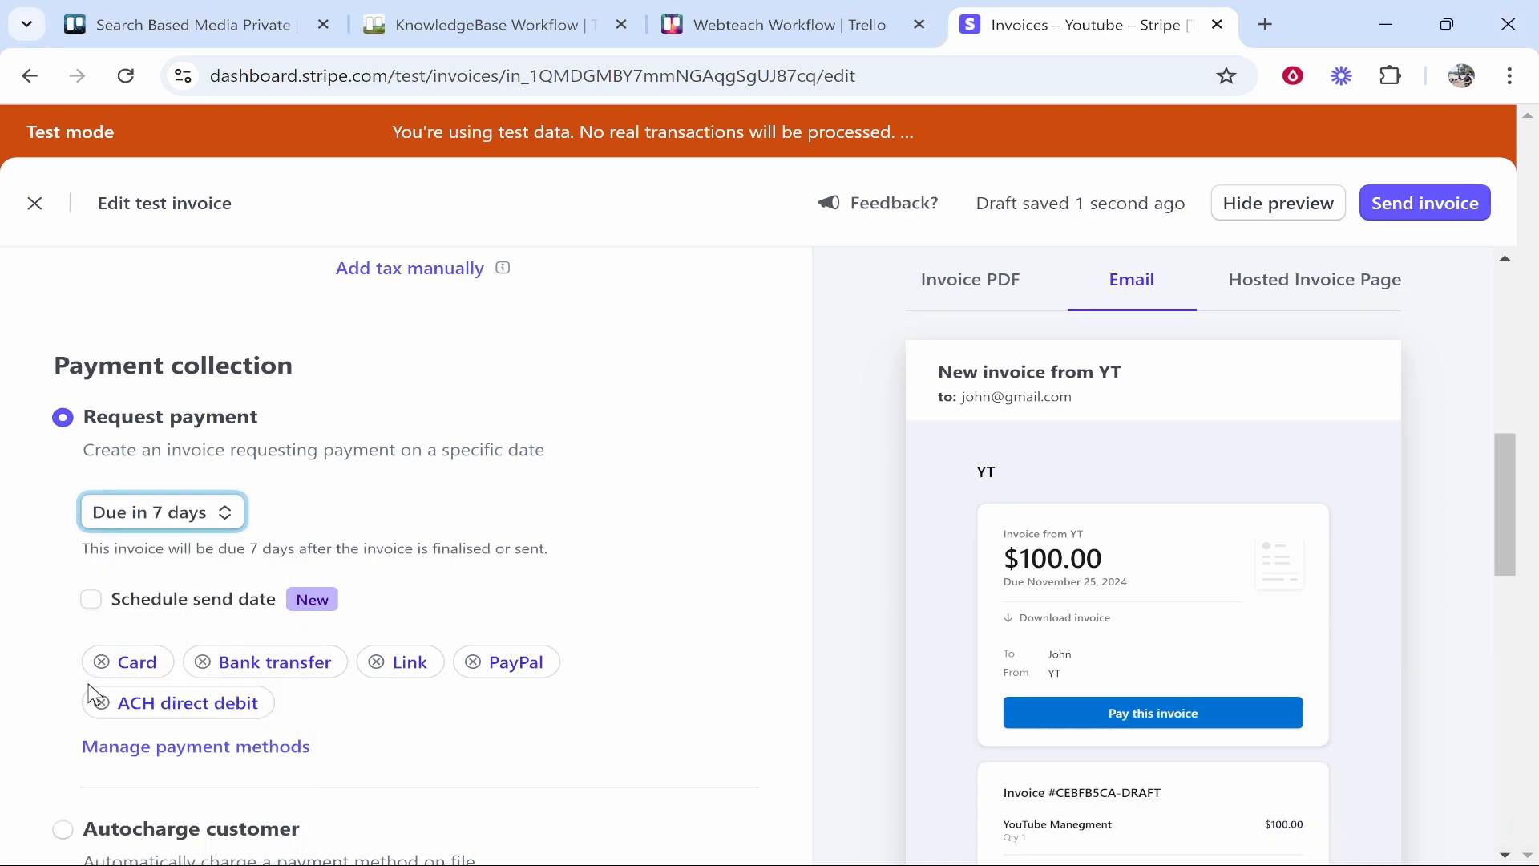
{"action": "mouse_move", "coordinate": [242, 768]}
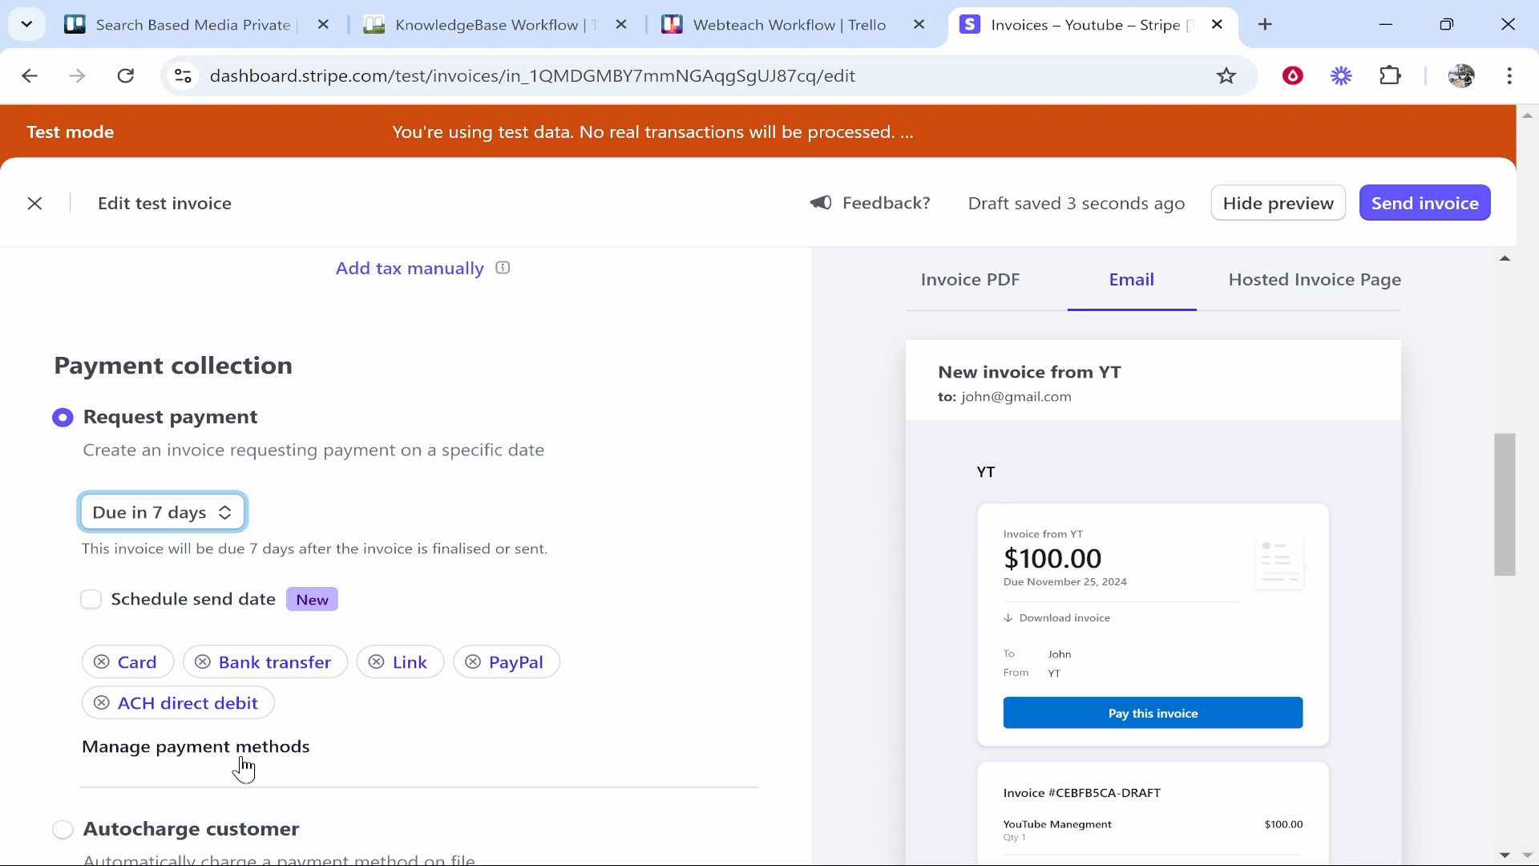
Step: Review the invoice's payment methods and cancel, keeping all five enabled
{"action": "left_click", "coordinate": [196, 746]}
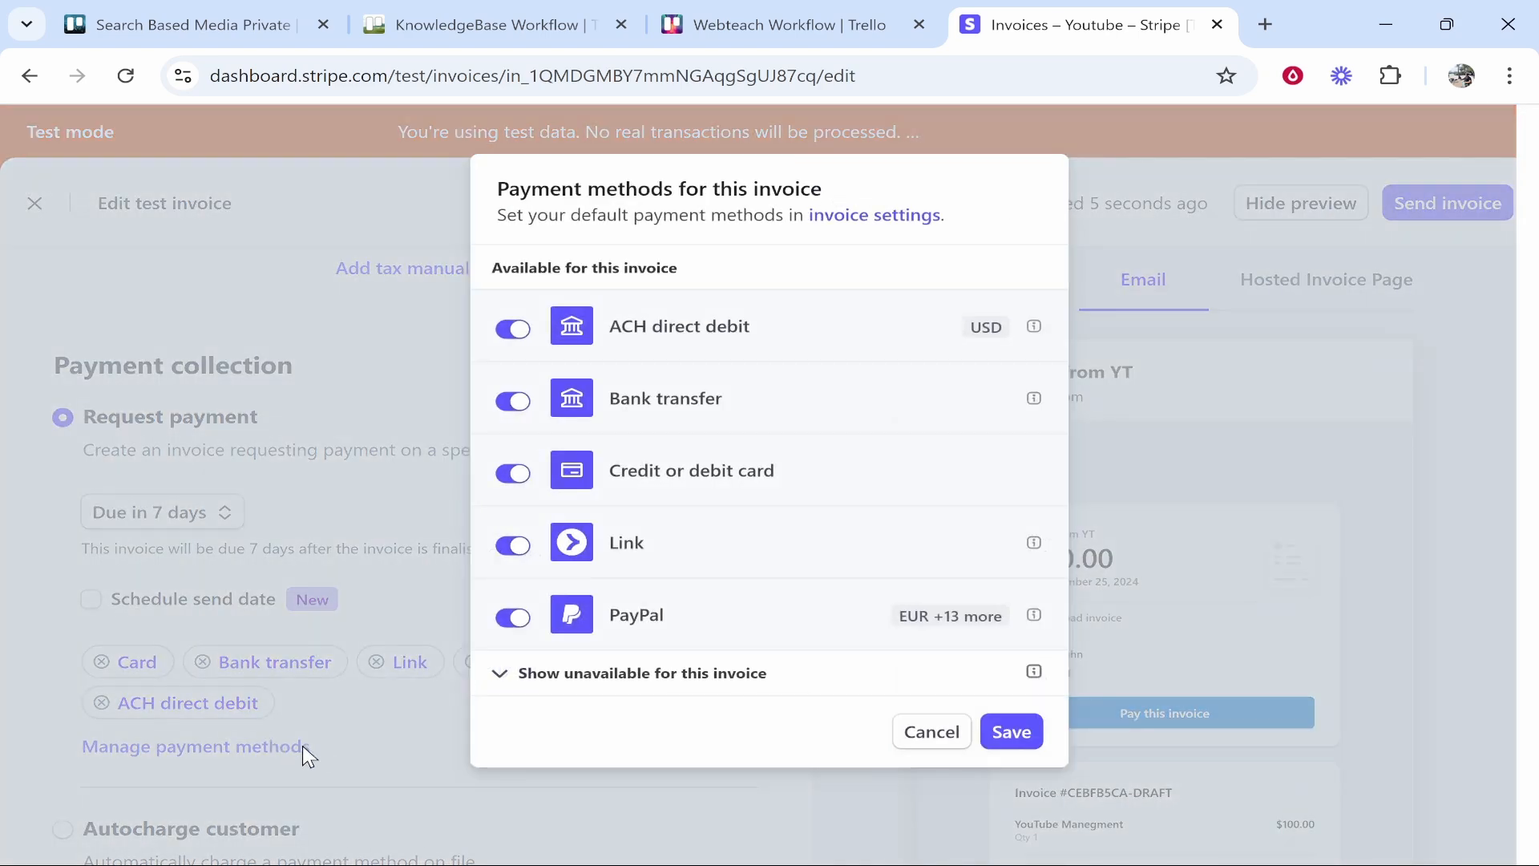
{"action": "mouse_move", "coordinate": [572, 770]}
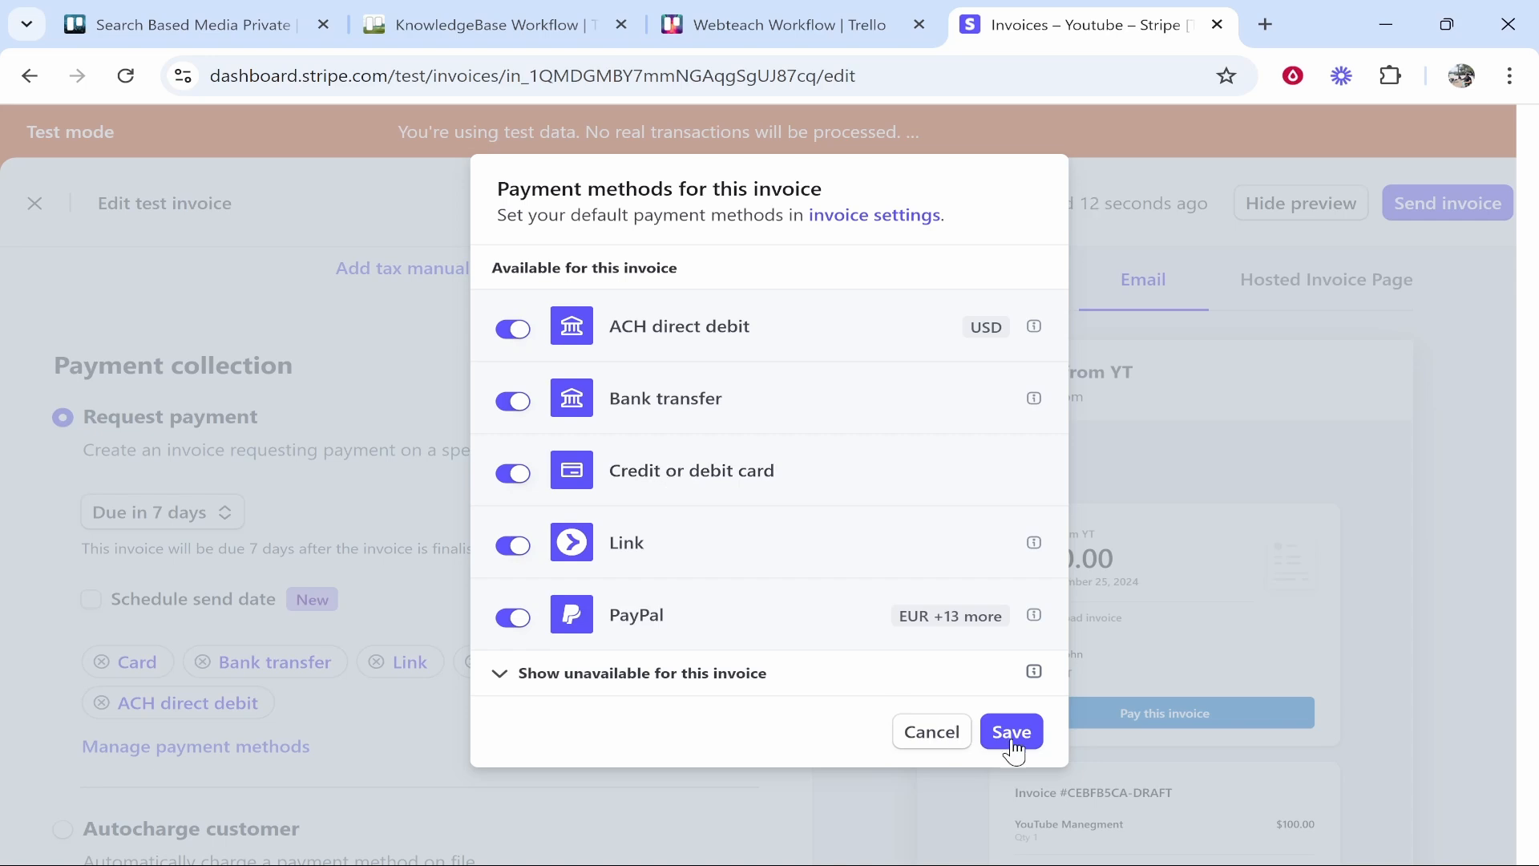
{"action": "mouse_move", "coordinate": [931, 731]}
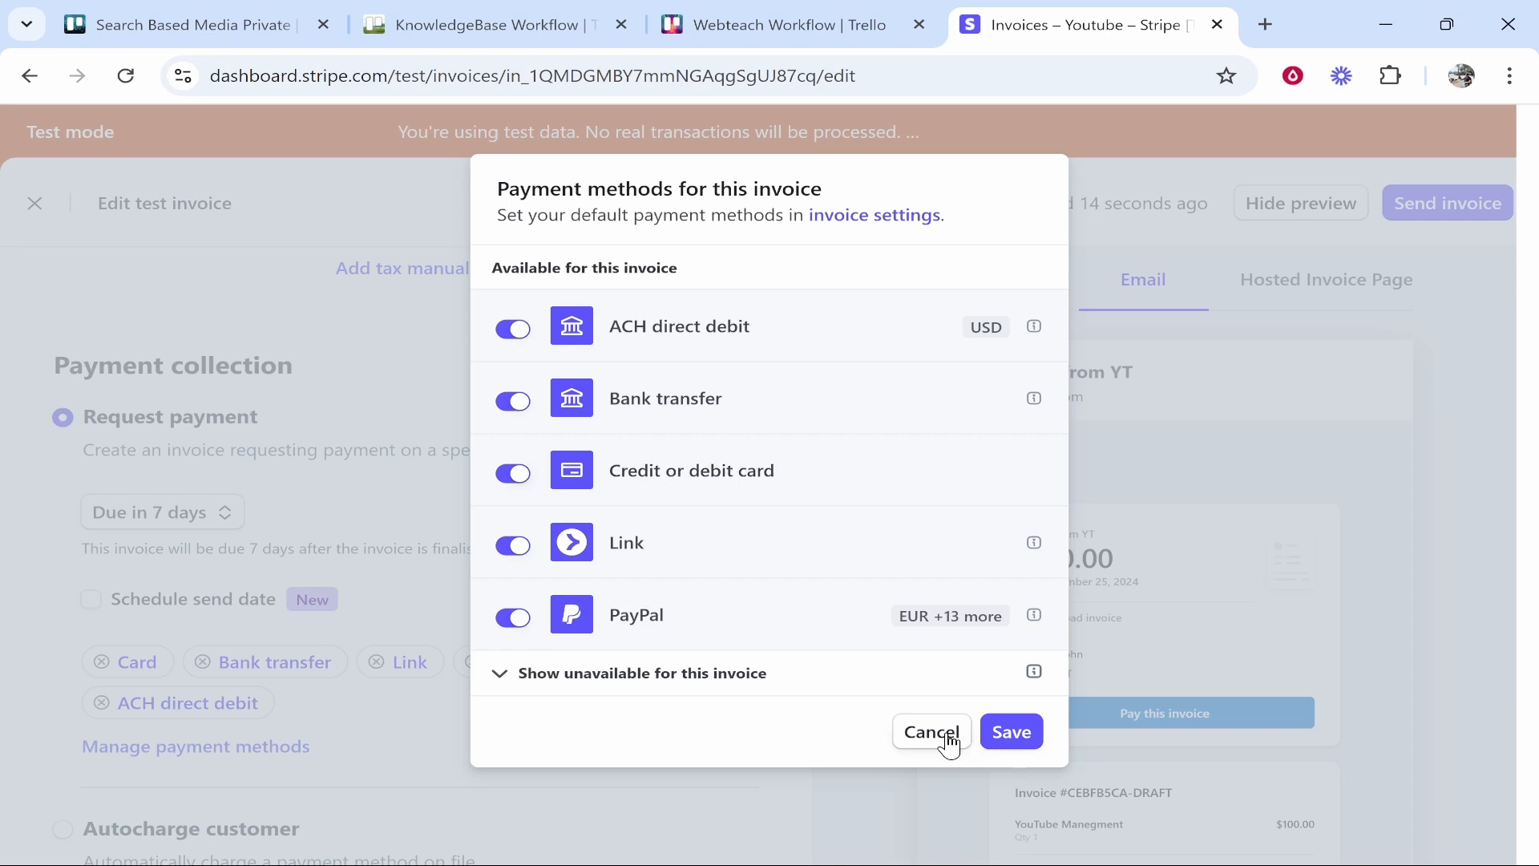
{"action": "mouse_move", "coordinate": [891, 639]}
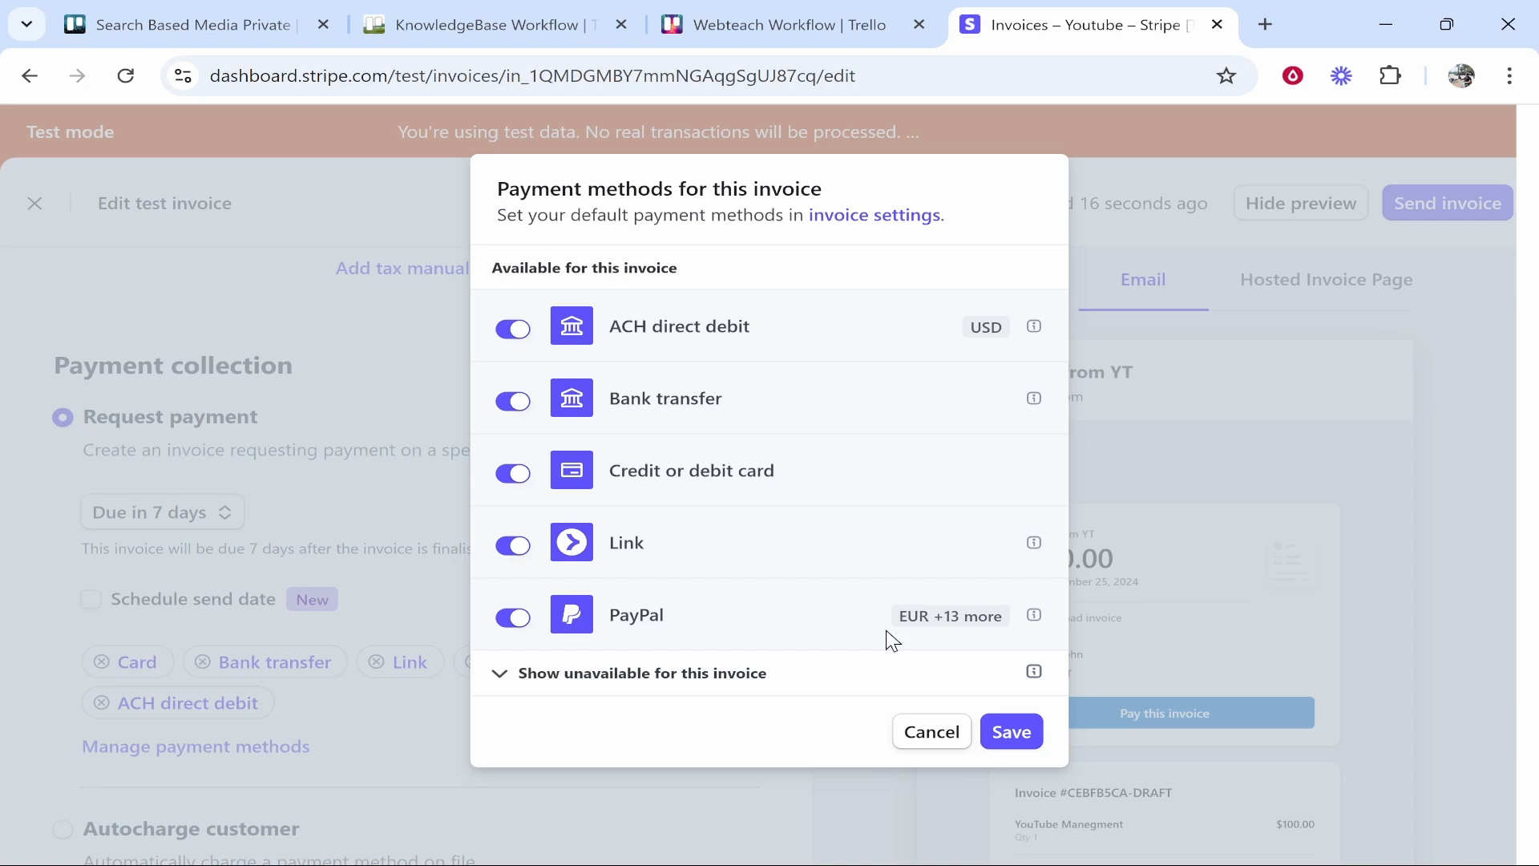
{"action": "left_click", "coordinate": [1010, 731]}
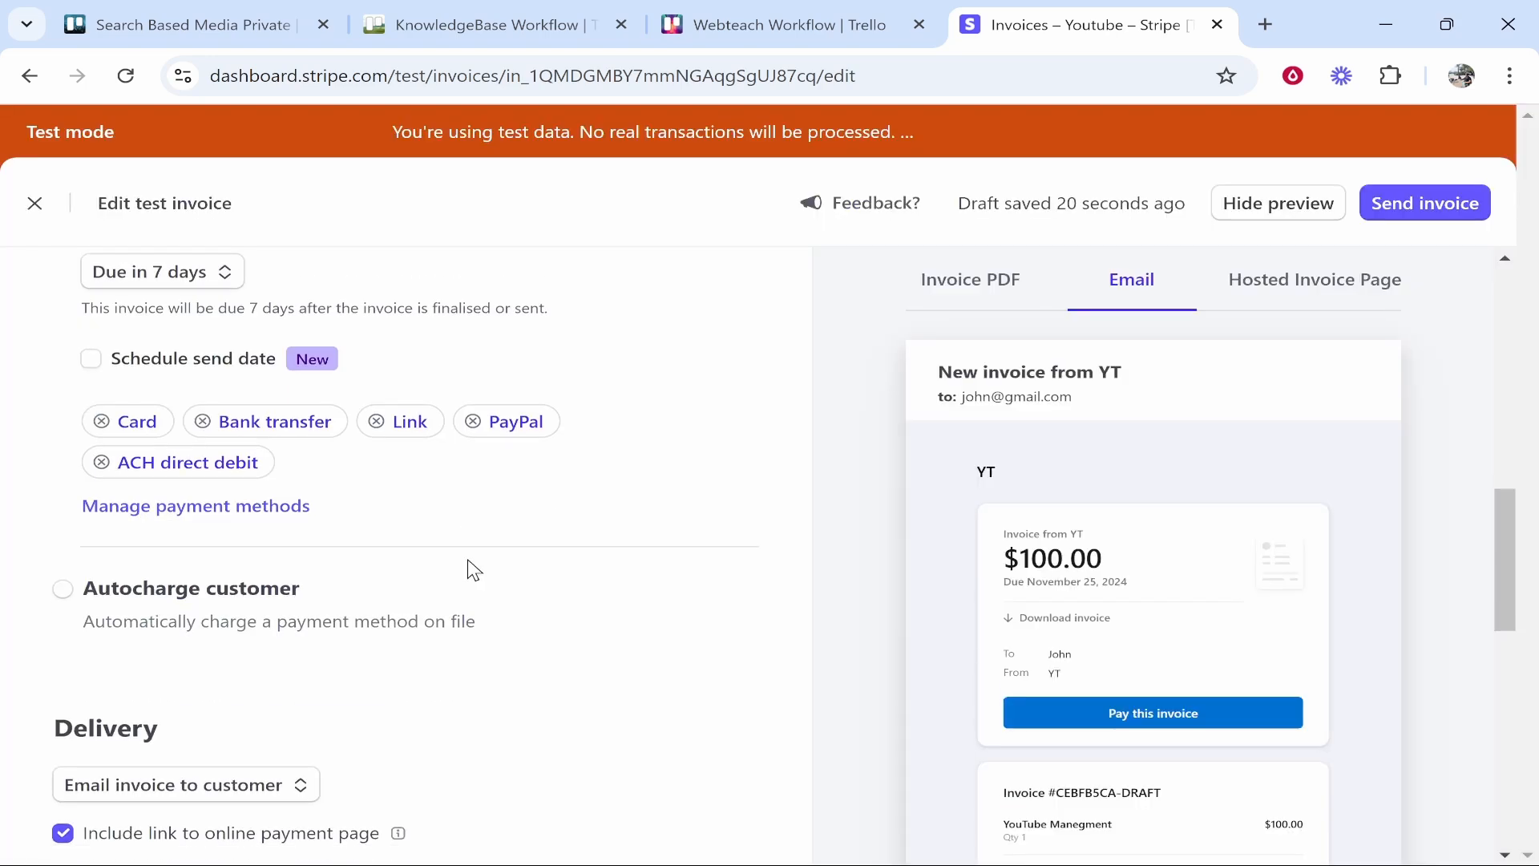
{"action": "scroll", "scroll_direction": "down", "scroll_amount": 3}
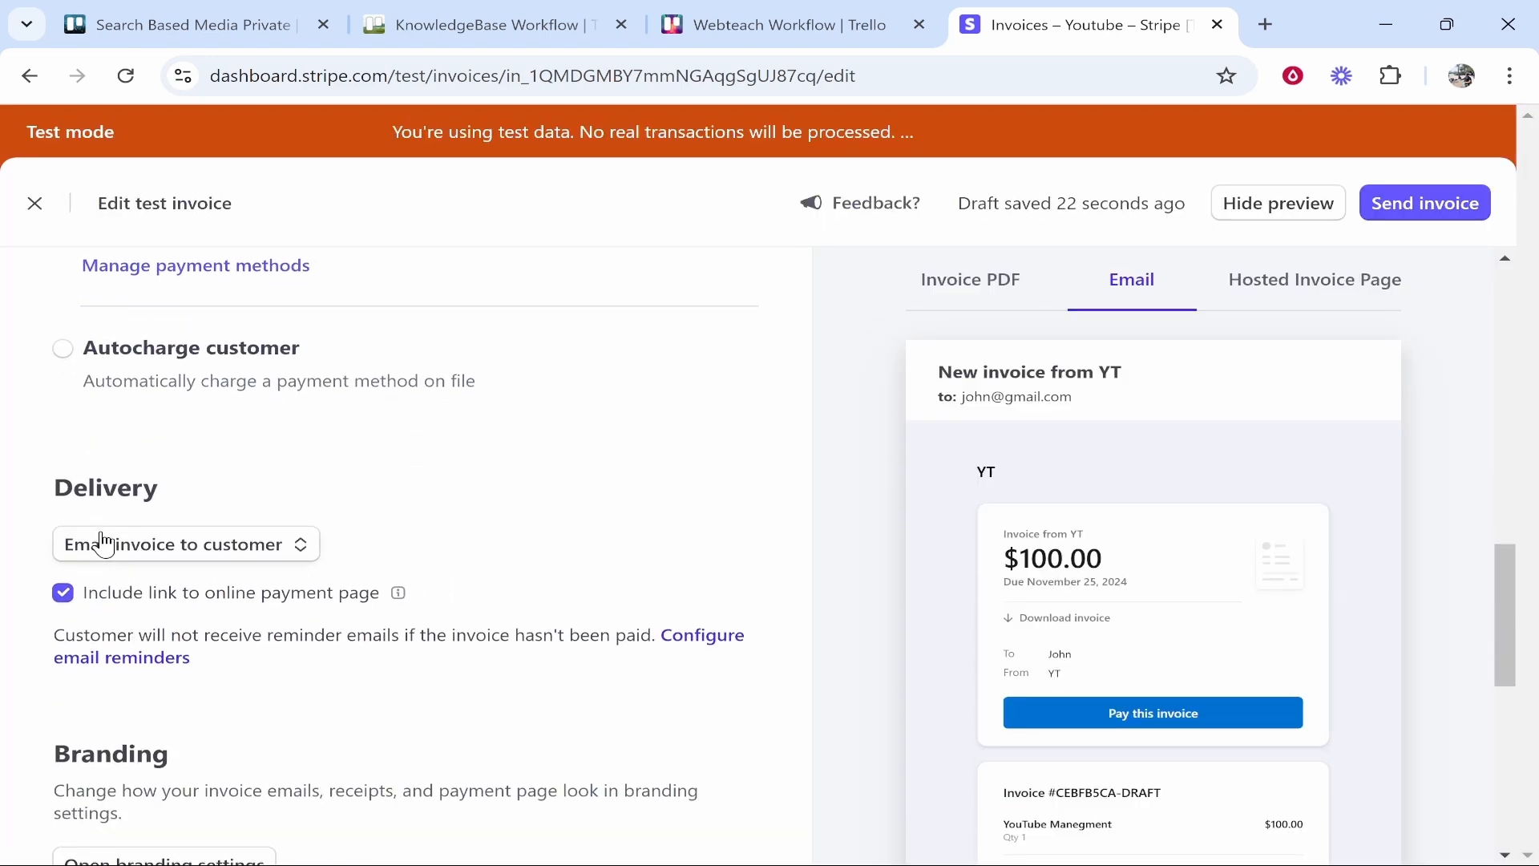
{"action": "left_click", "coordinate": [176, 543]}
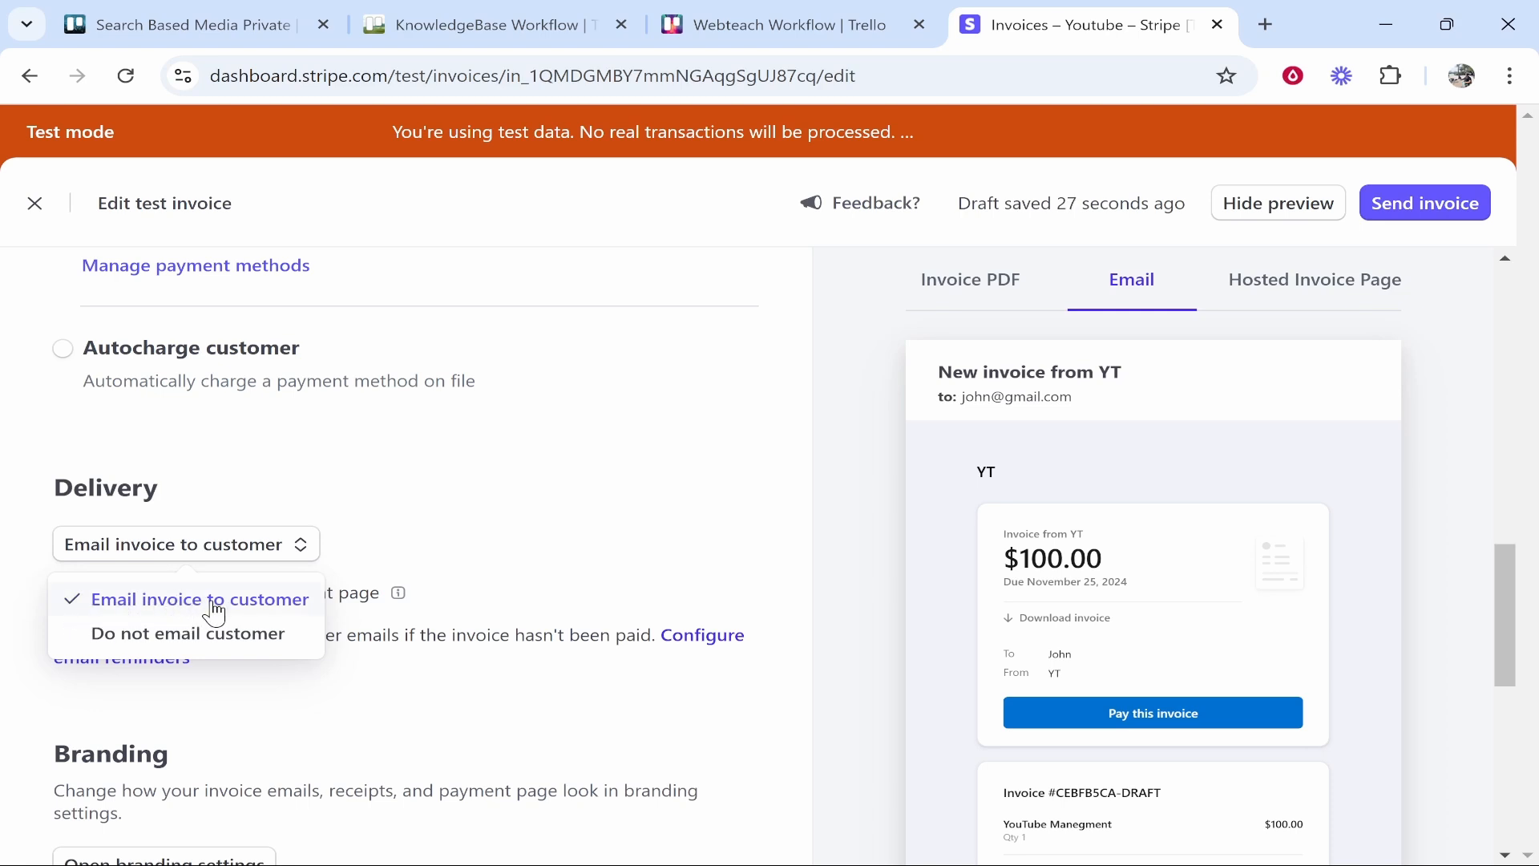
{"action": "left_click", "coordinate": [200, 599]}
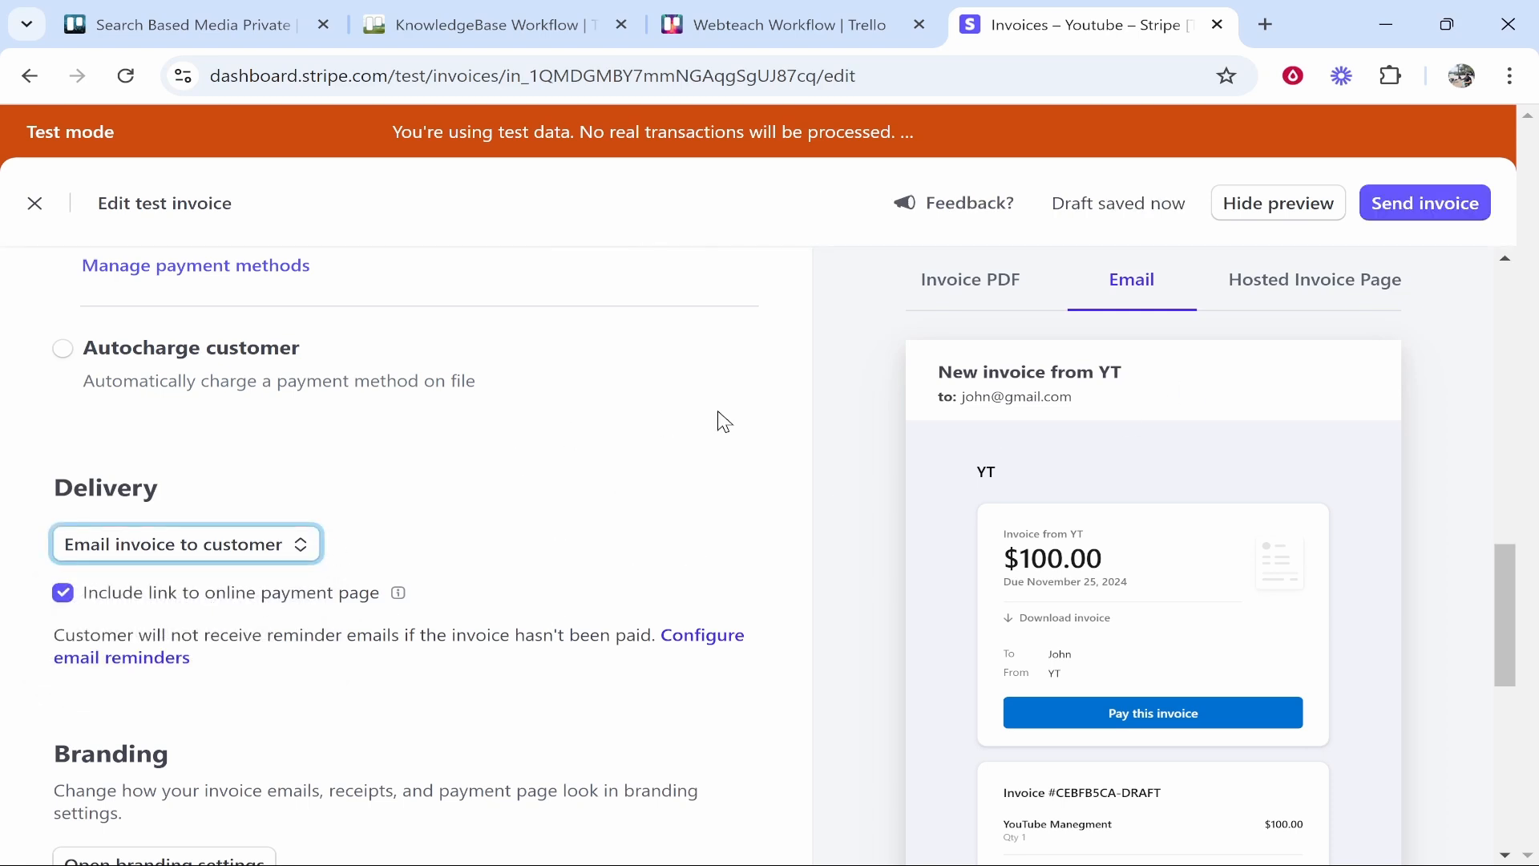
{"action": "scroll", "scroll_direction": "up", "scroll_amount": 3}
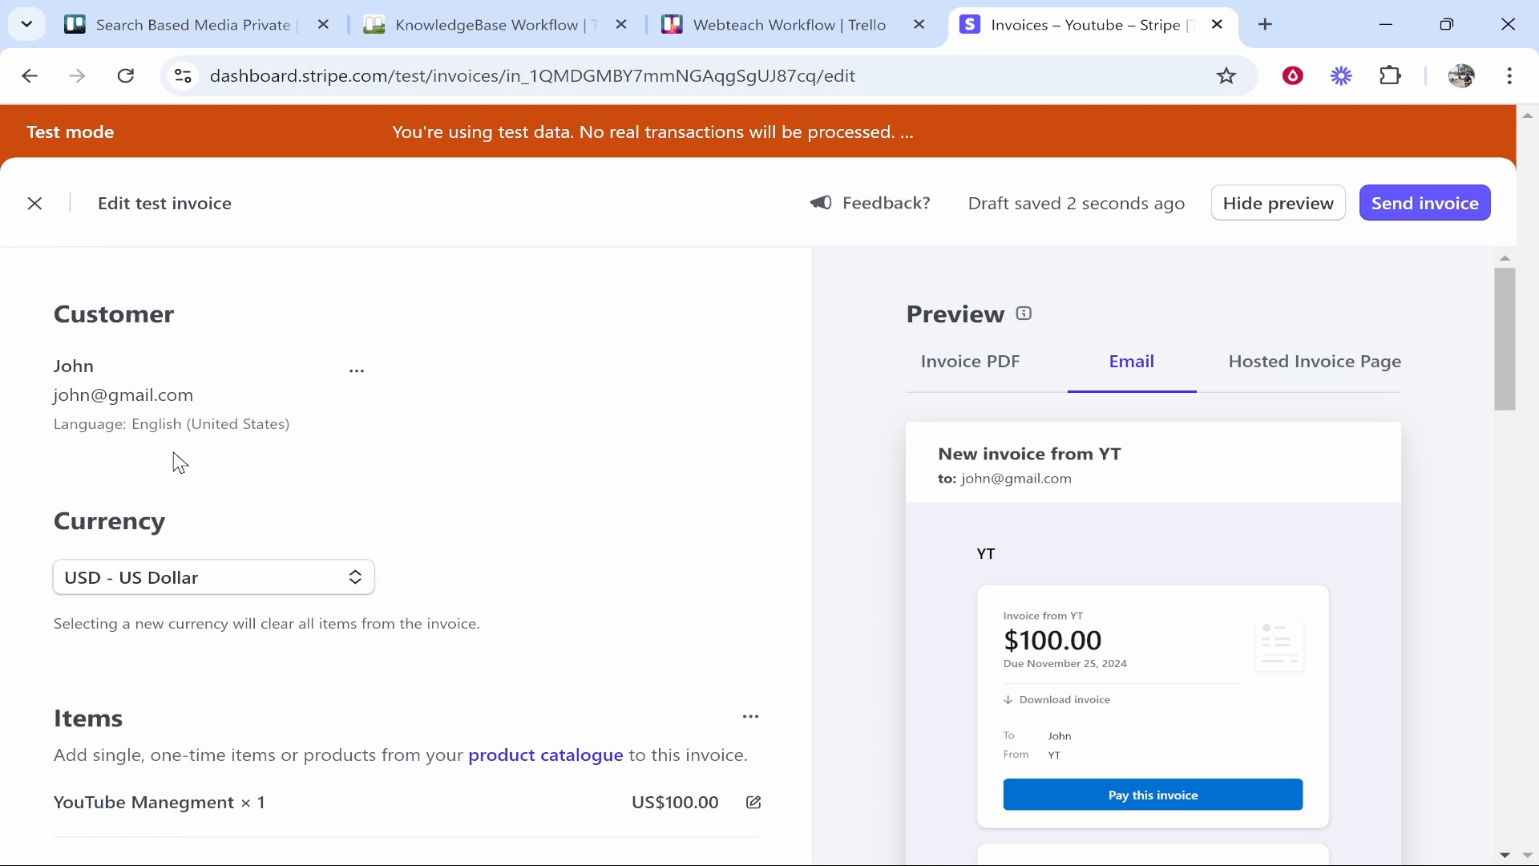
{"action": "scroll", "scroll_direction": "down", "scroll_amount": 3}
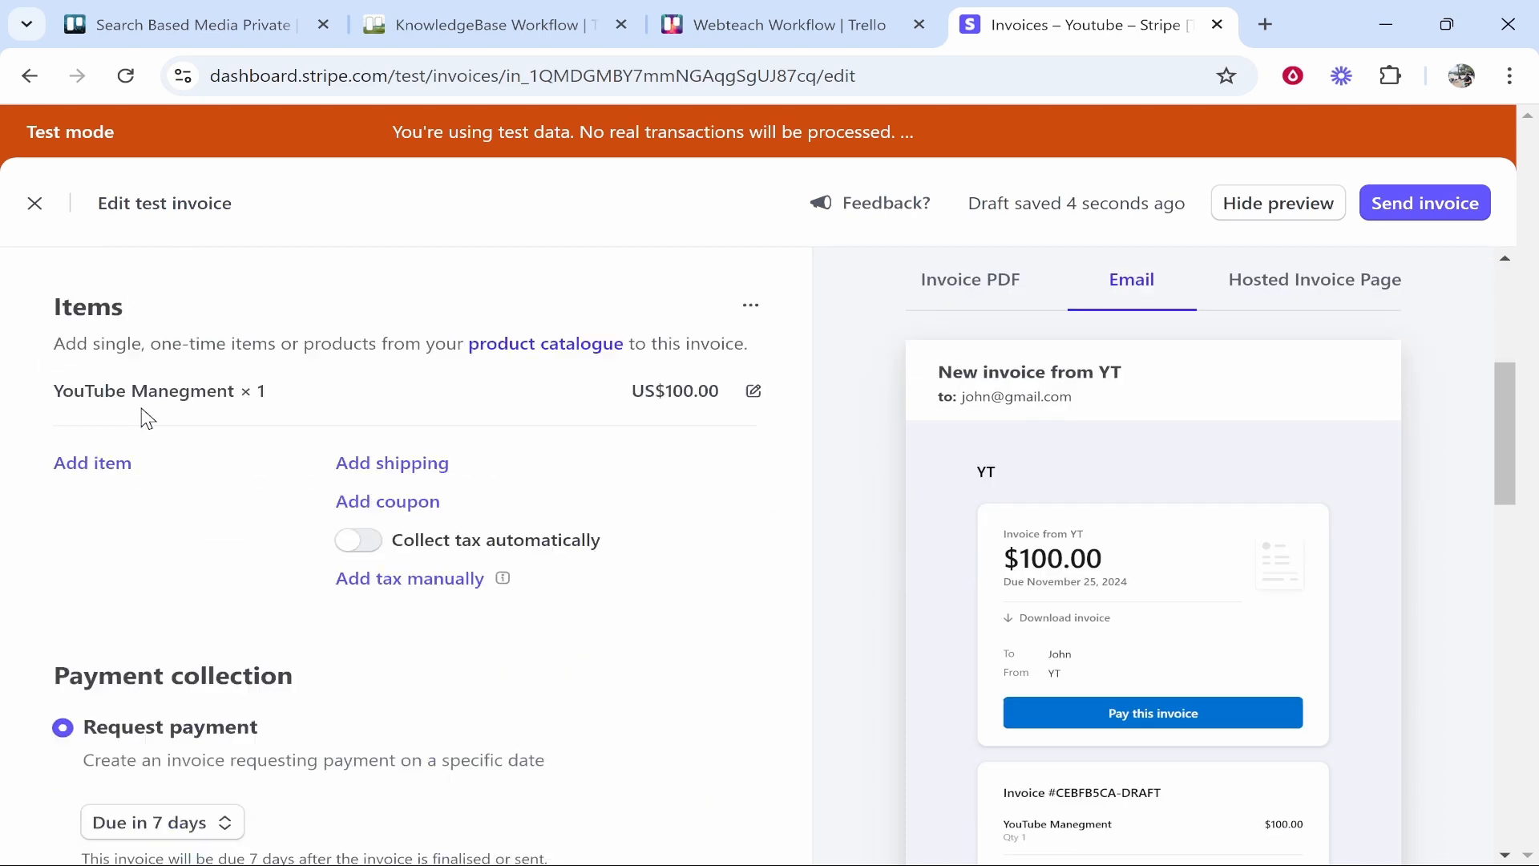
{"action": "scroll", "scroll_direction": "down", "scroll_amount": 3}
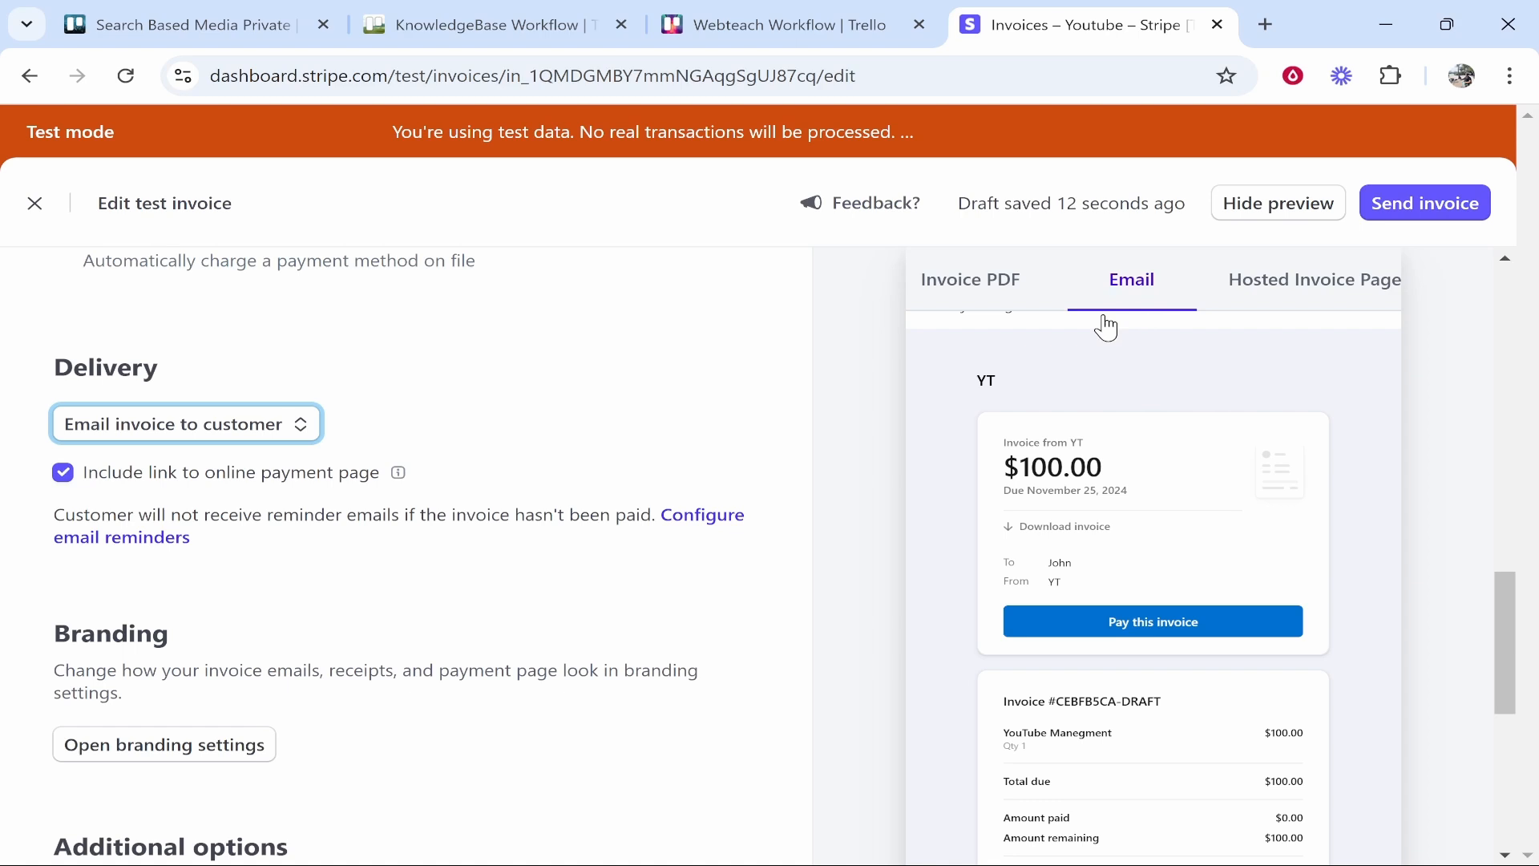
Step: Scroll through the hosted invoice preview showing card, PayPal and bank payment options
{"action": "left_click", "coordinate": [1313, 279]}
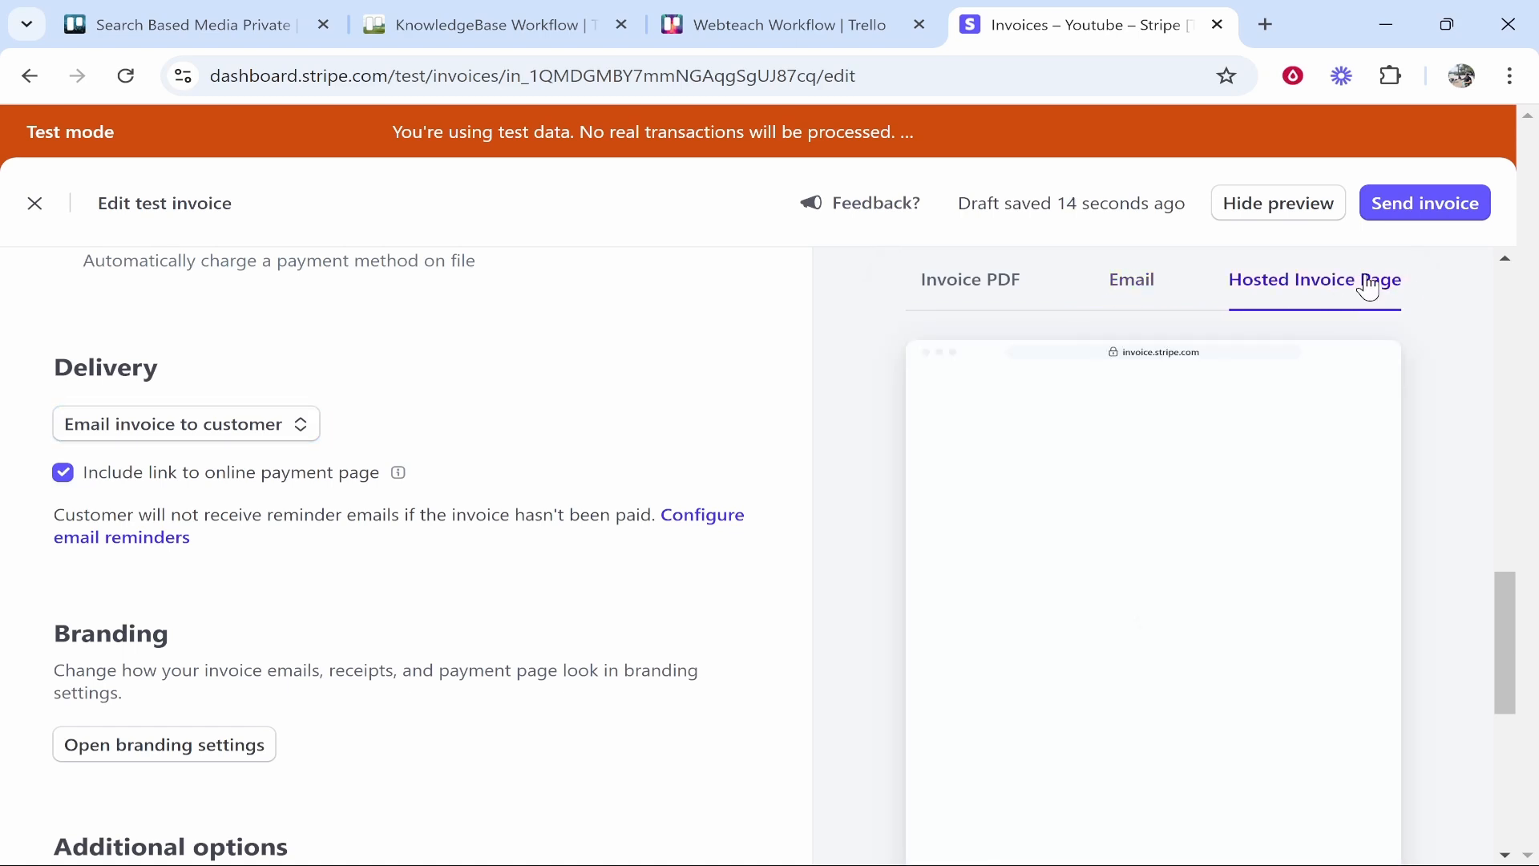
{"action": "left_click", "coordinate": [1313, 279]}
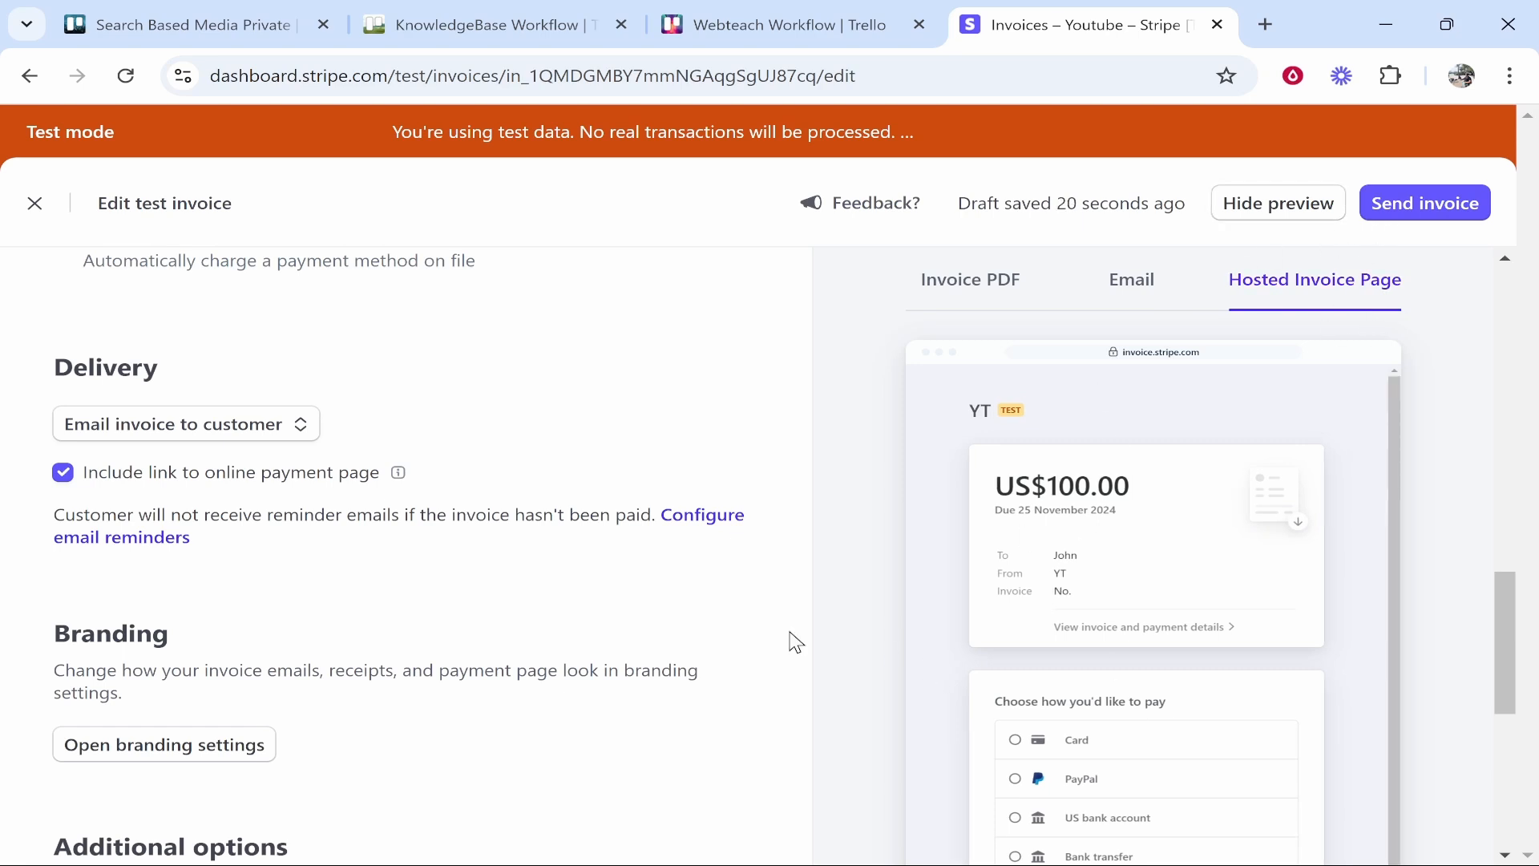
{"action": "scroll", "scroll_direction": "down", "scroll_amount": 3}
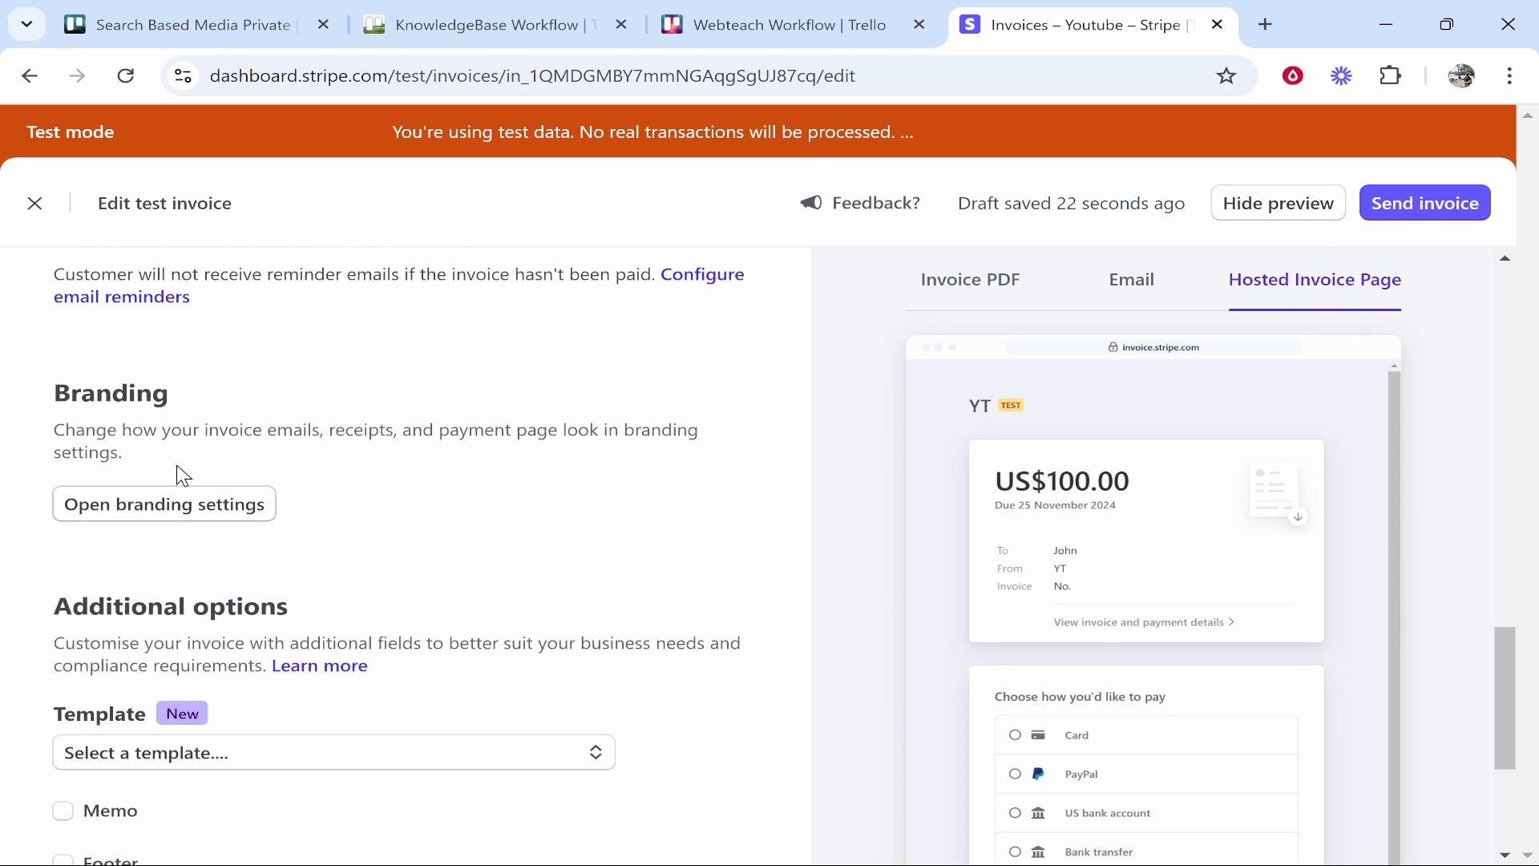
{"action": "mouse_move", "coordinate": [182, 511]}
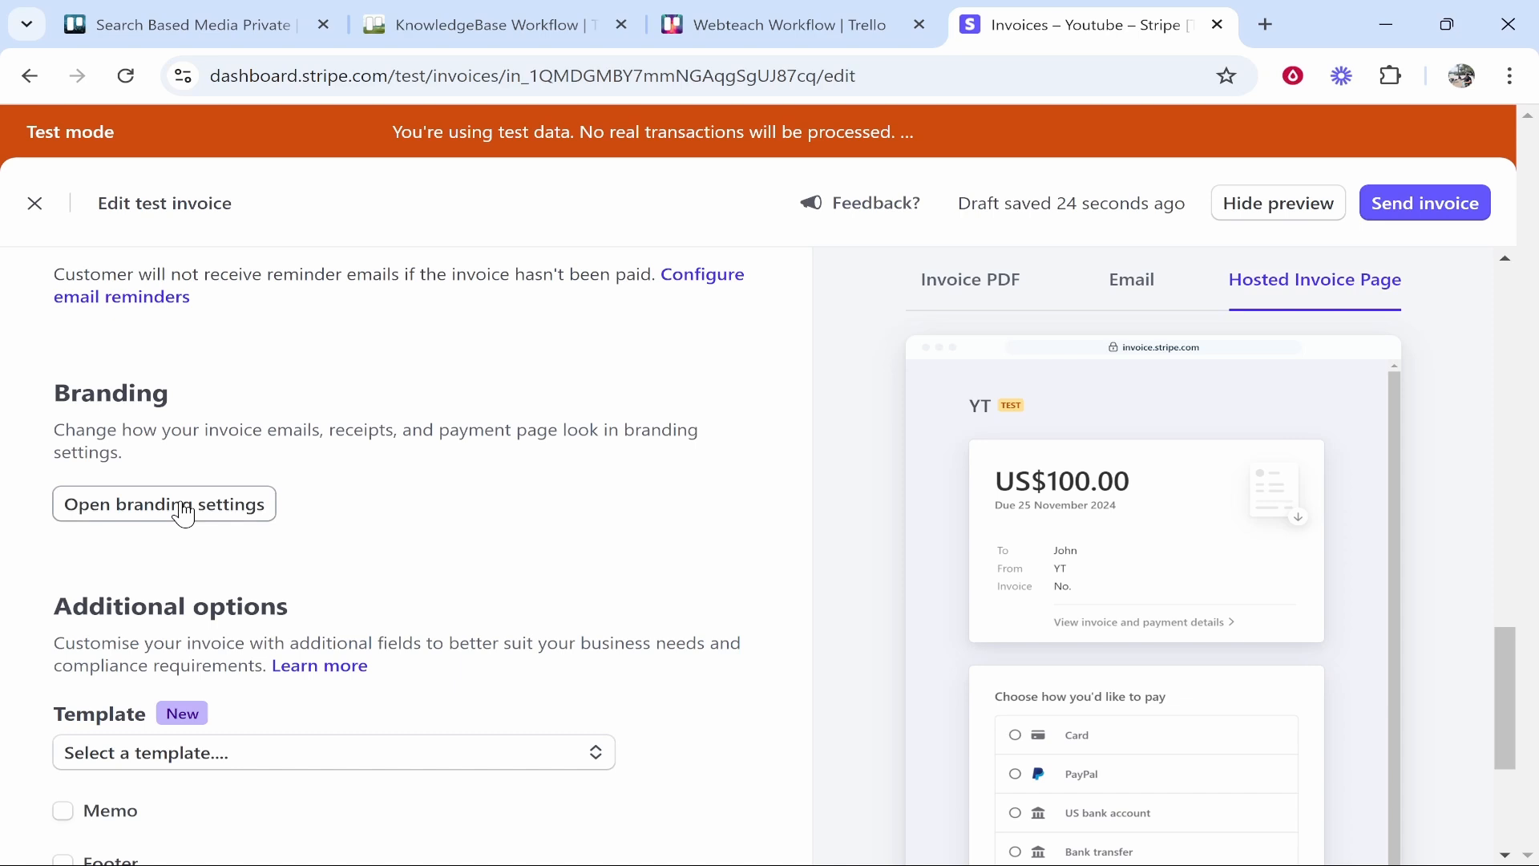
{"action": "scroll", "scroll_direction": "down", "scroll_amount": 3}
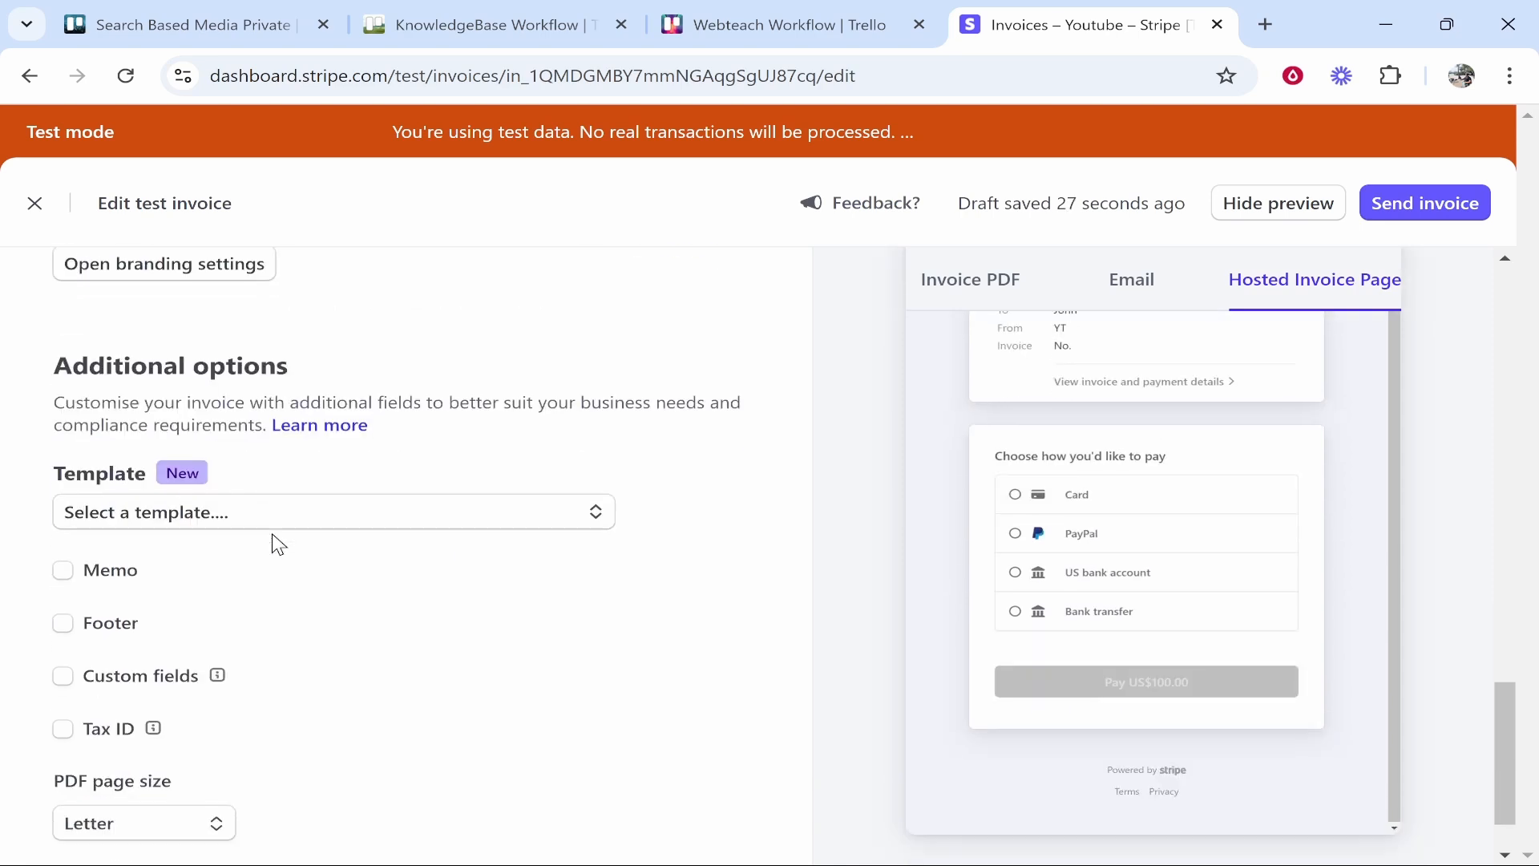
{"action": "mouse_move", "coordinate": [236, 355]}
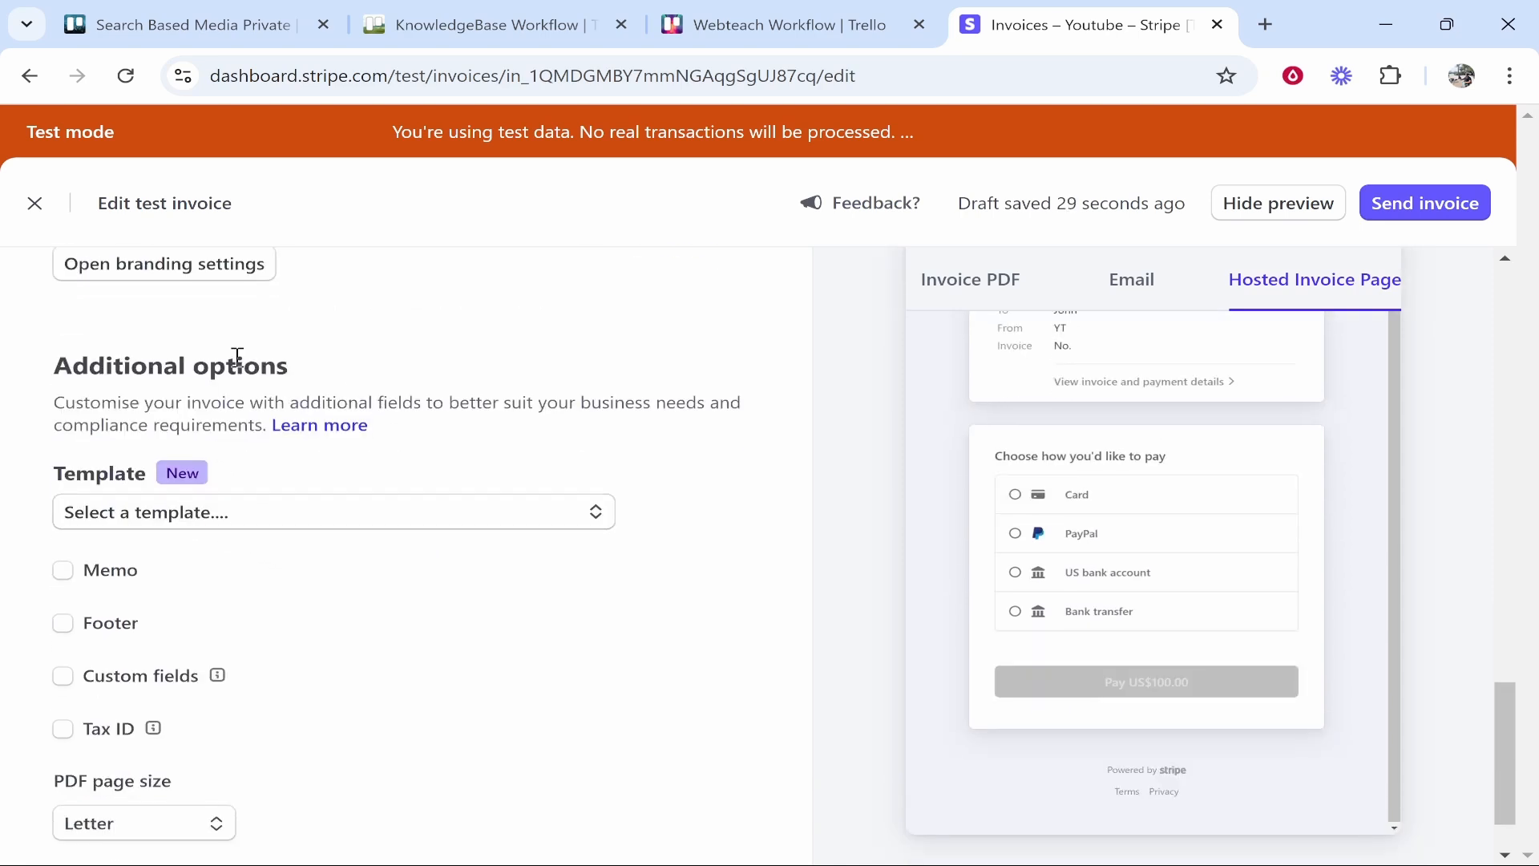
{"action": "scroll", "scroll_direction": "down", "scroll_amount": 3}
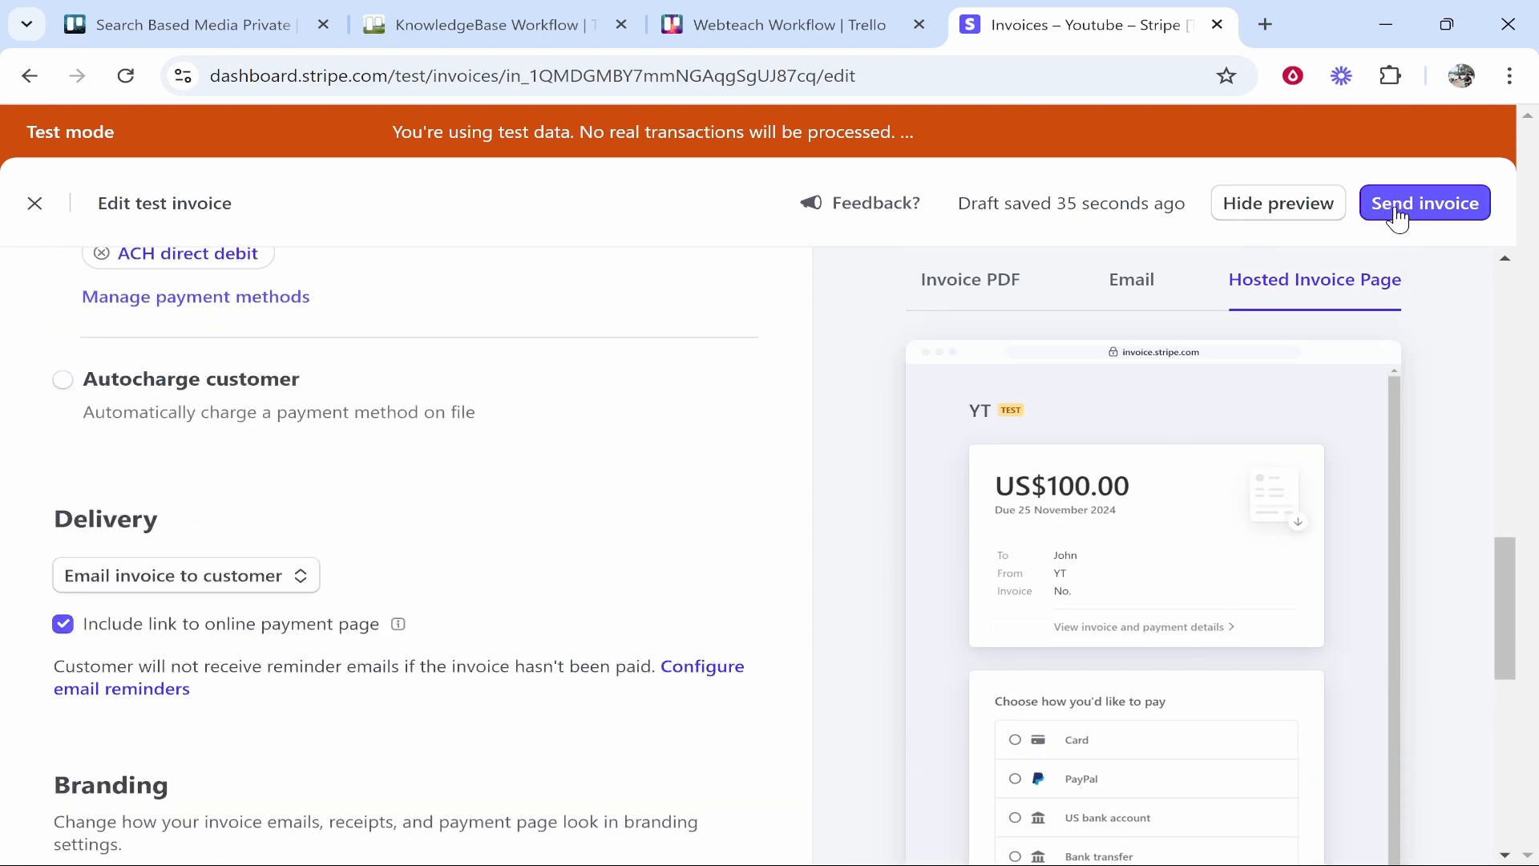
Step: Send John's US$100.00 test invoice and confirm in the send dialog
{"action": "left_click", "coordinate": [1426, 203]}
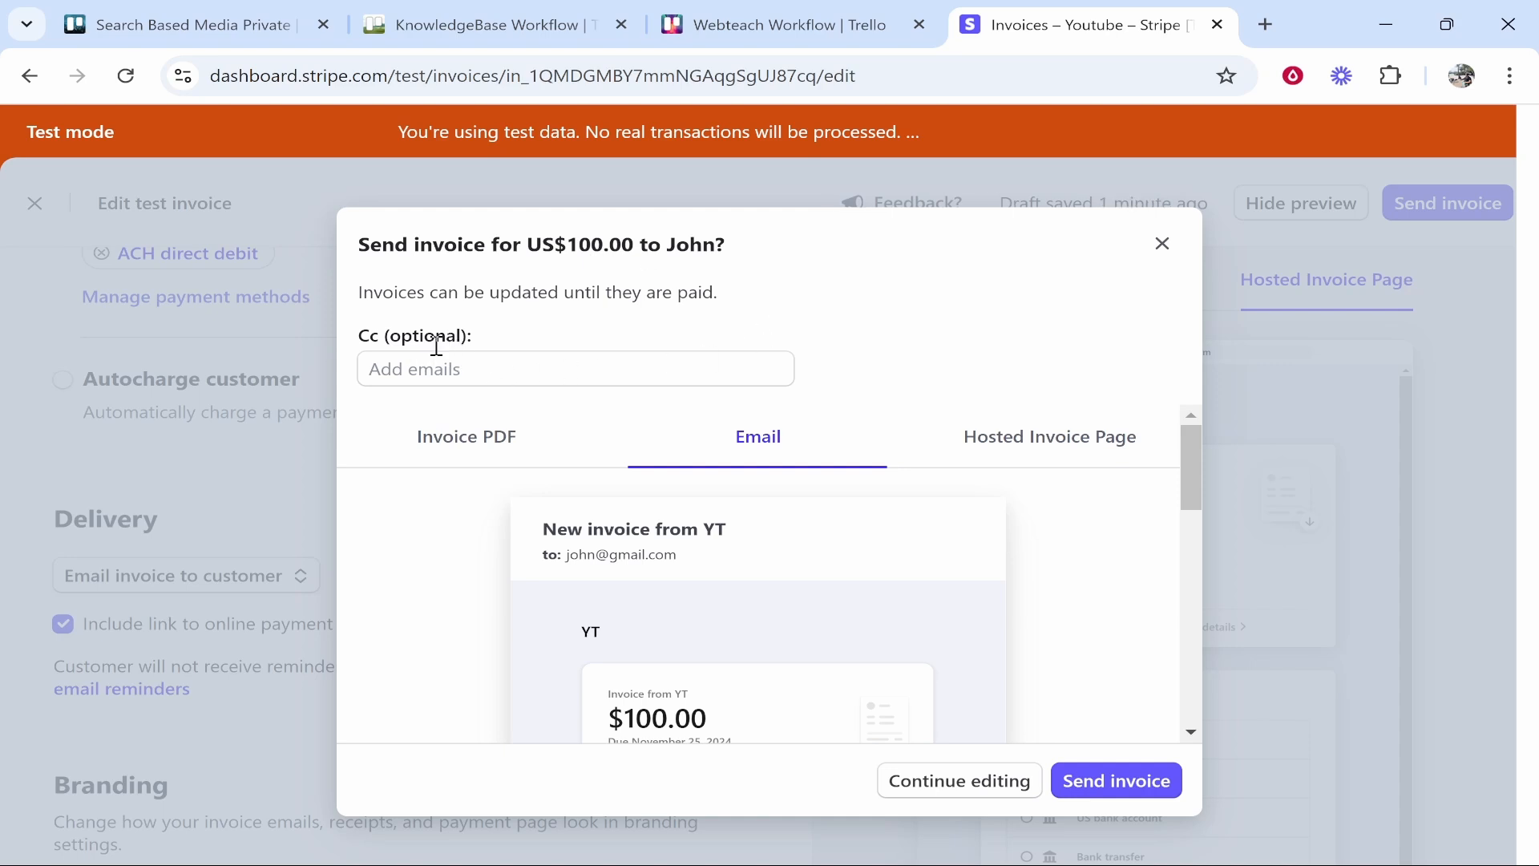
{"action": "mouse_move", "coordinate": [1116, 780]}
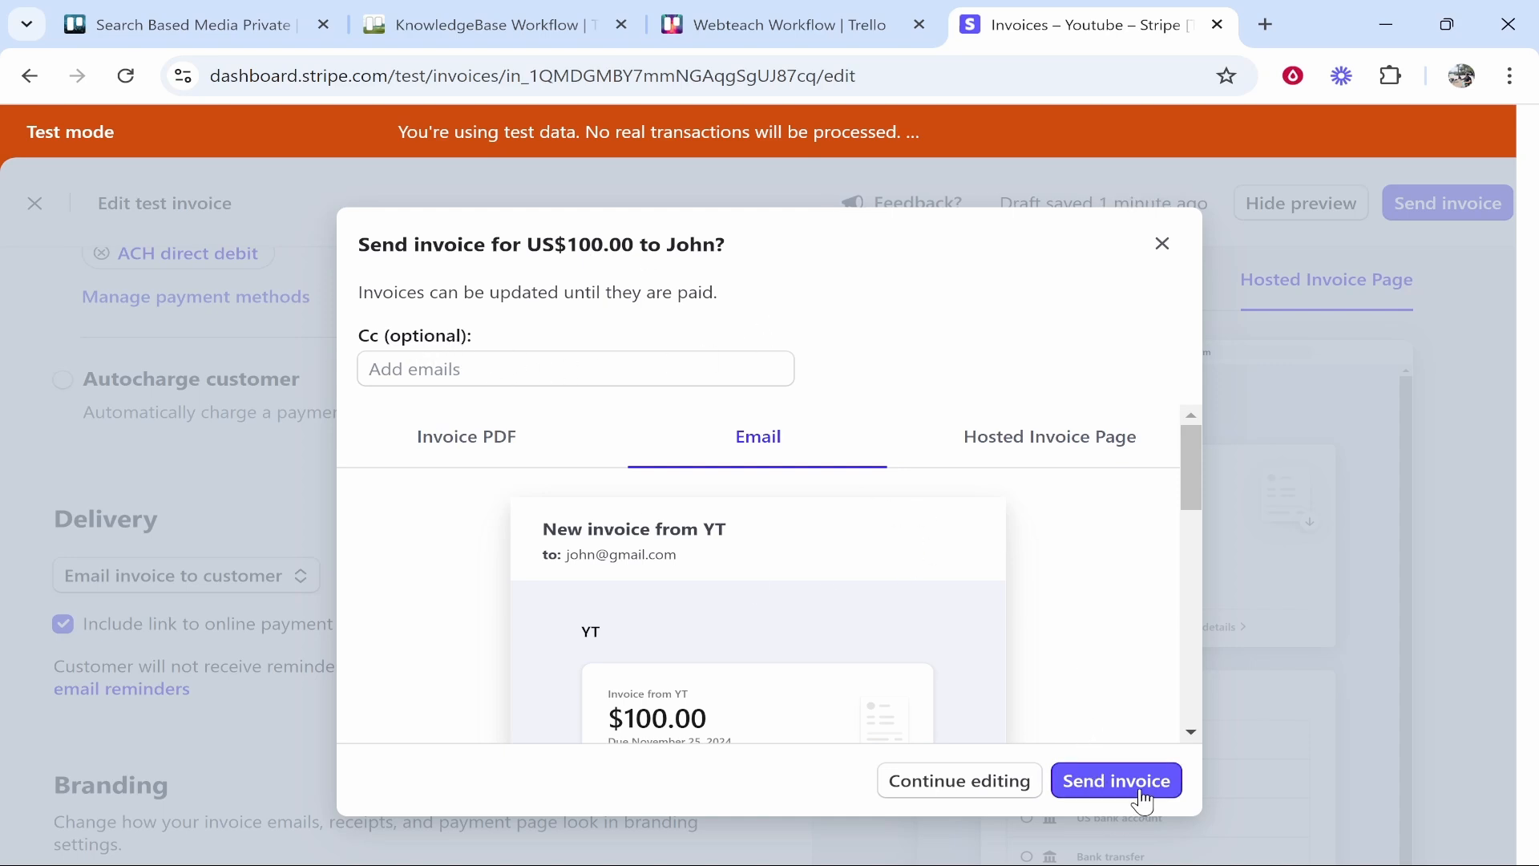
{"action": "left_click", "coordinate": [1116, 780]}
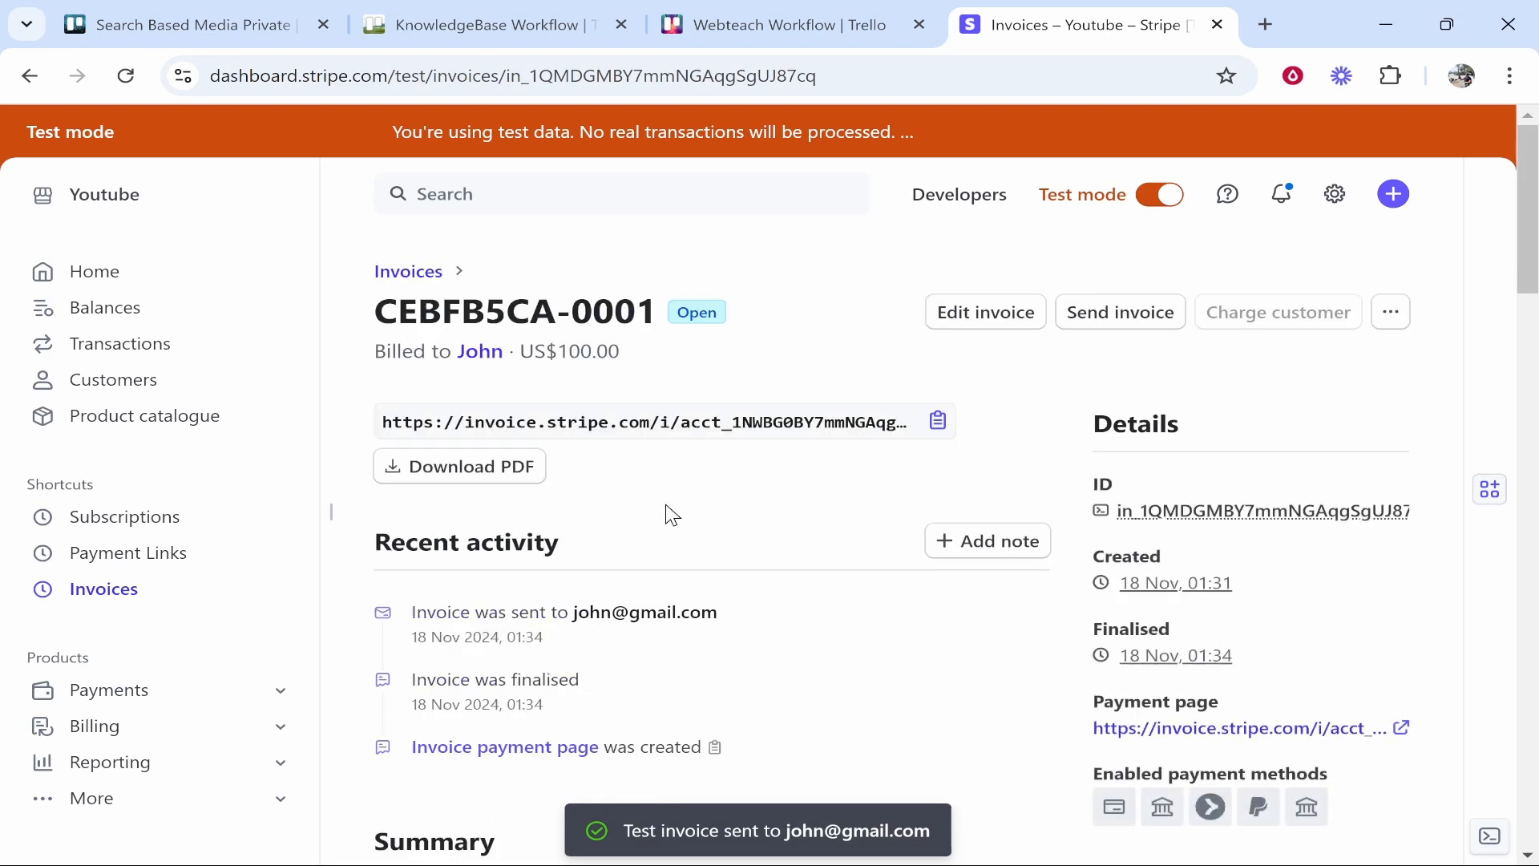
{"action": "mouse_move", "coordinate": [862, 572]}
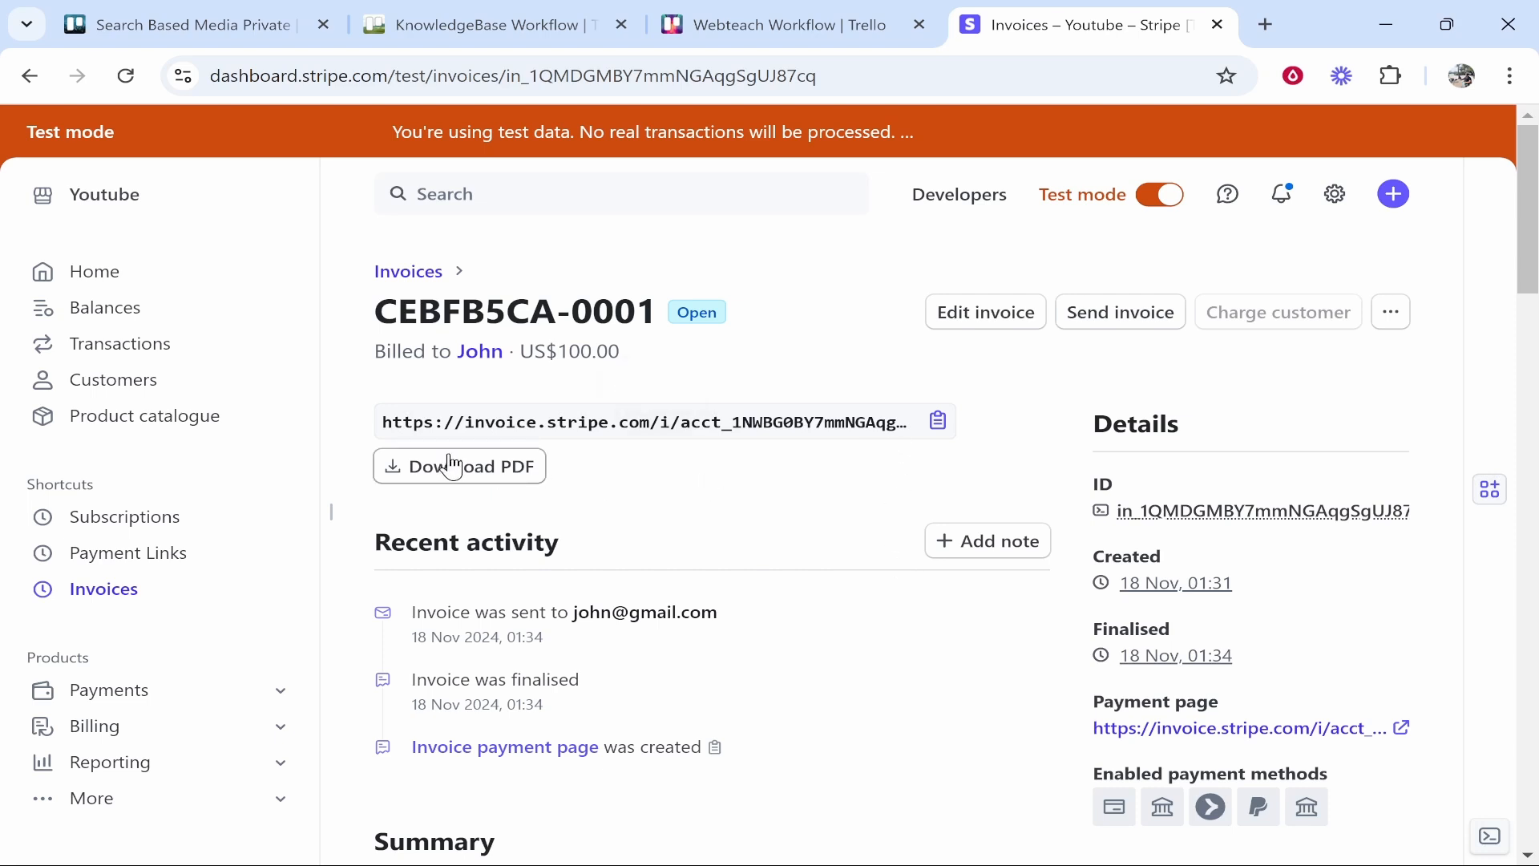
{"action": "mouse_move", "coordinate": [452, 476]}
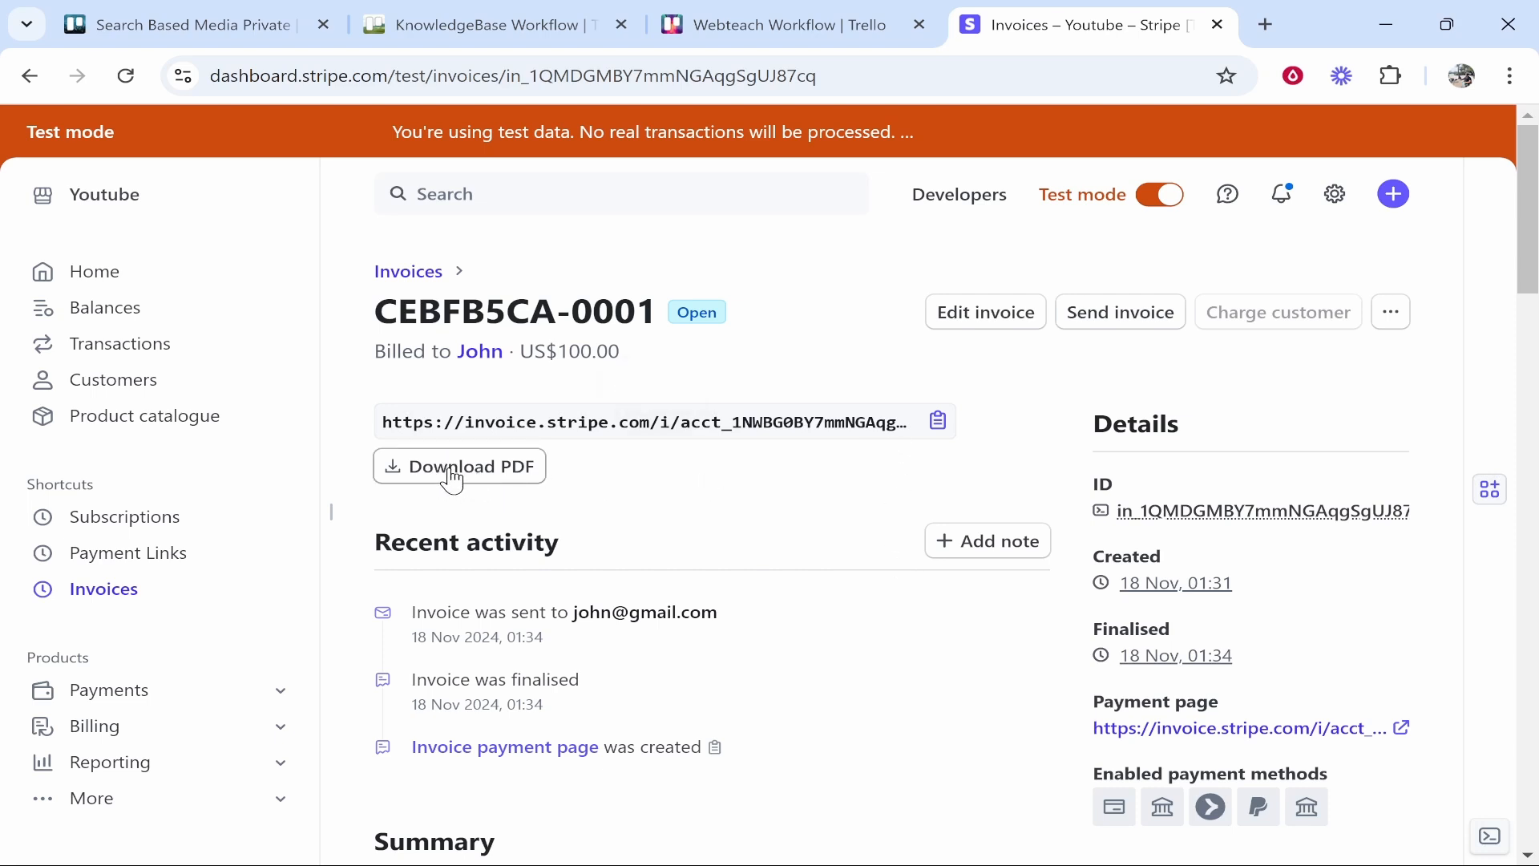
{"action": "mouse_move", "coordinate": [421, 626]}
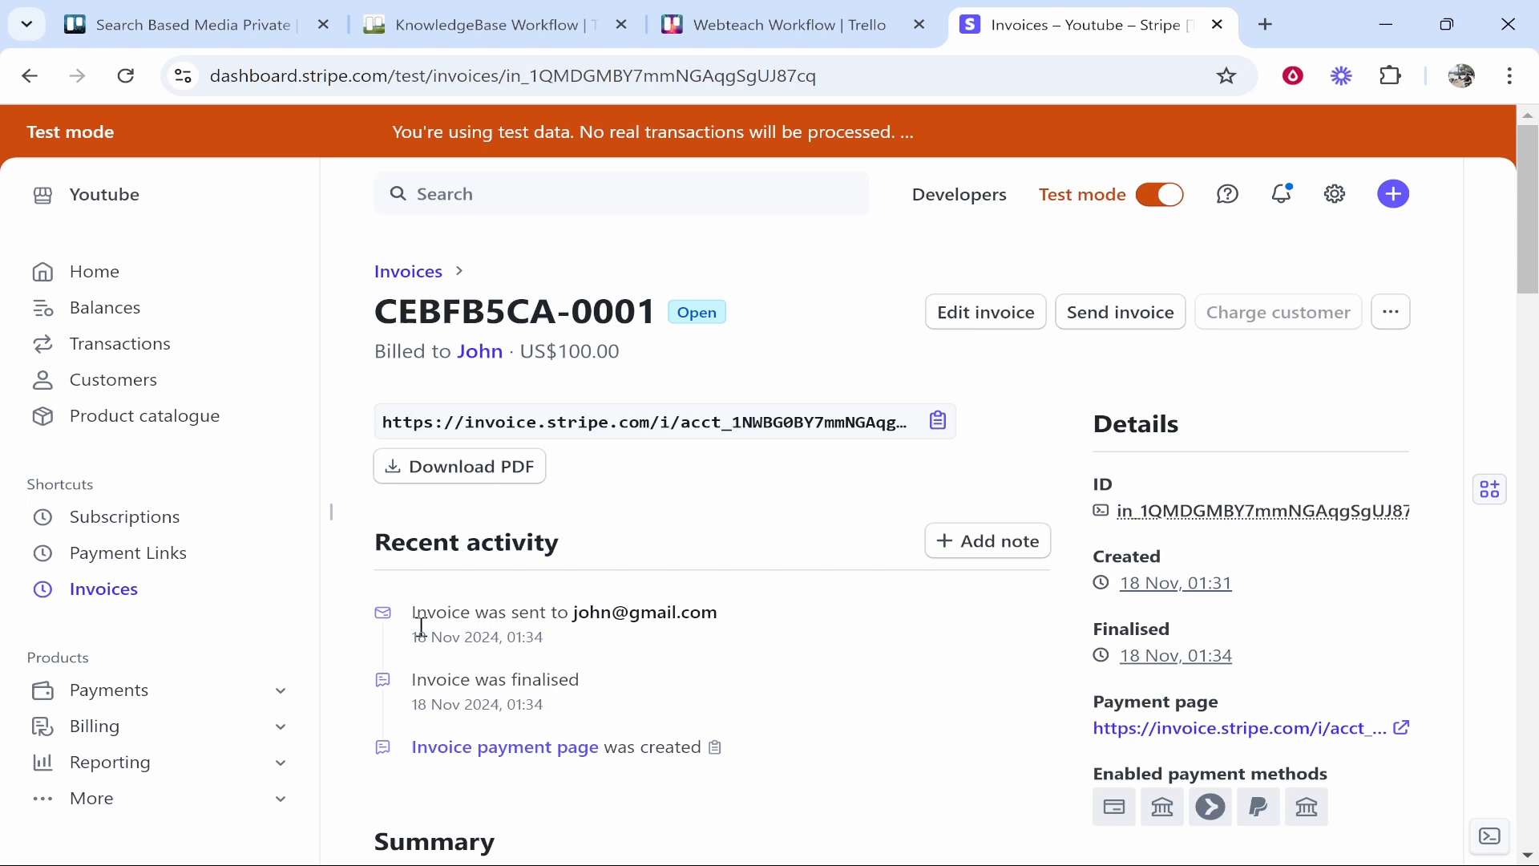
{"action": "mouse_move", "coordinate": [739, 687]}
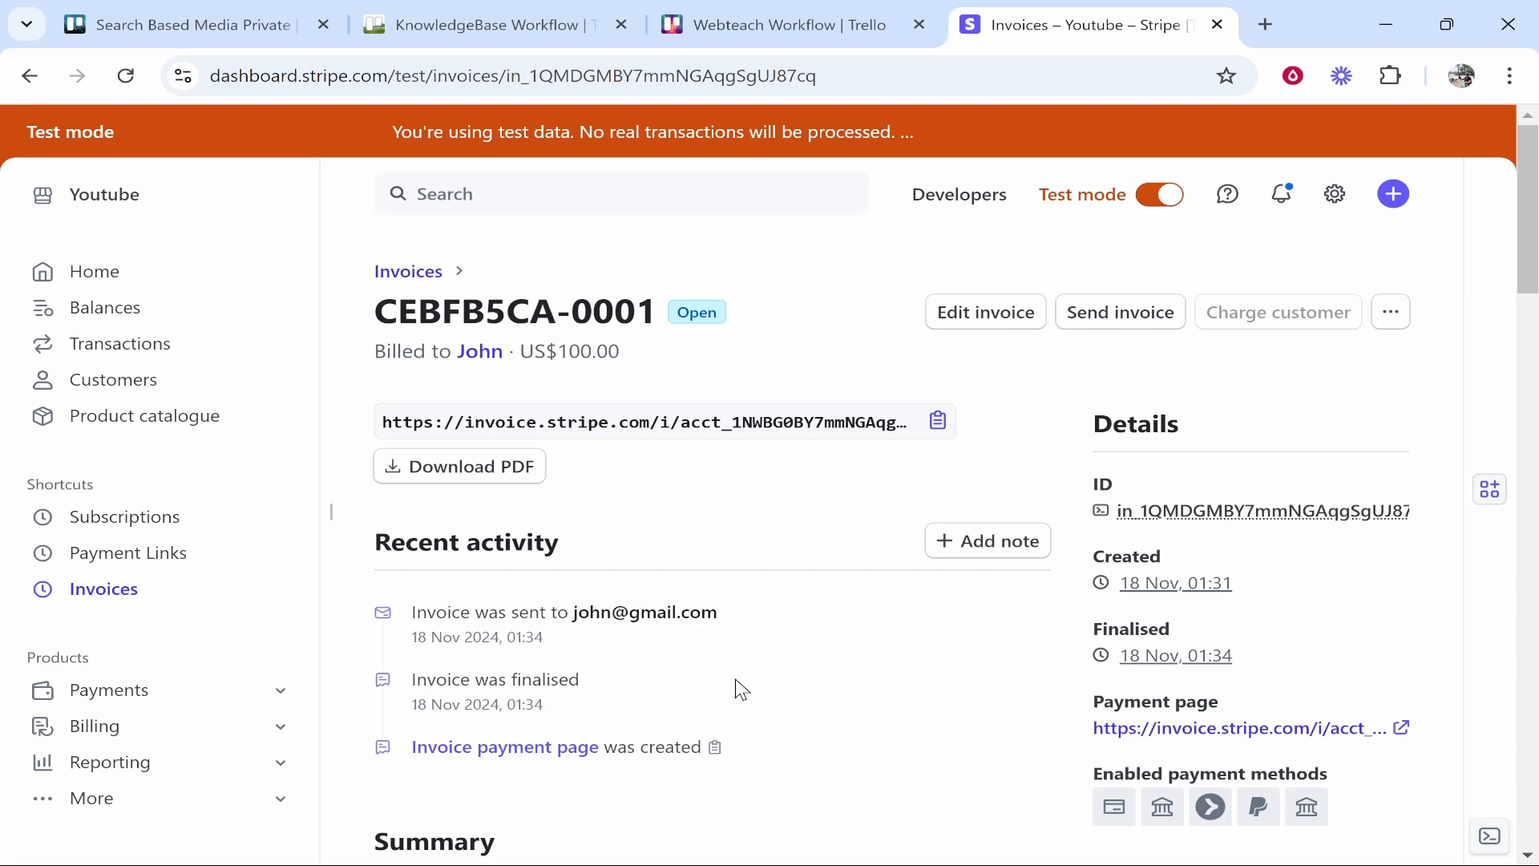
{"action": "mouse_move", "coordinate": [111, 761]}
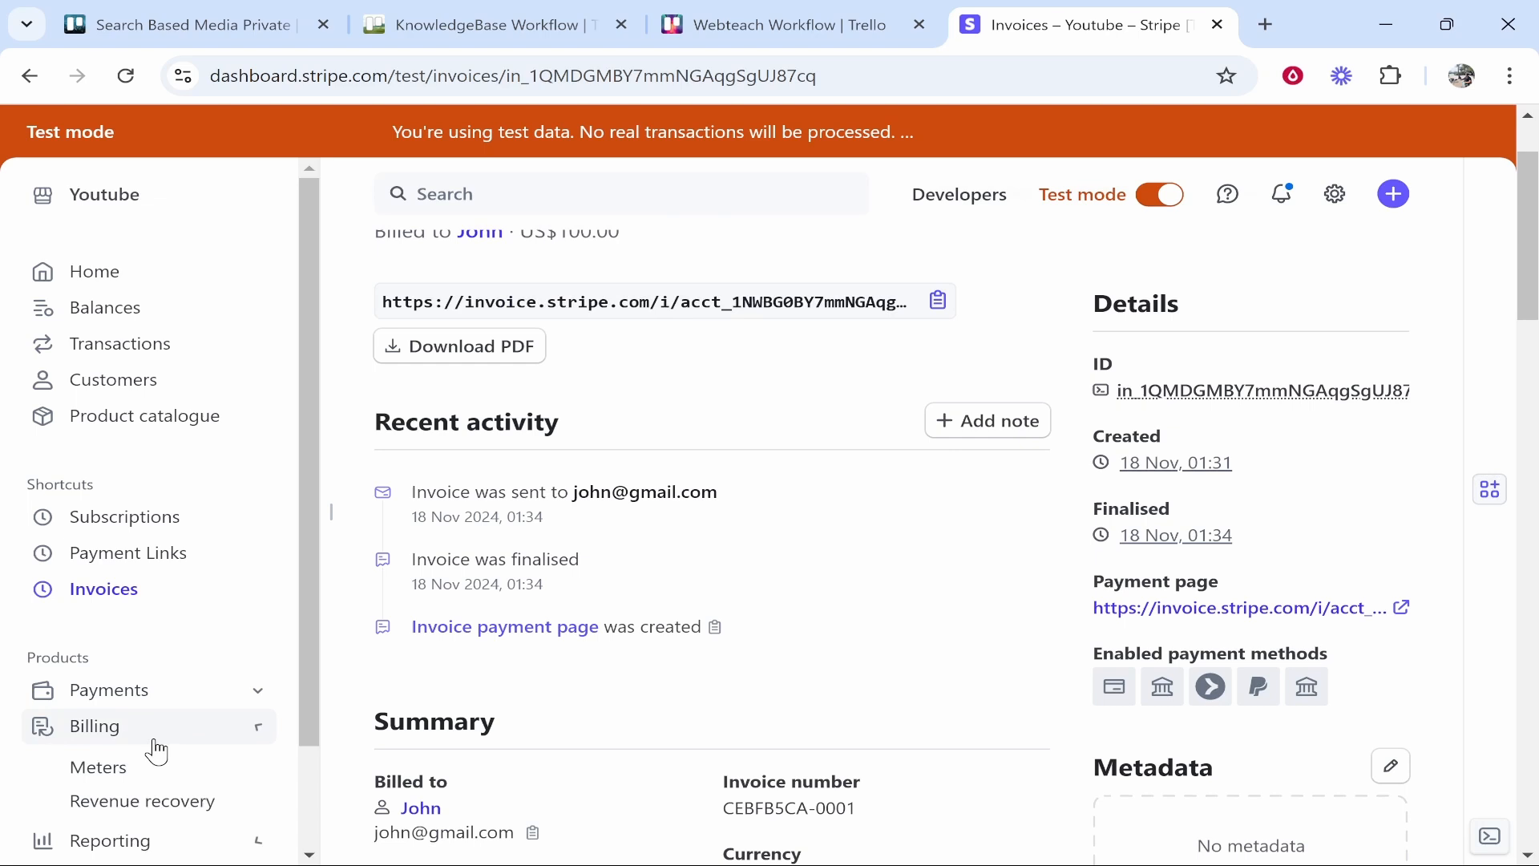
Step: Go from the invoice details page back to the Invoices list under Billing
{"action": "left_click", "coordinate": [104, 588]}
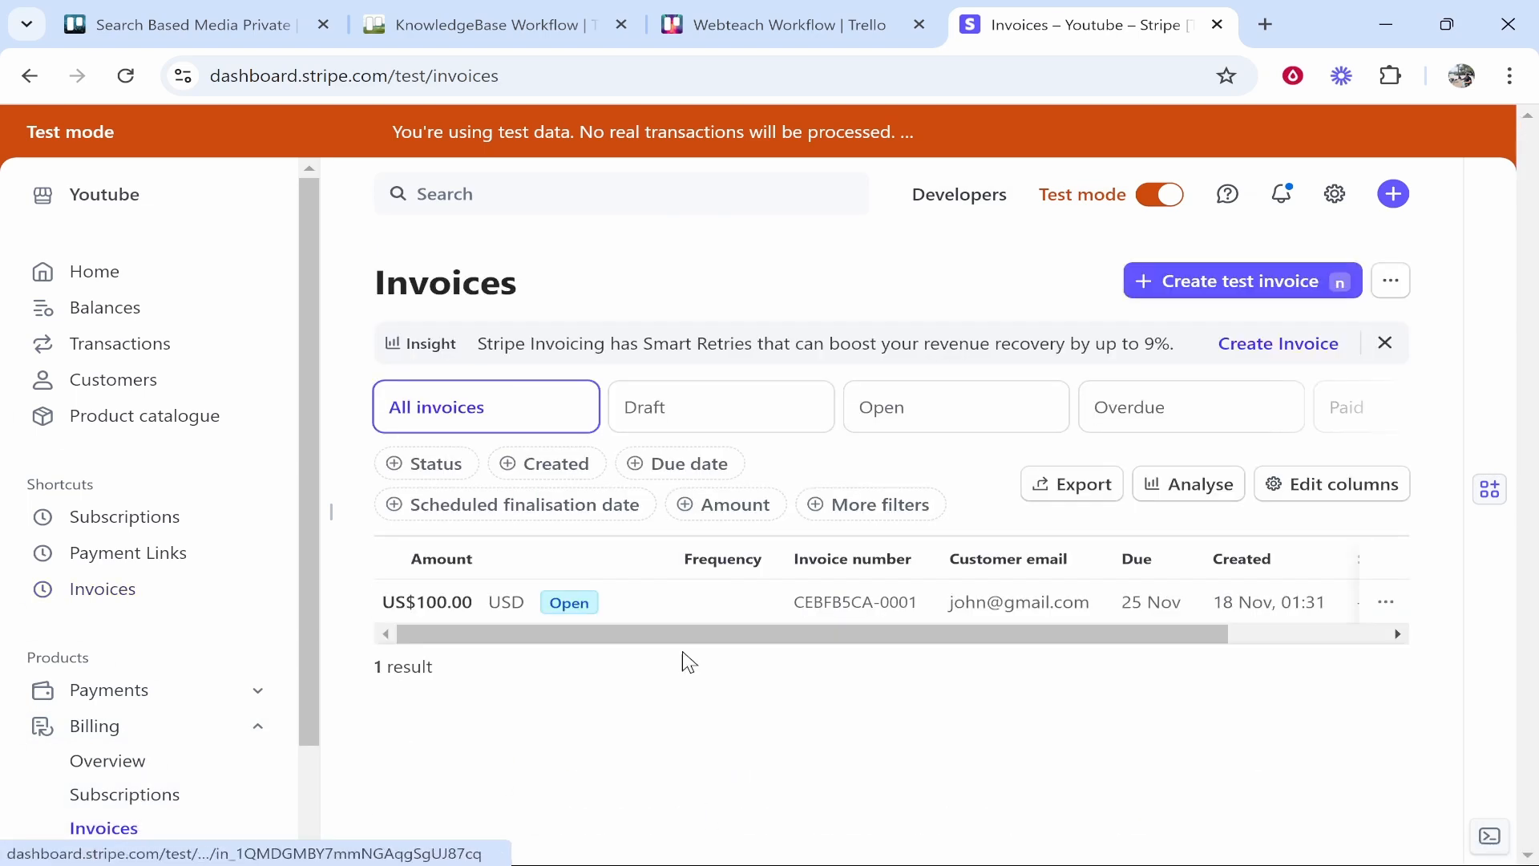